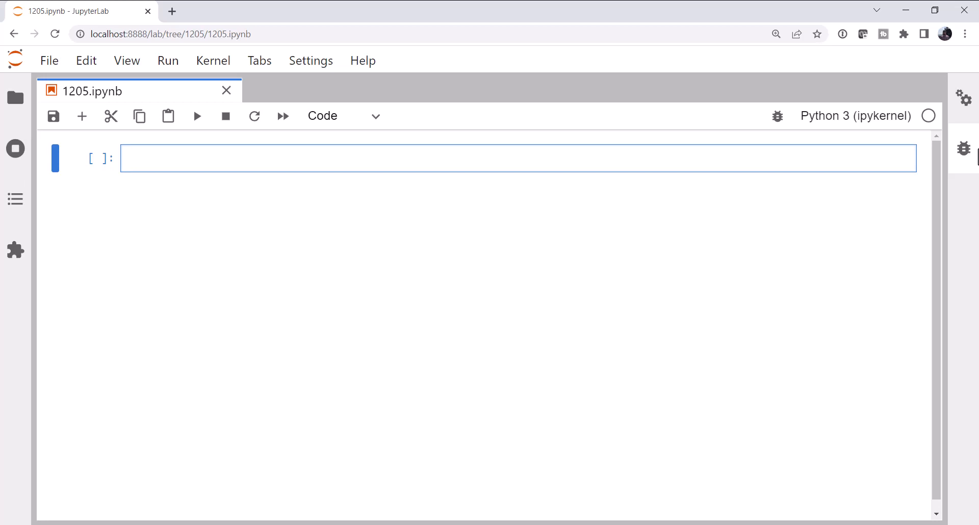
# Write import lines for datetime, MetPy's units and Siphon's WyomingUpperAir in the first cell
pyautogui.click(250, 158)
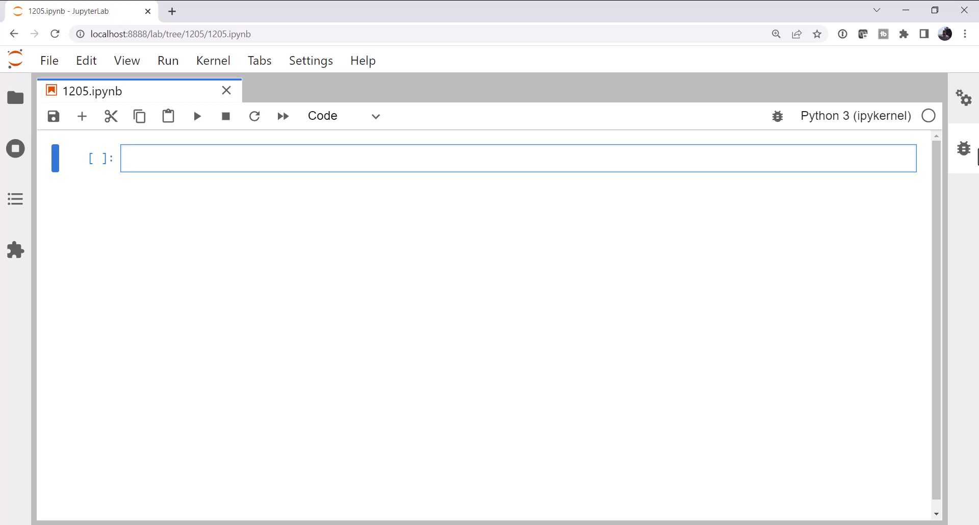
pyautogui.write('from da')
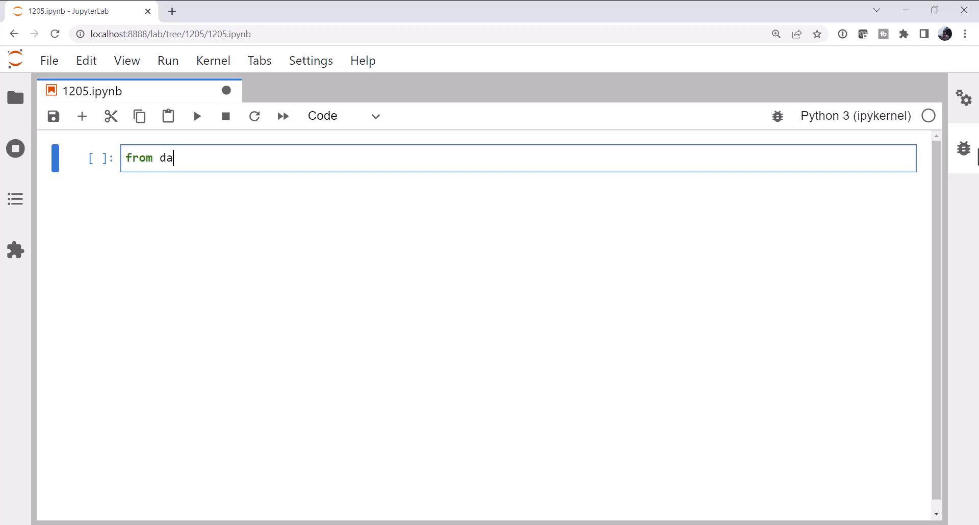
pyautogui.write('tet')
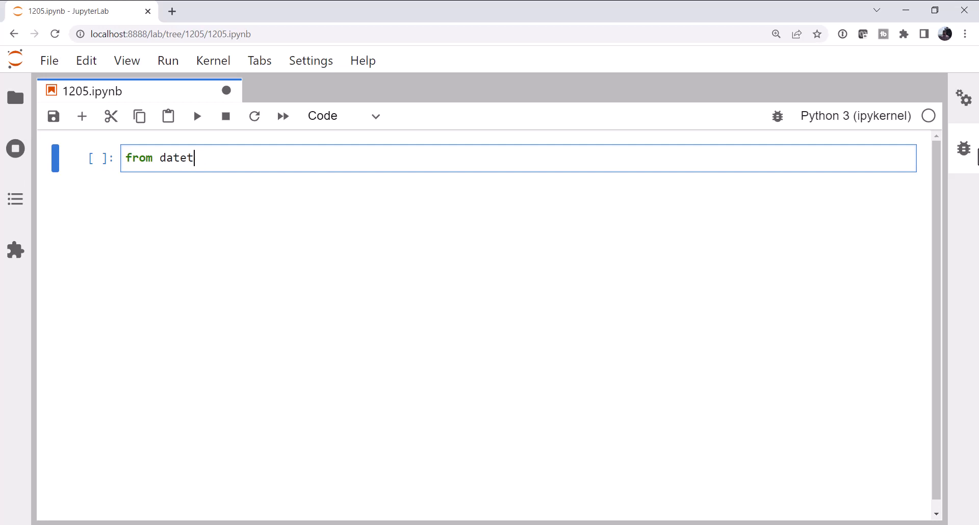
pyautogui.write('ime import')
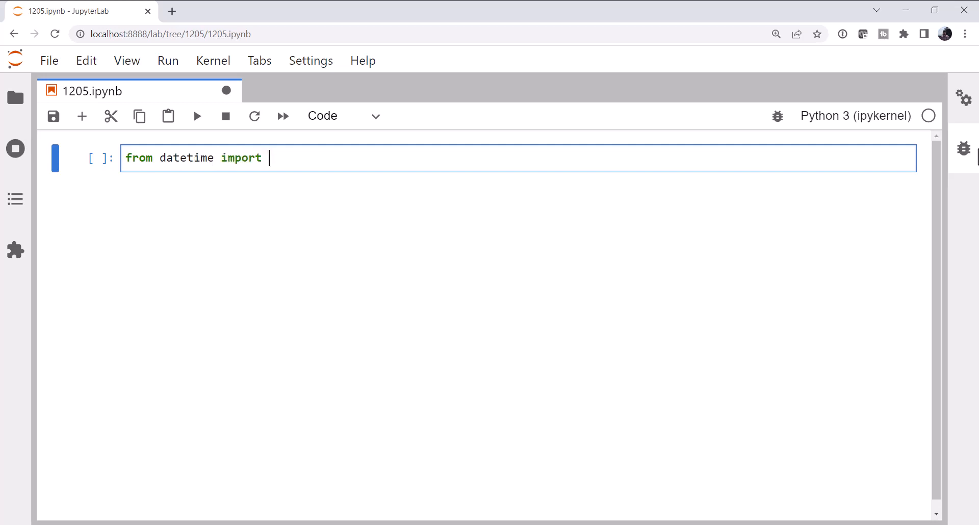
pyautogui.write('datetime')
pyautogui.write('from metpy')
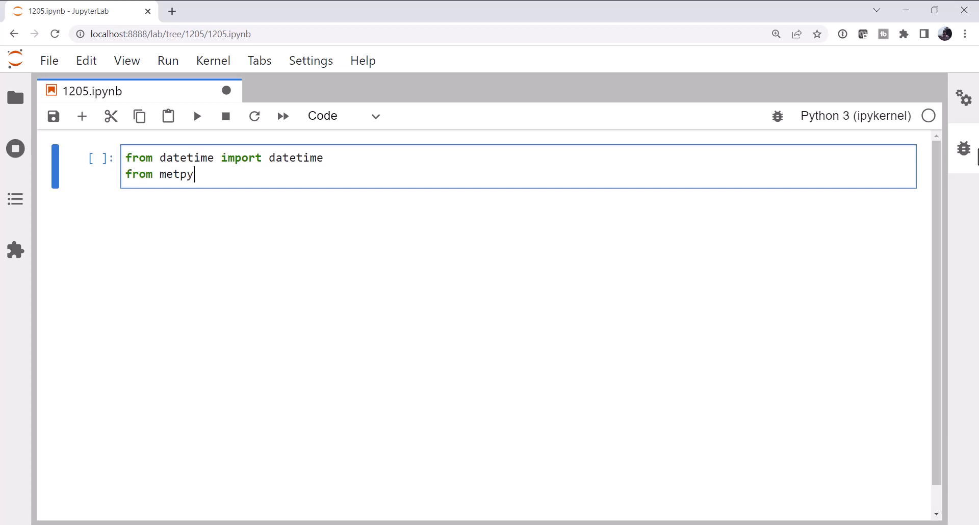
pyautogui.write('.units import')
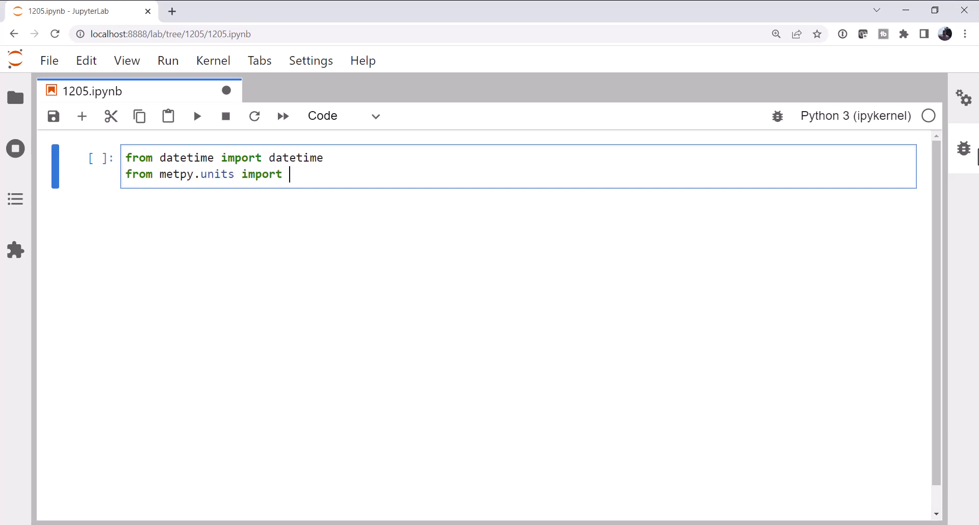
pyautogui.write('units')
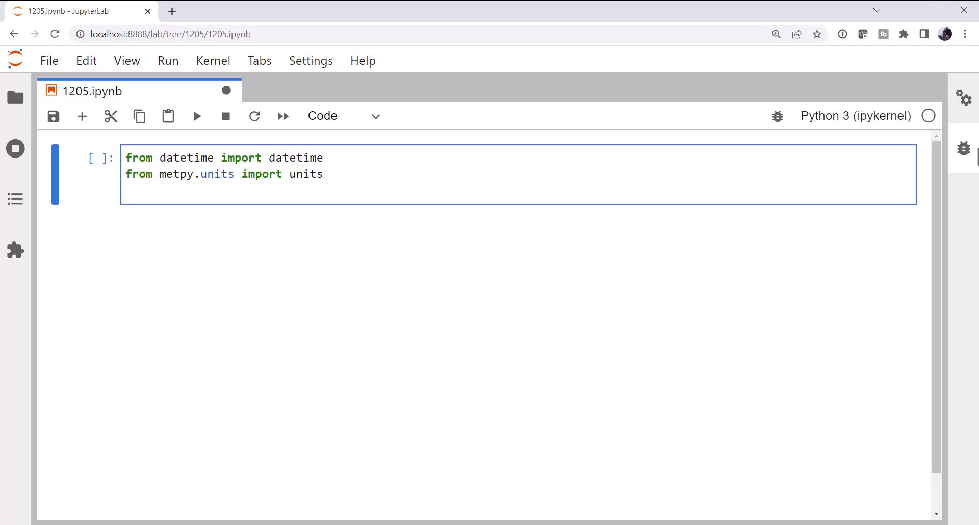
pyautogui.write('from siphon.')
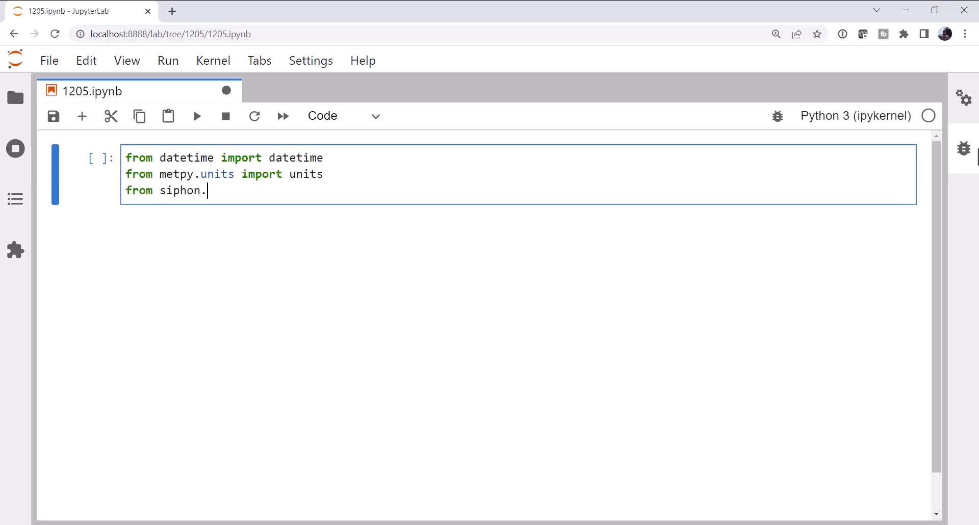
pyautogui.write('simplewebs')
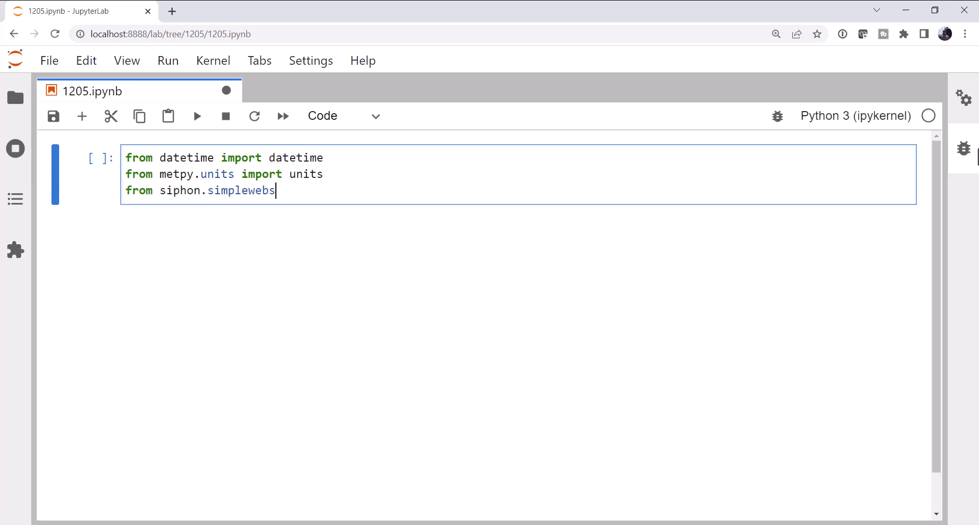
pyautogui.write('ervice.')
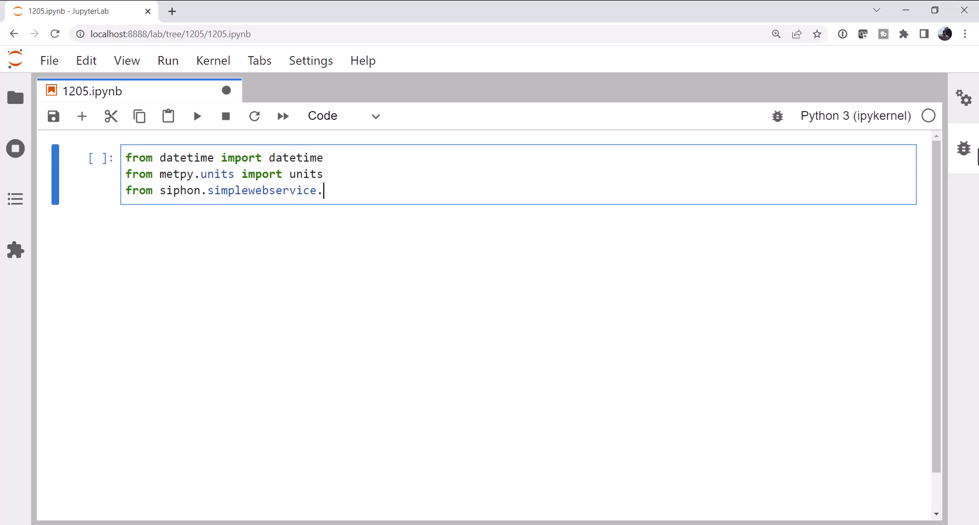
pyautogui.write('wyoming import WyomingUpperAir')
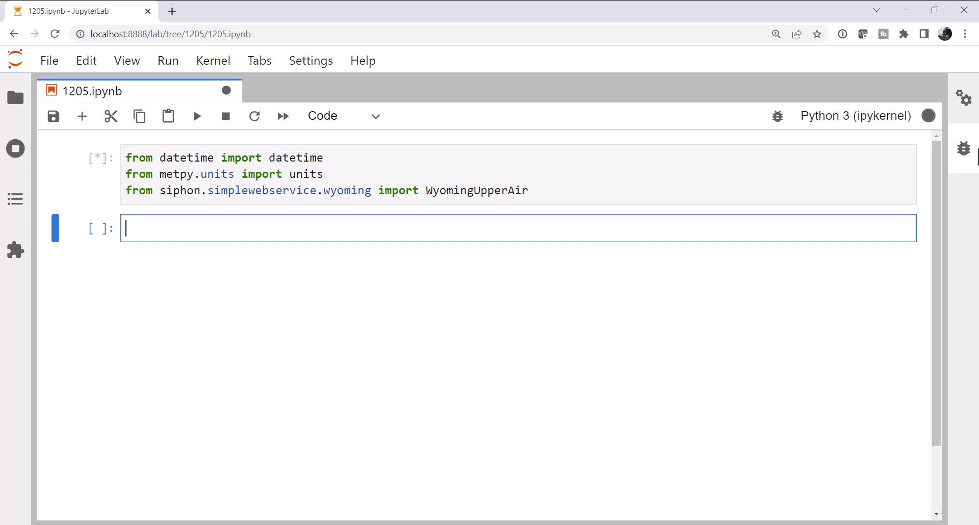
# Enter date = datetime(2017, 9, 10, 6) and station = 'MFL' in the second cell
pyautogui.write('dt')
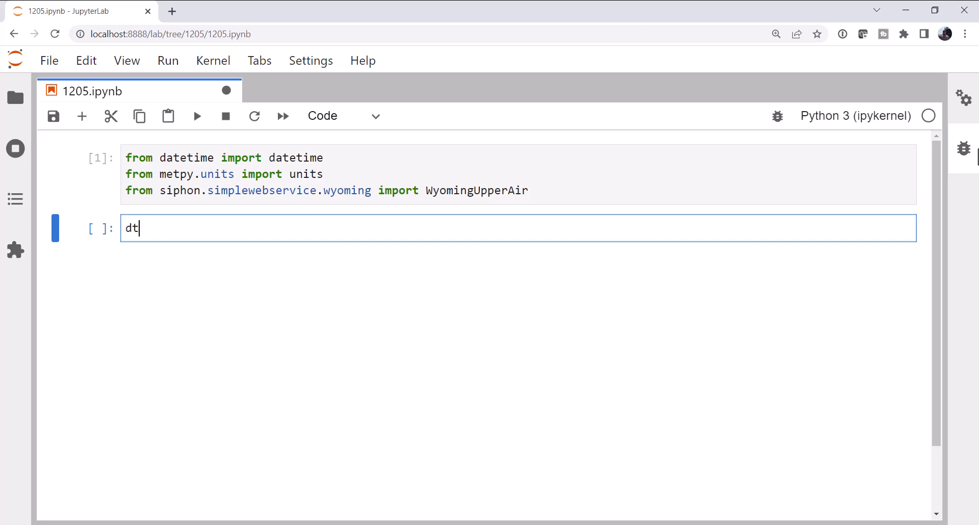
pyautogui.write('ate = d')
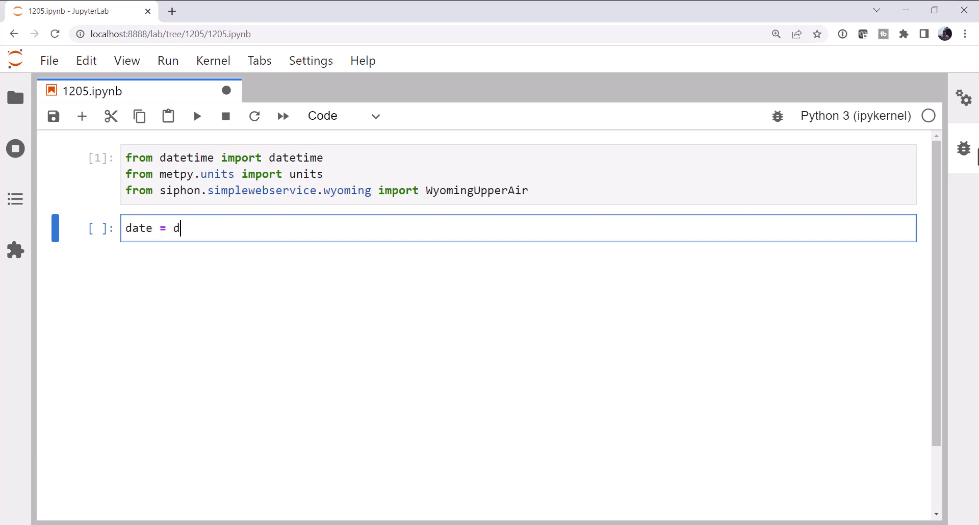
pyautogui.write('atetime(')
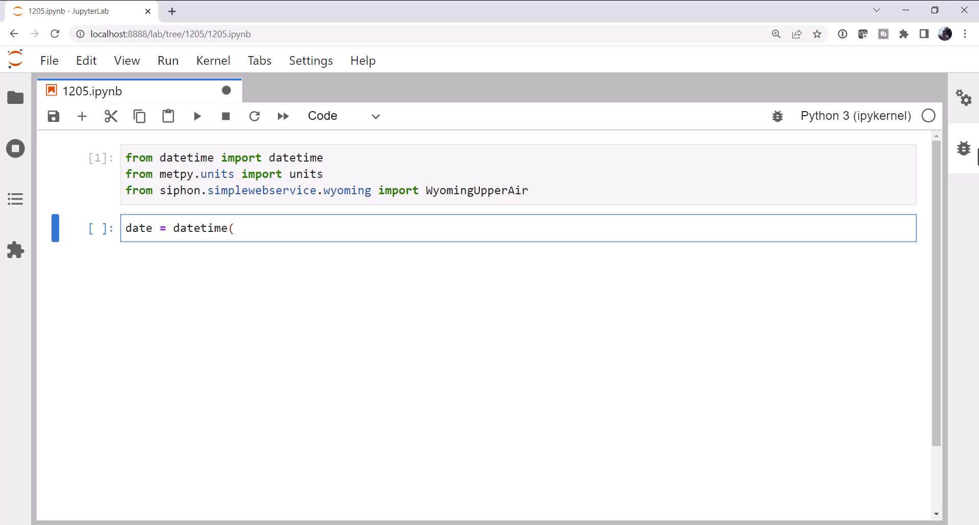
pyautogui.write('2017,')
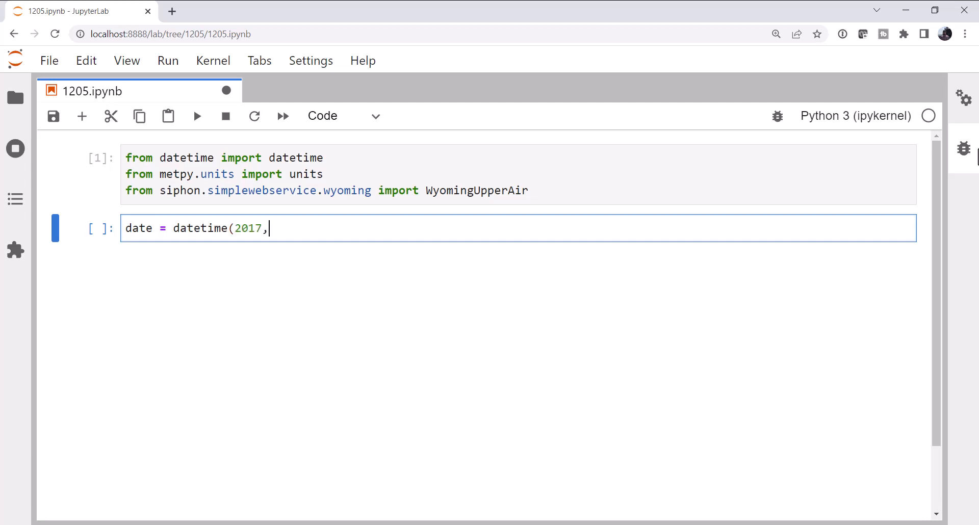
pyautogui.write('9,')
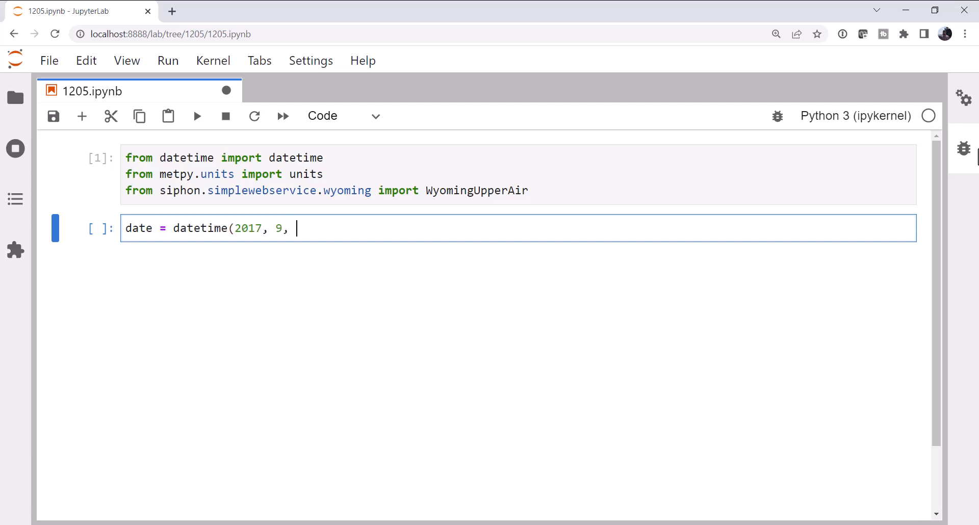
pyautogui.write('10')
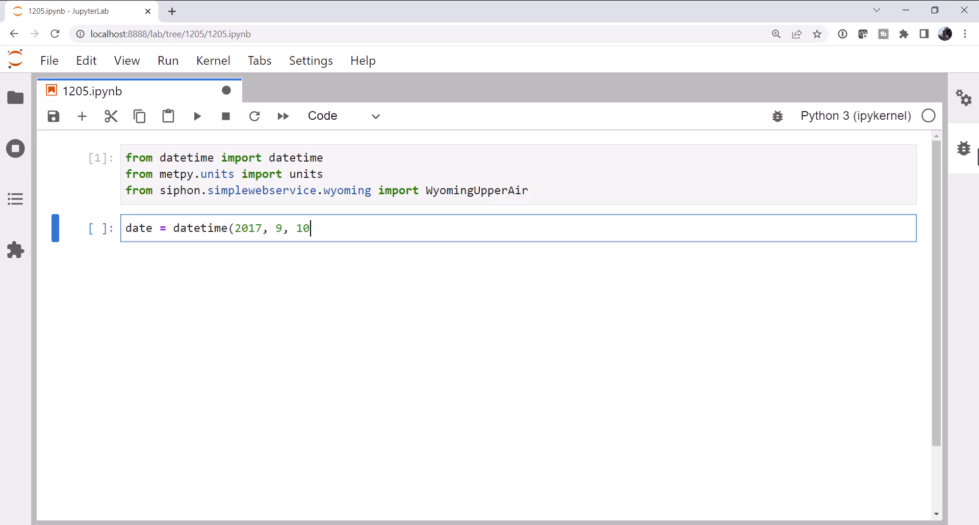
pyautogui.write(', 6)')
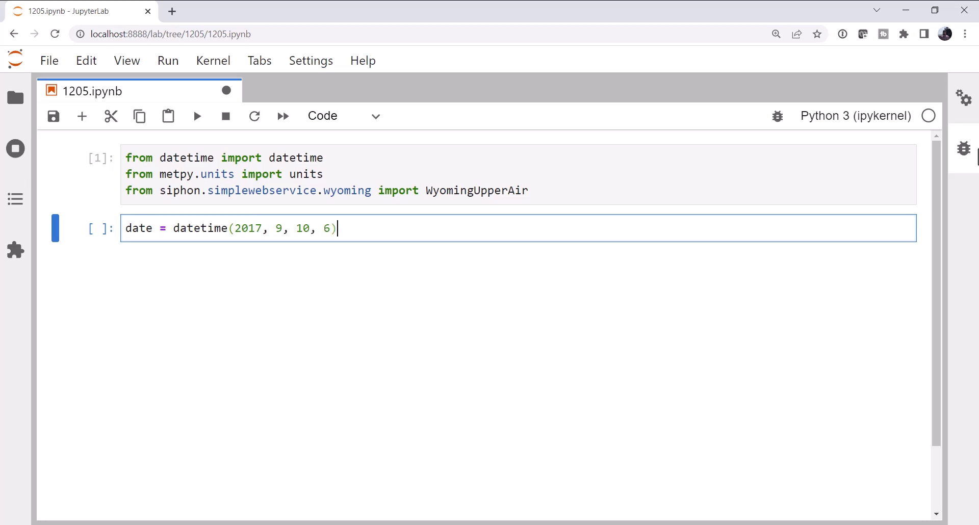
pyautogui.write('statio')
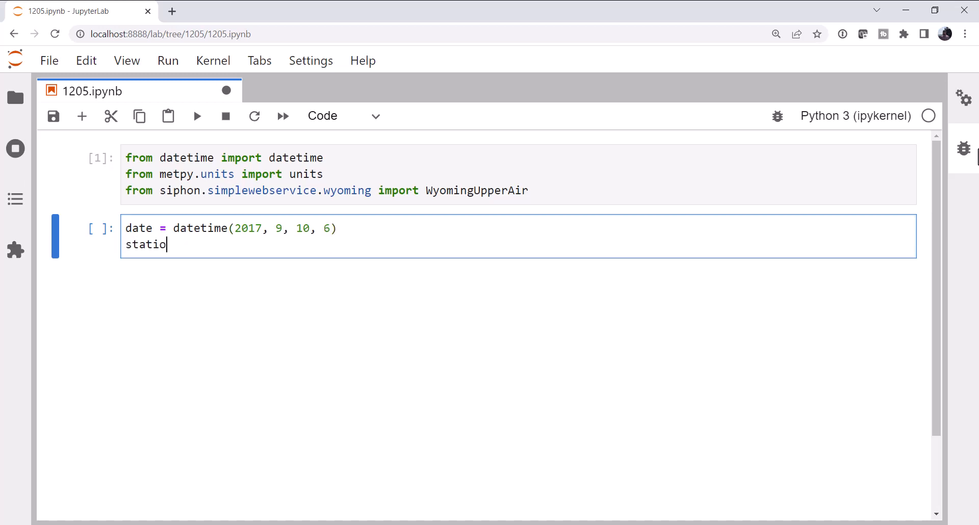
pyautogui.write("n = 'MFL")
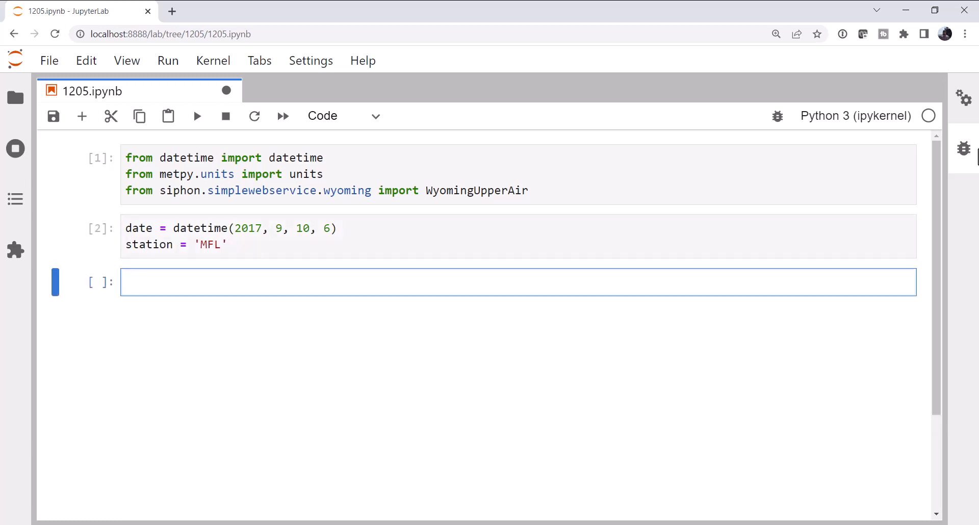
# Fetch the sounding into df with WyomingUpperAir.request_data(date, station), then start typing df.head
pyautogui.write('df =')
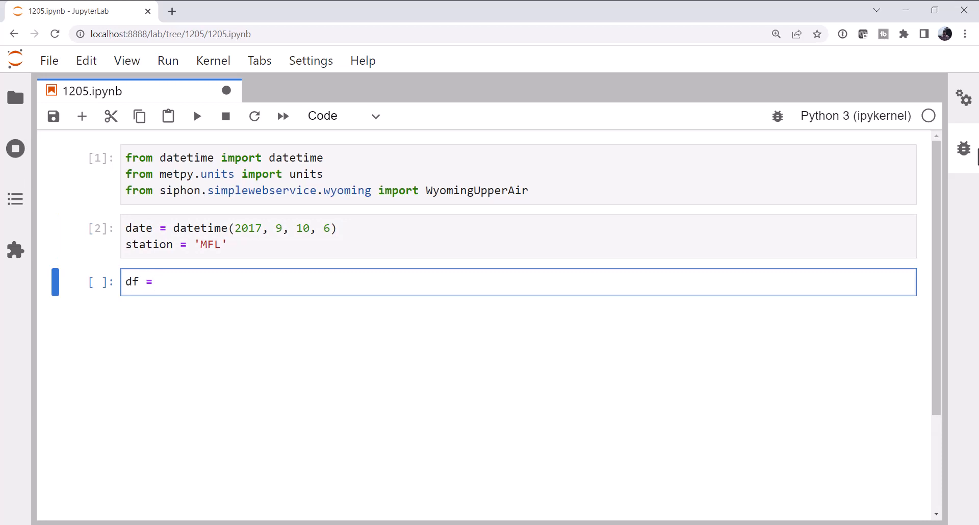
pyautogui.write('WyomingUpperAir.re')
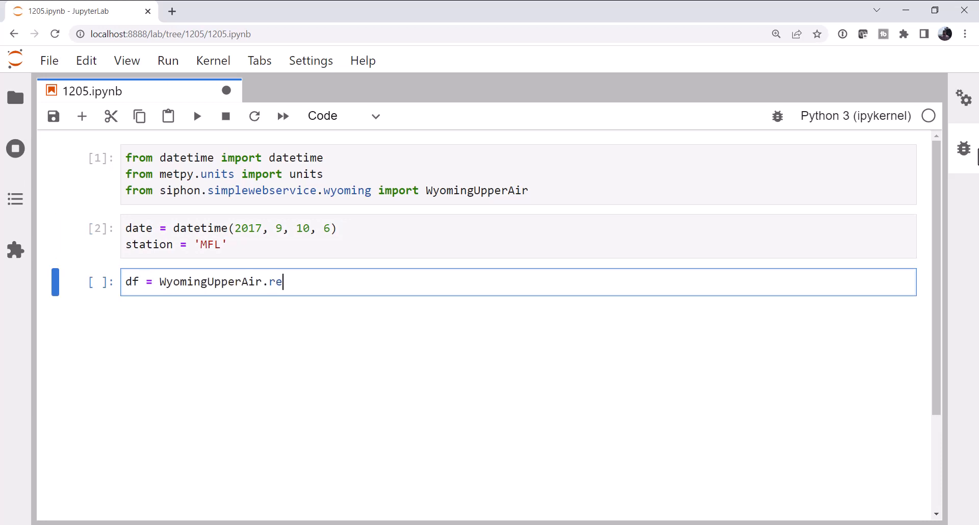
pyautogui.write('qu')
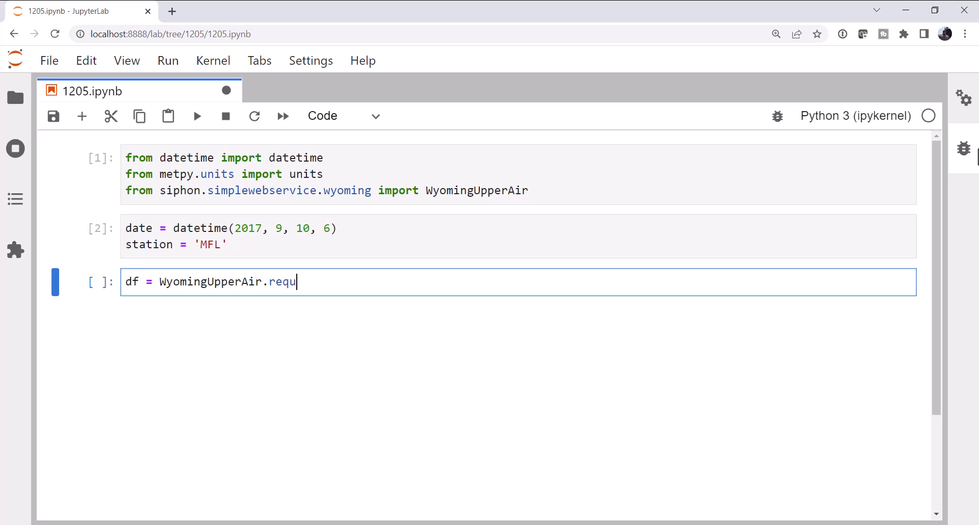
pyautogui.write('est_data(')
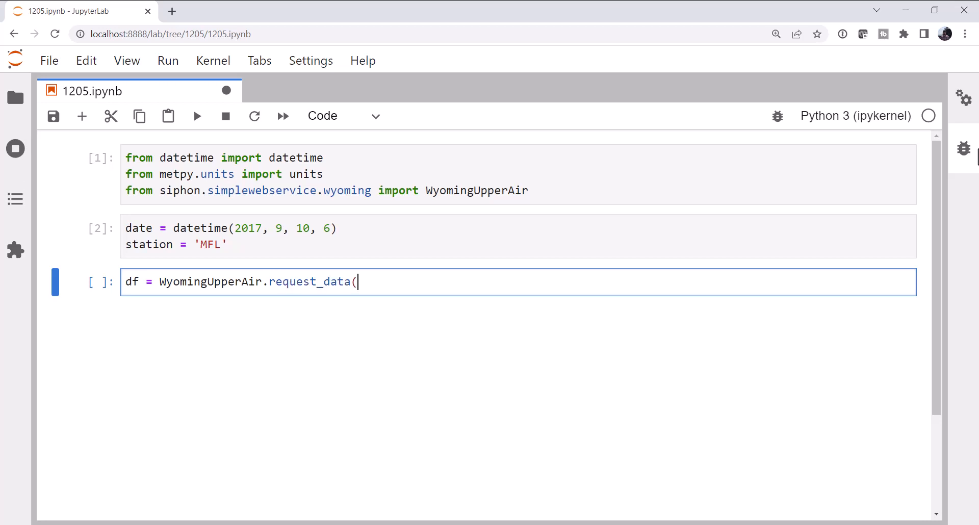
pyautogui.write('date, station')
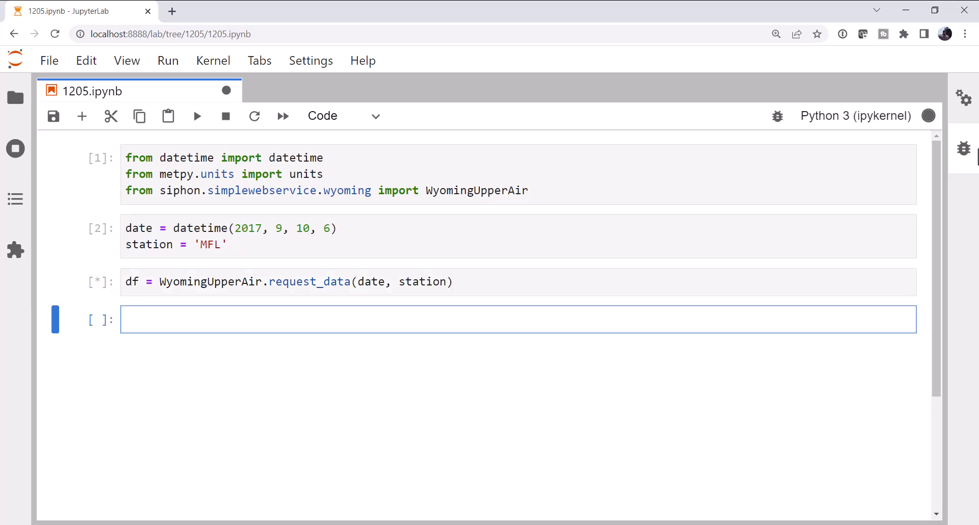
pyautogui.write('df.head')
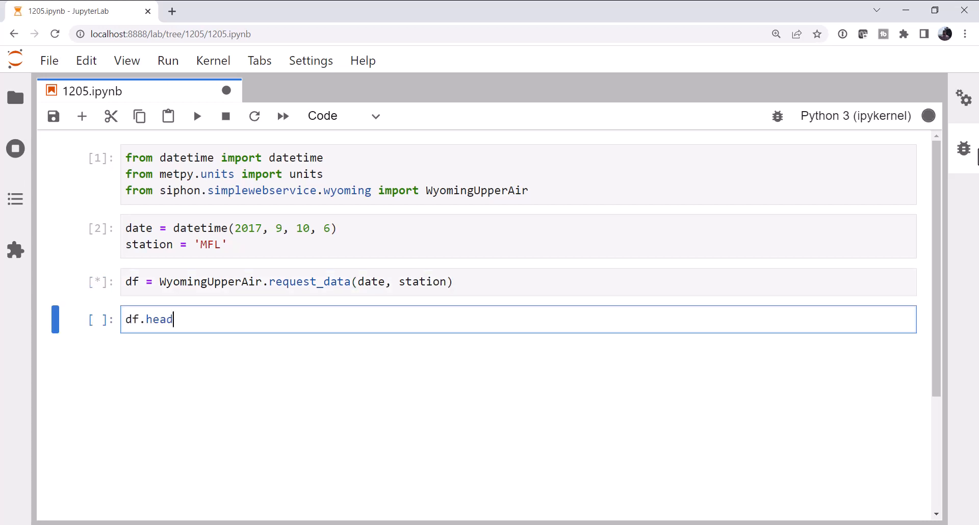
# Run df.head() and scroll through the table's pressure, temperature, wind, elevation and pw columns
pyautogui.press('shift+enter')
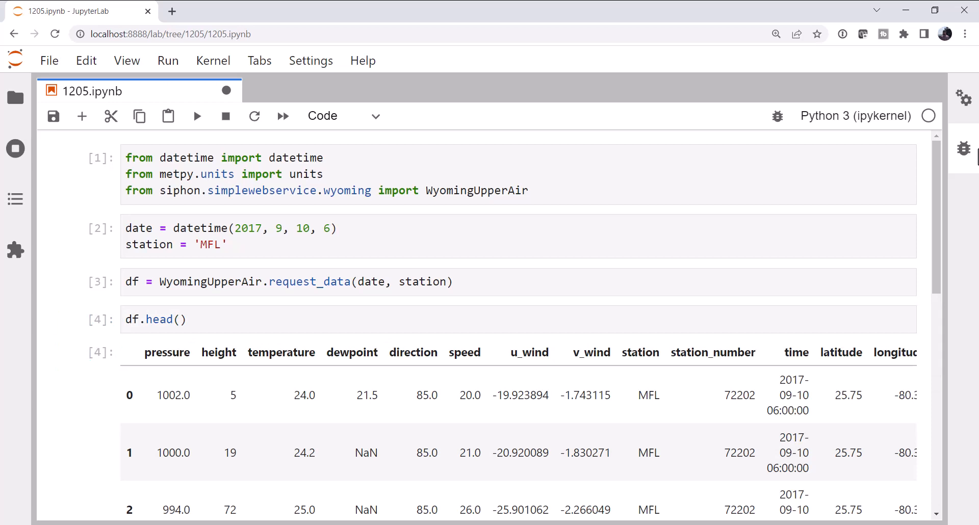
pyautogui.scroll(-3)
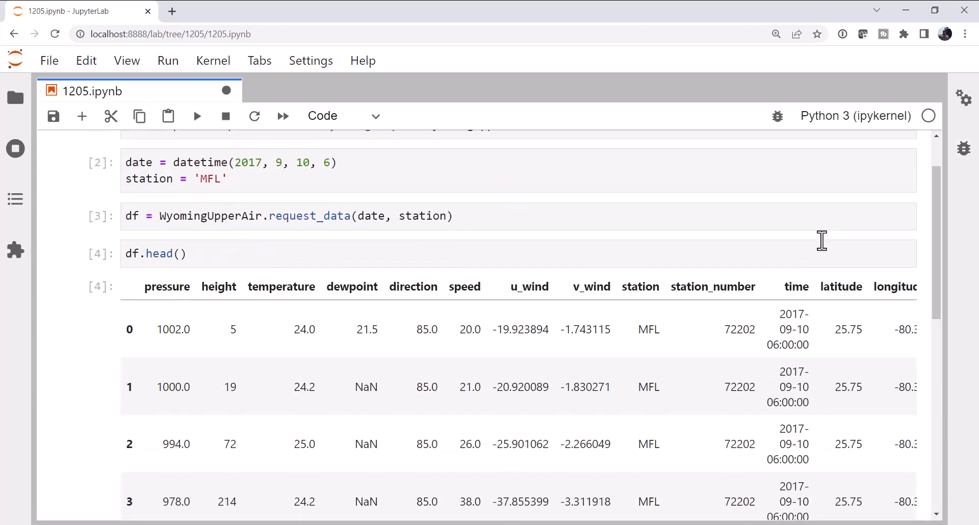
pyautogui.scroll(-3)
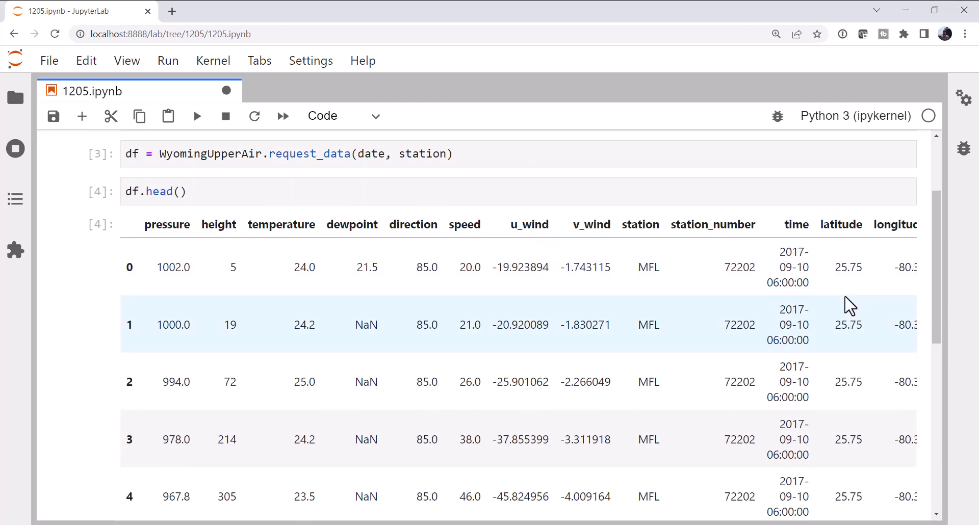
pyautogui.hscroll(3)
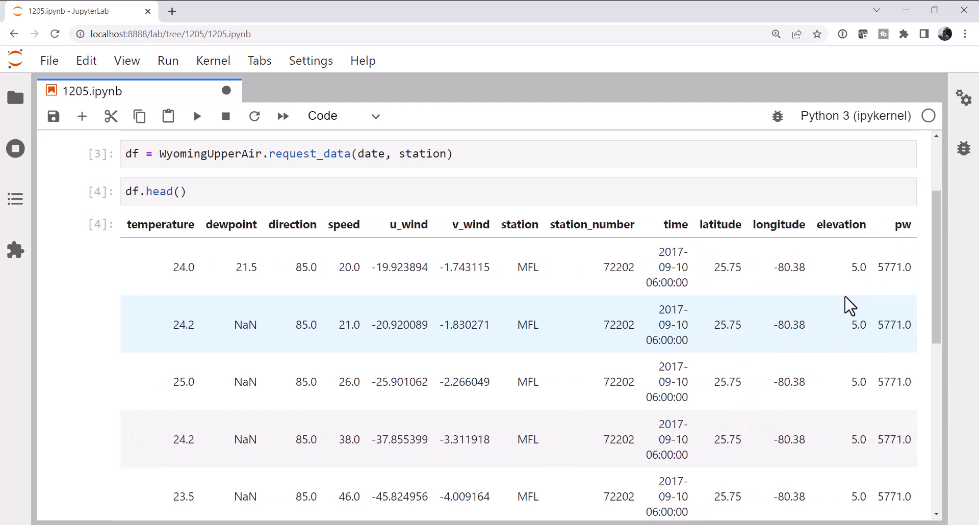
pyautogui.moveTo(699, 259)
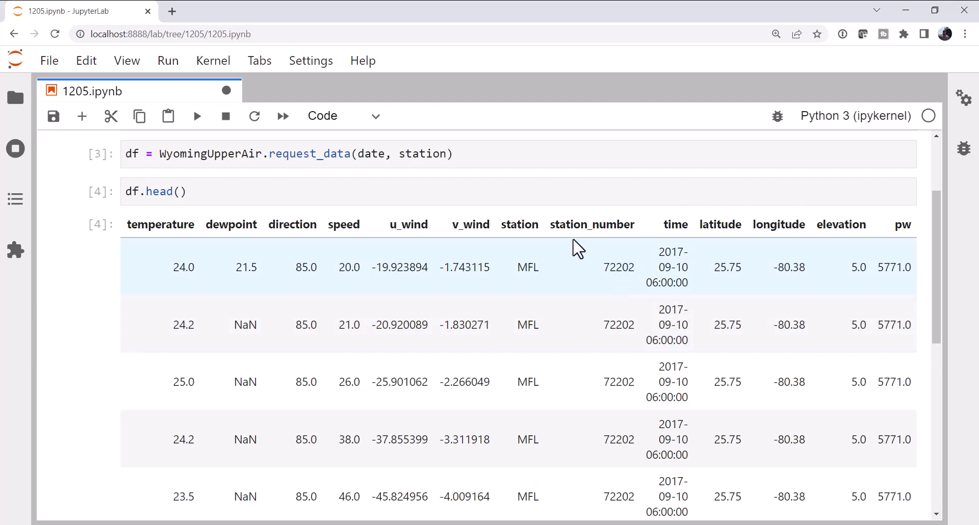
pyautogui.moveTo(542, 275)
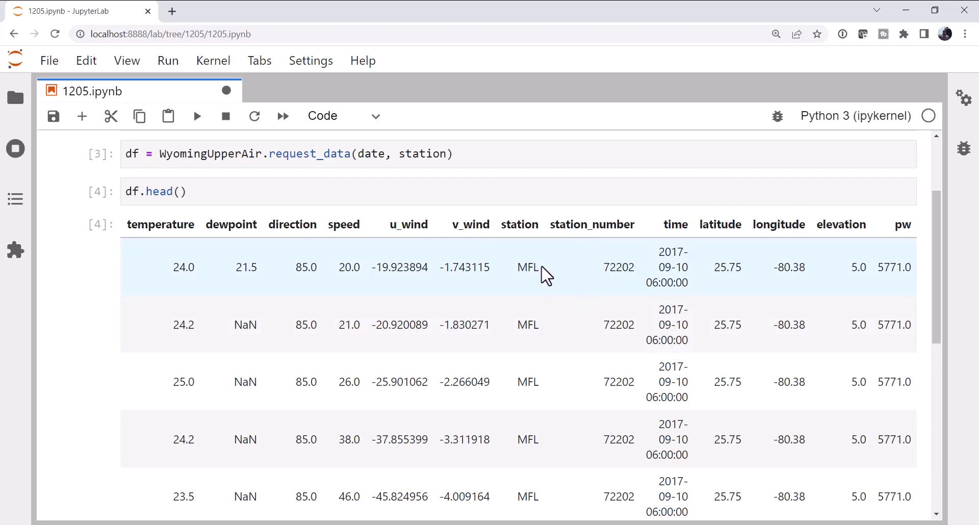
pyautogui.moveTo(571, 300)
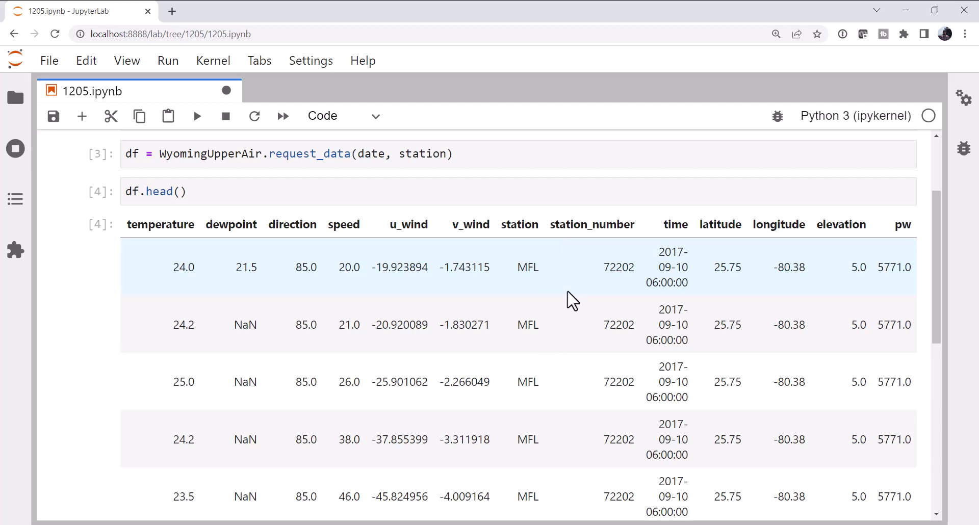
pyautogui.moveTo(467, 310)
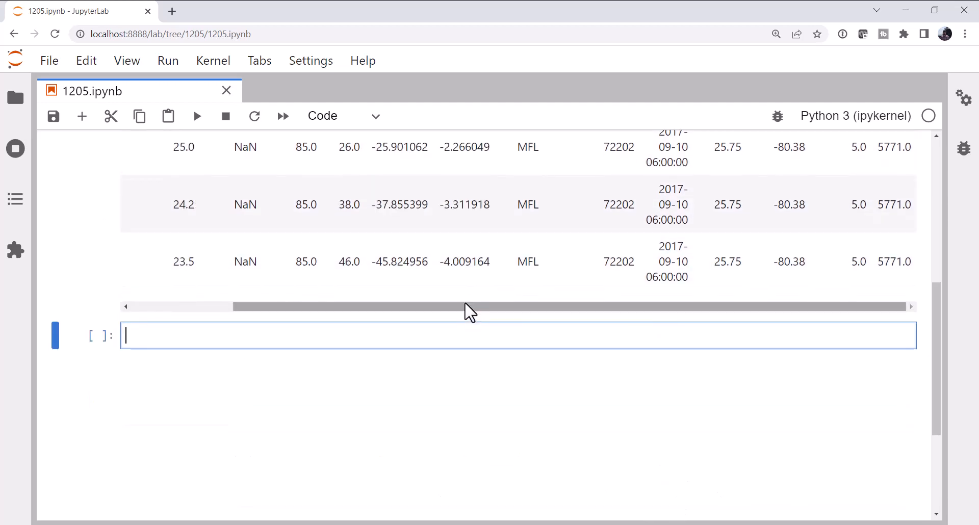
# Enter df.units to list each column's unit: hPa, meter, degC, knot, degrees, millimeter
pyautogui.write('df,u')
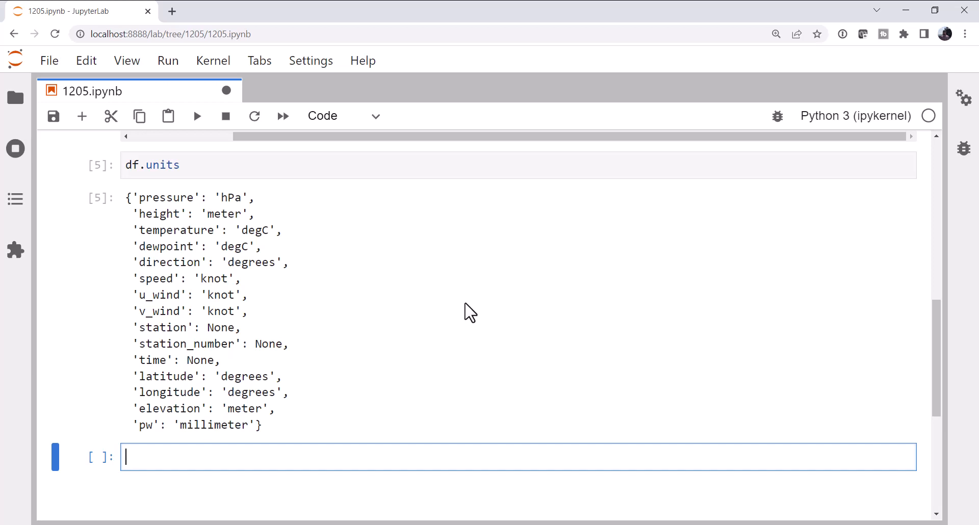
pyautogui.moveTo(195, 222)
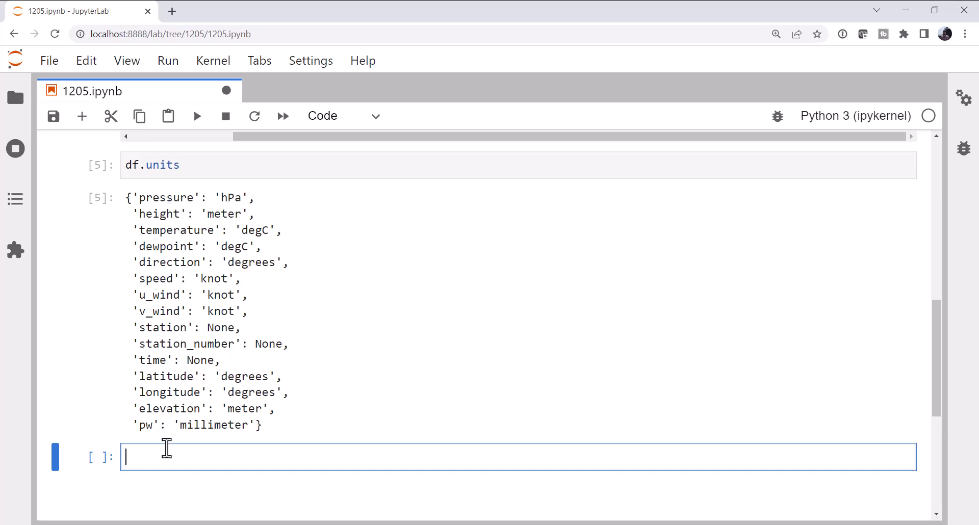
pyautogui.moveTo(262, 341)
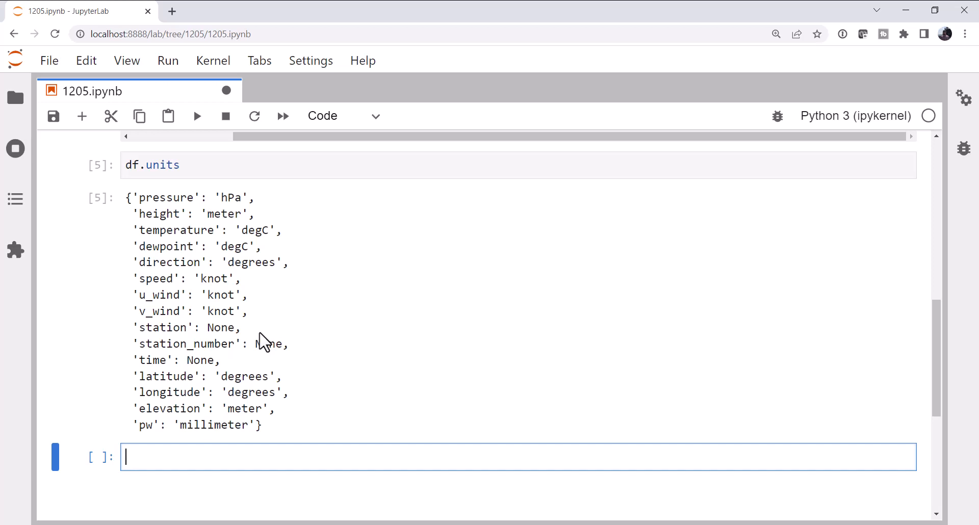
# Convert the sounding table into a Dataset with ds = df.to_xarray()
pyautogui.scroll(-3)
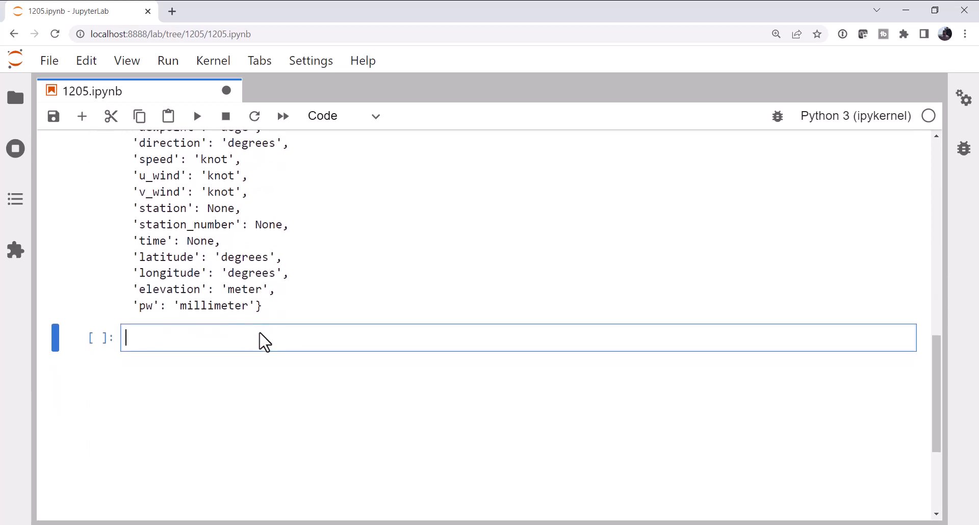
pyautogui.write('ds=')
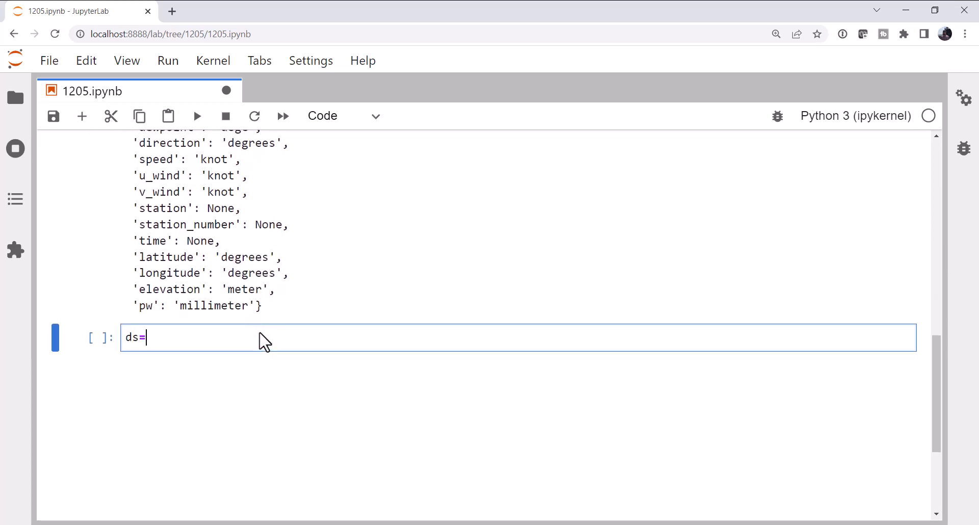
pyautogui.write('df.to')
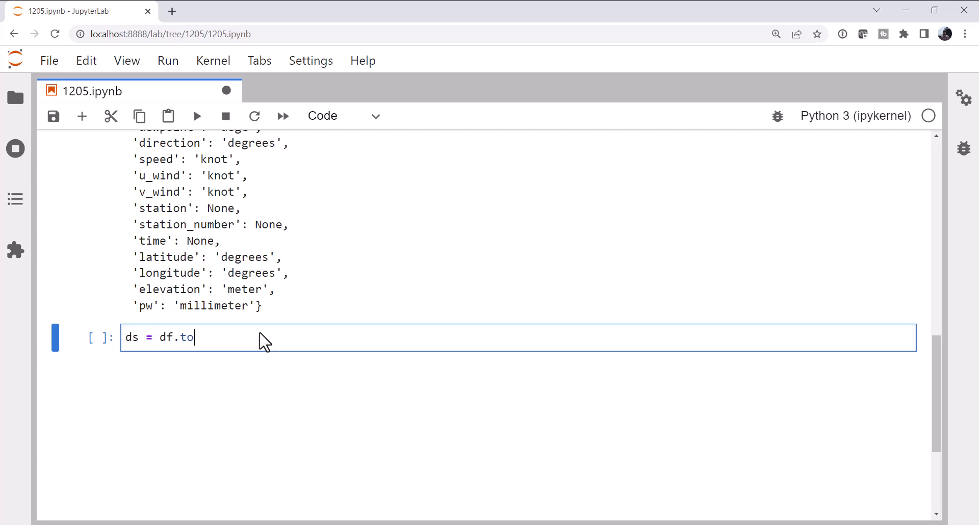
pyautogui.write('_x')
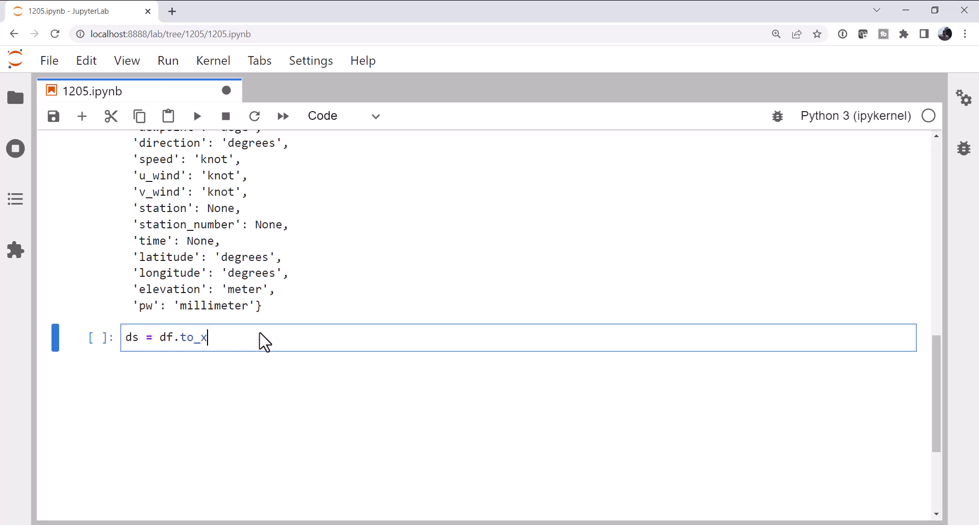
pyautogui.write('array(')
pyautogui.write('ds')
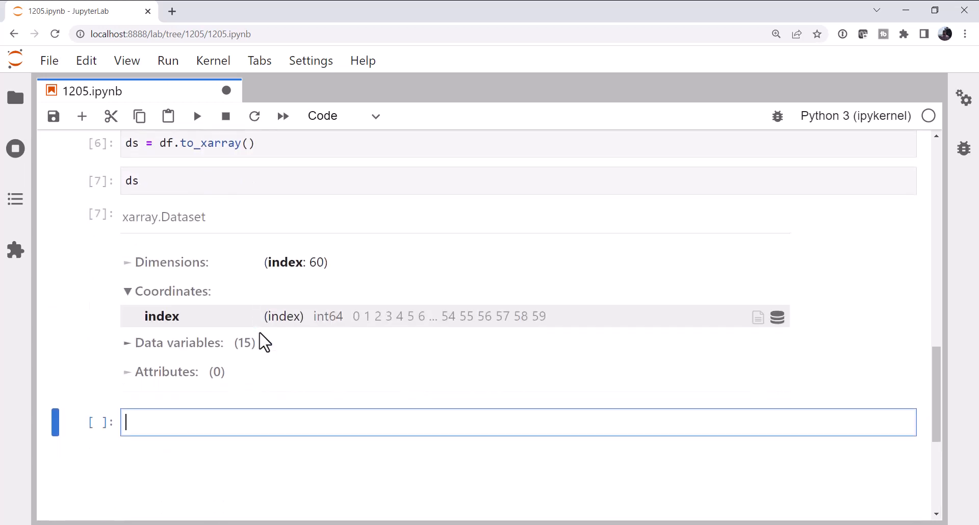
# Expand the Dataset's Data variables section to see all 15 variables, pressure through pw
pyautogui.scroll(-3)
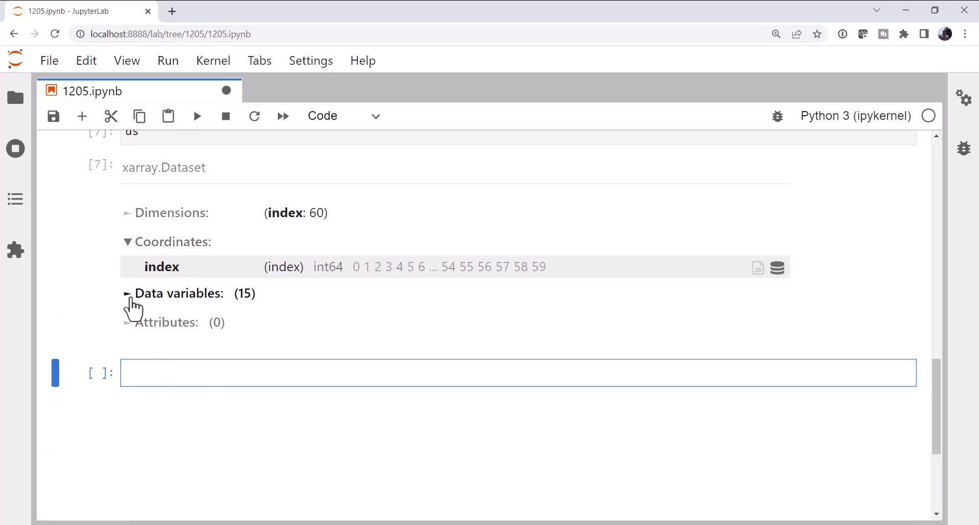
pyautogui.click(127, 293)
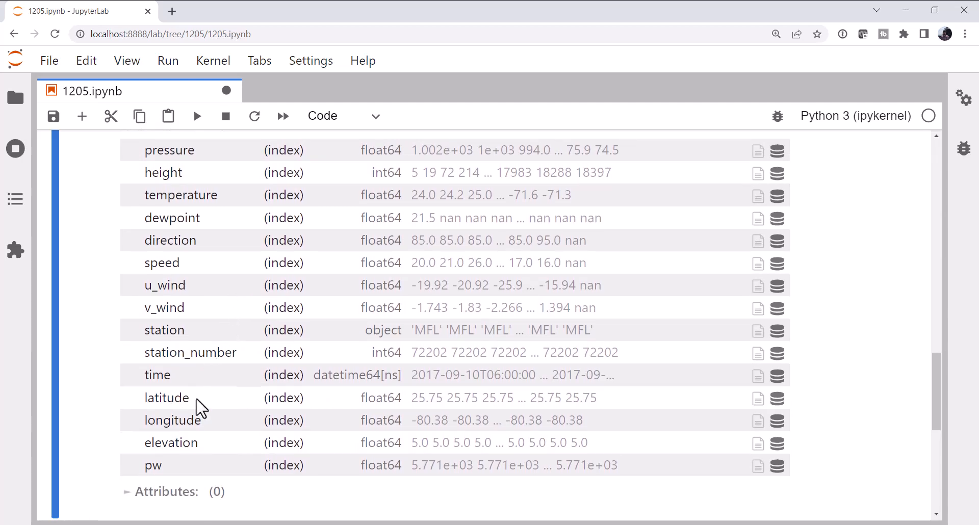
pyautogui.moveTo(223, 424)
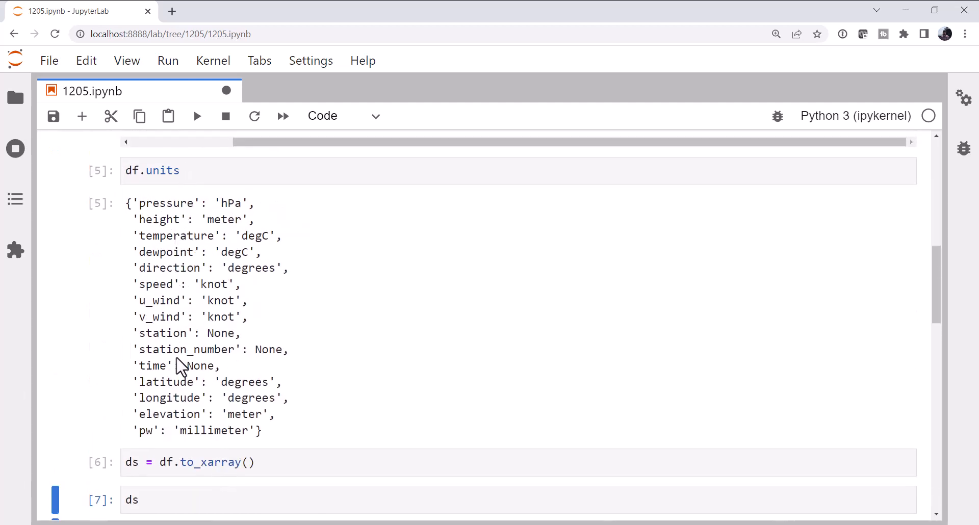
pyautogui.moveTo(223, 342)
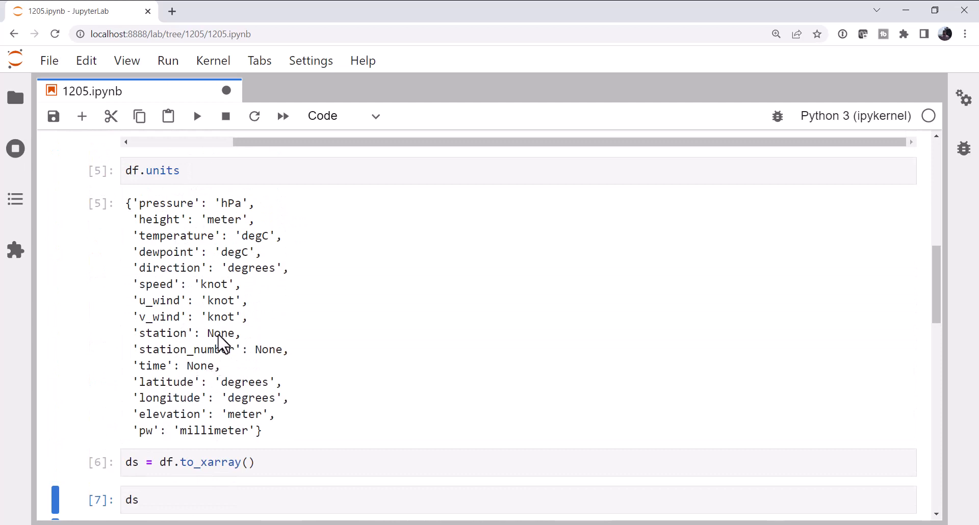
pyautogui.moveTo(274, 361)
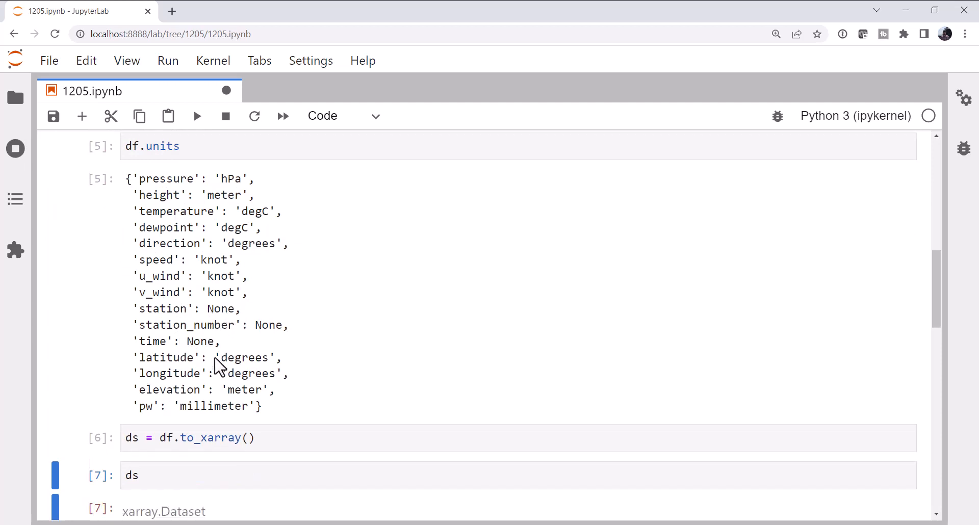
# Start a loop over var_name, unit in df.units.items(), guarded by 'if unit:'
pyautogui.scroll(-3)
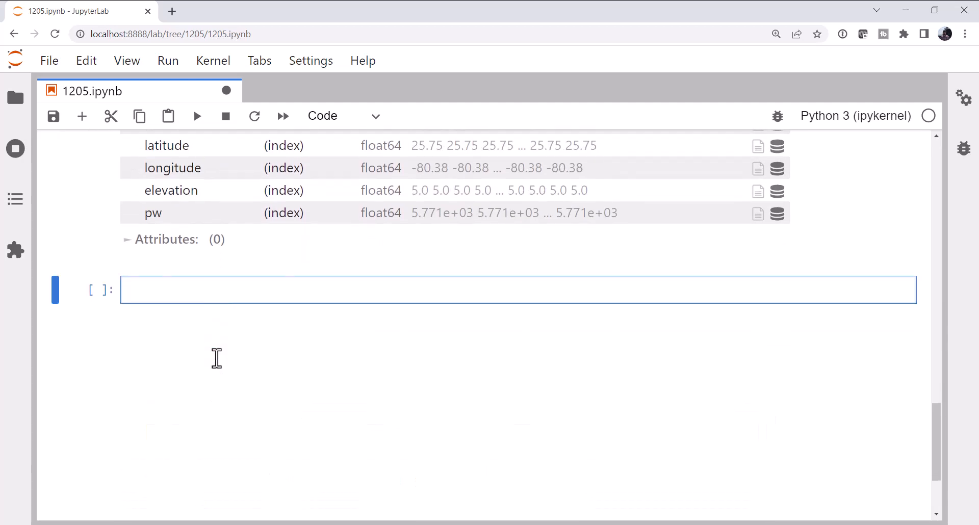
pyautogui.write('for var_n')
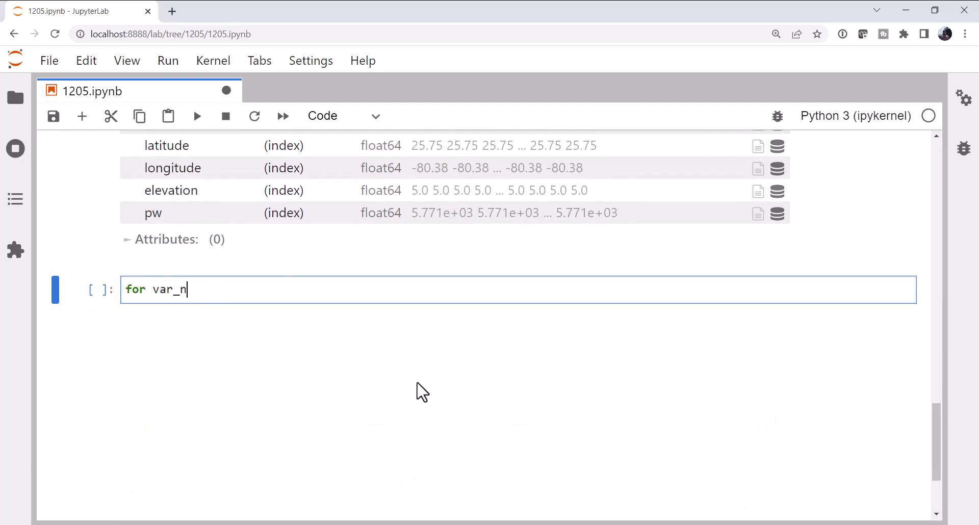
pyautogui.write('ame, unit')
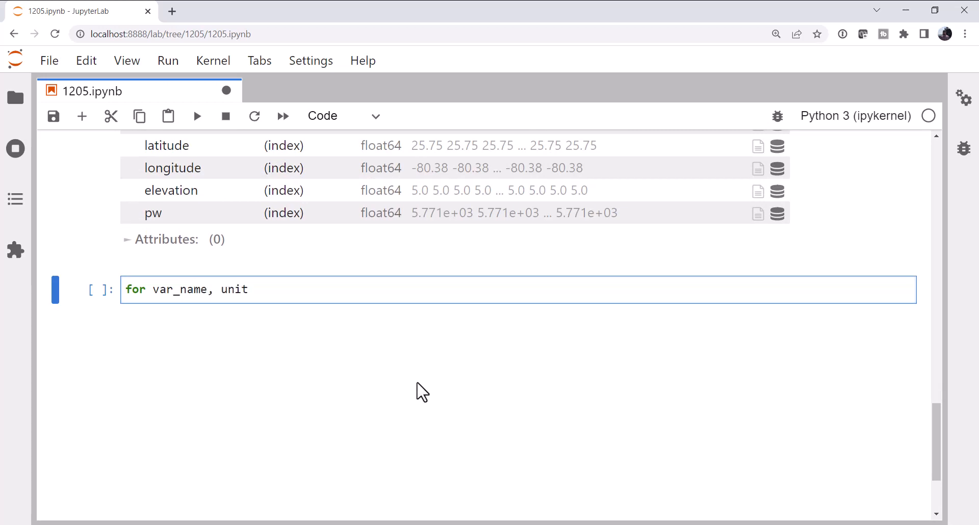
pyautogui.write('in')
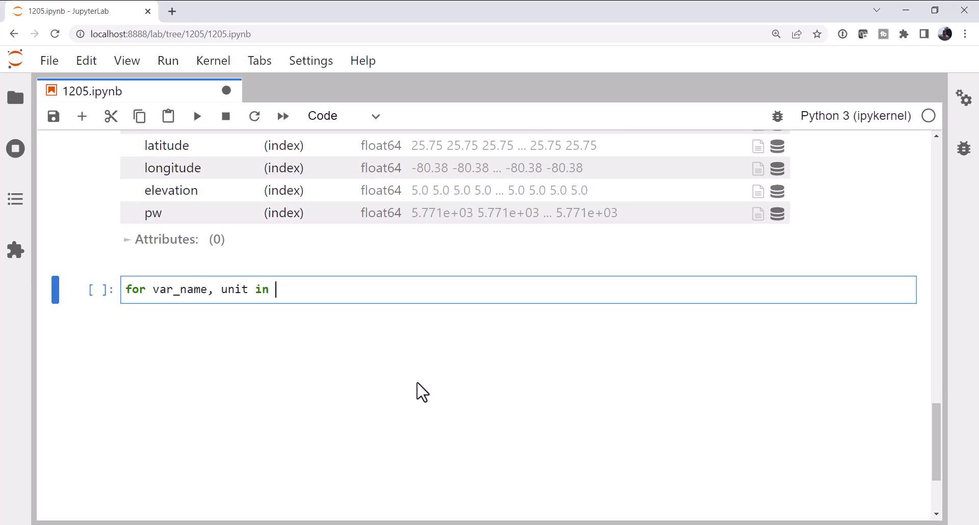
pyautogui.write('df.units')
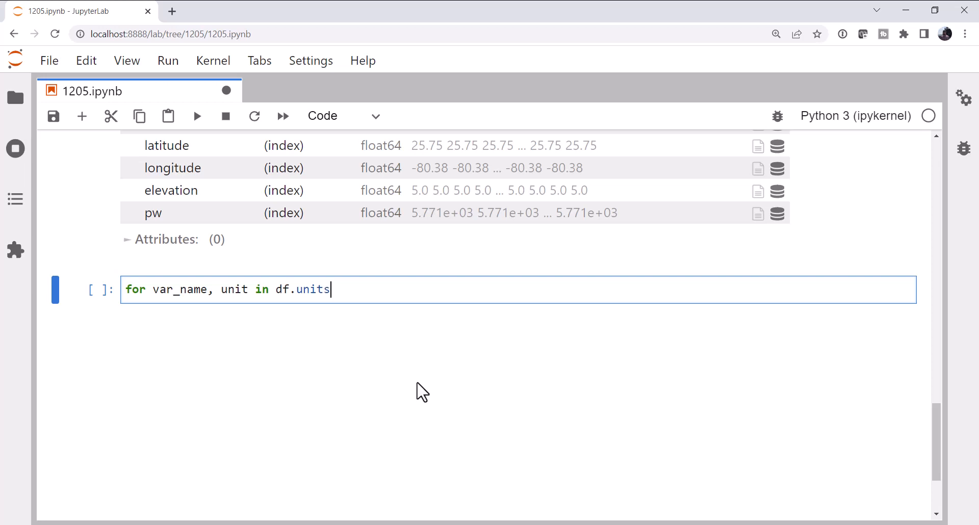
pyautogui.write('.items():')
pyautogui.write('if')
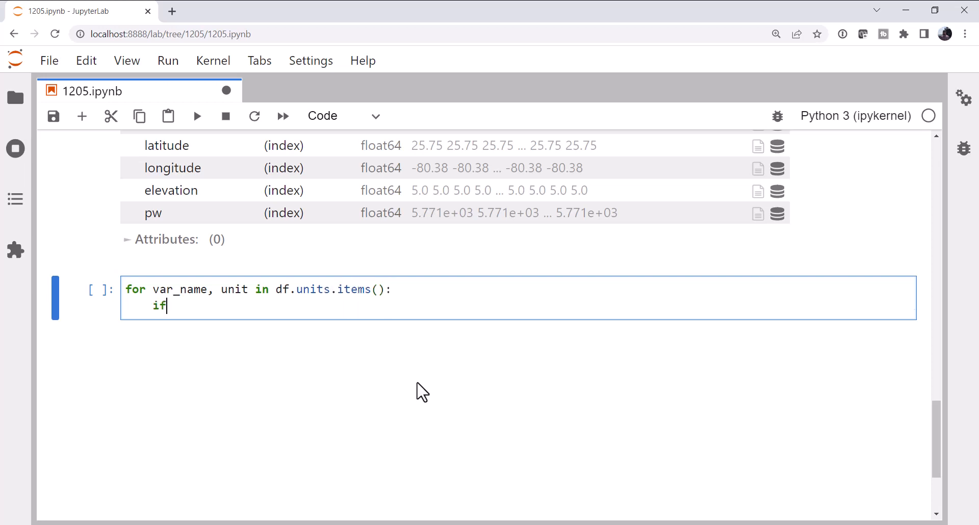
pyautogui.write('unit:')
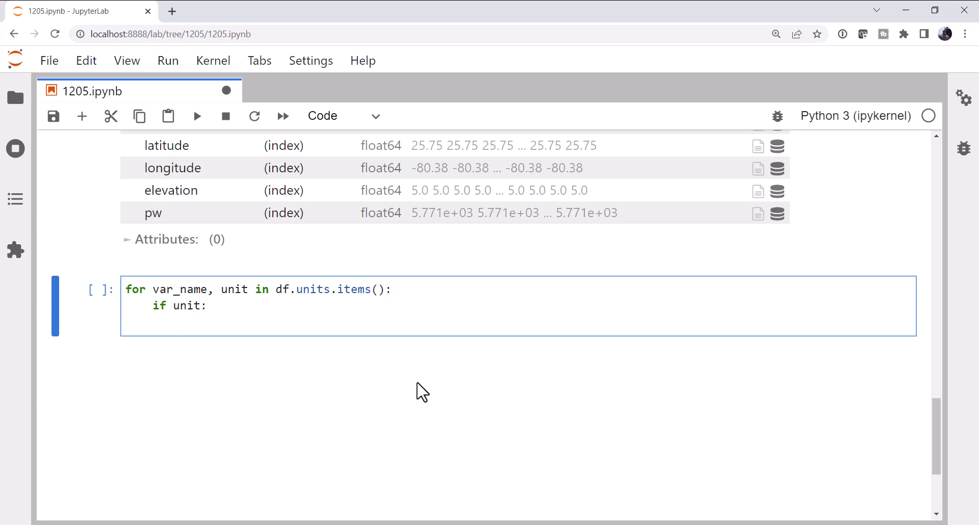
# Write the loop body ds[var_name] = ds[var_name] * units(unit)
pyautogui.write('ds[c')
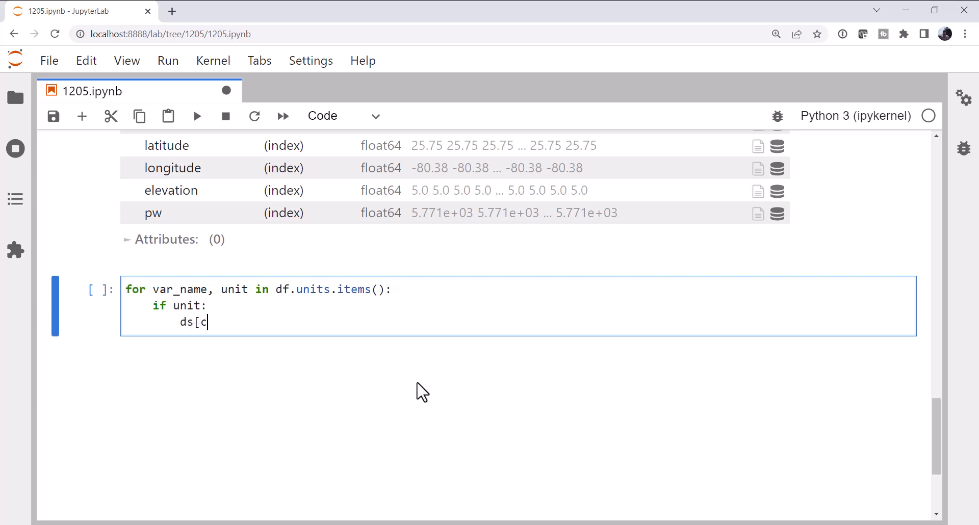
pyautogui.write('var_n')
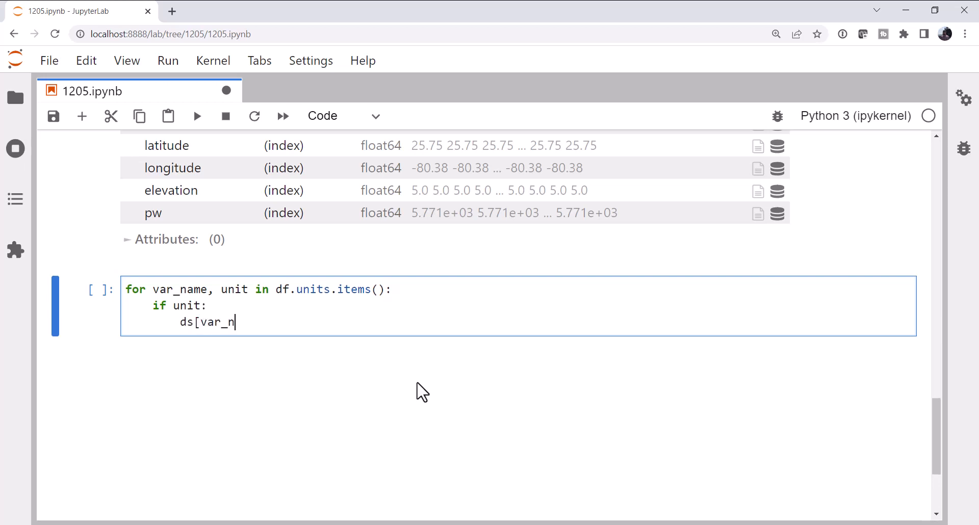
pyautogui.write('ame]')
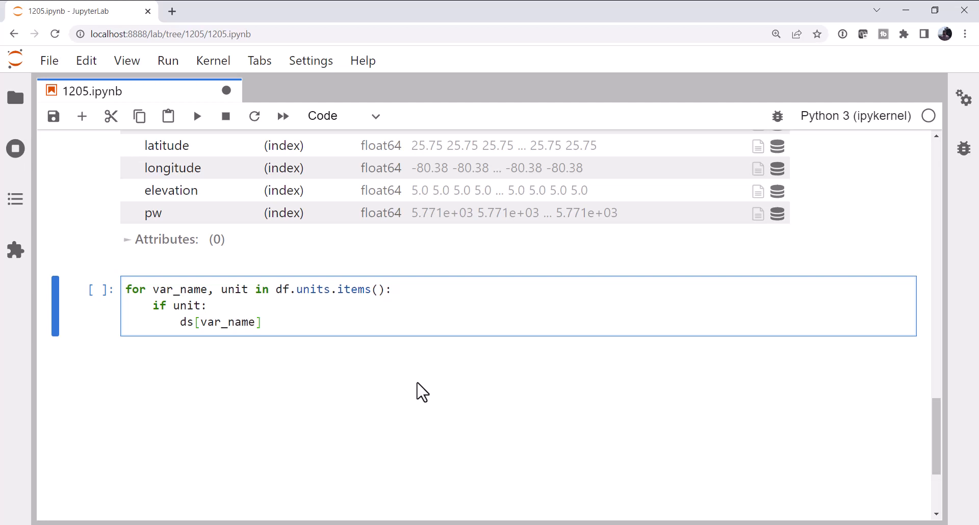
pyautogui.write('= ds[')
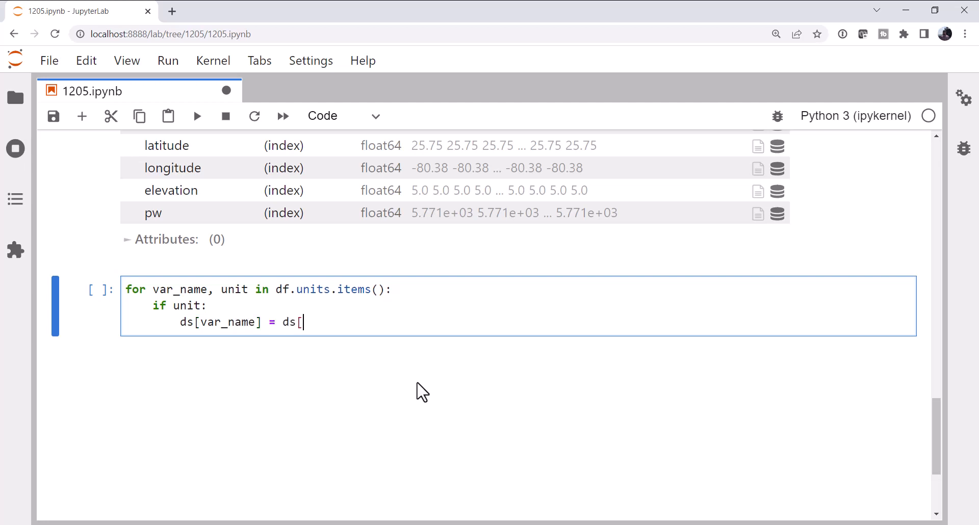
pyautogui.write('var_name')
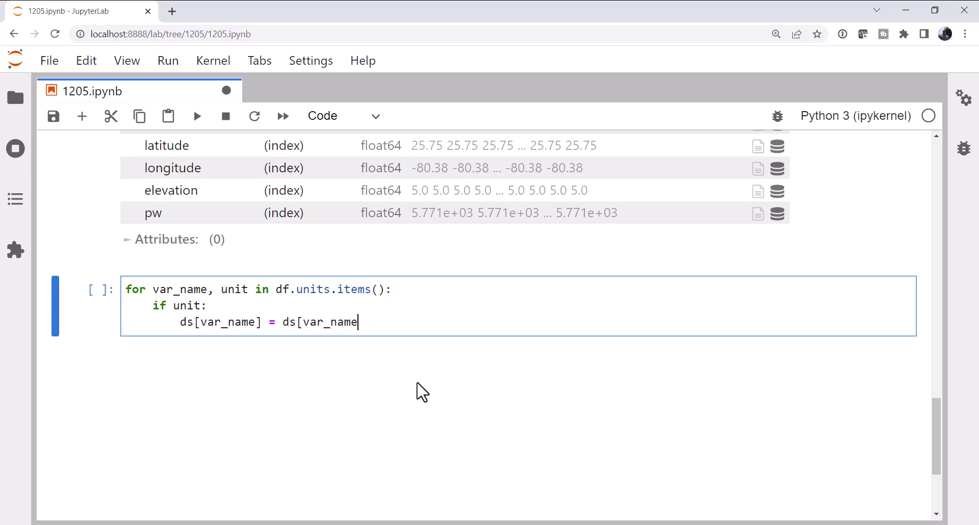
pyautogui.write(']')
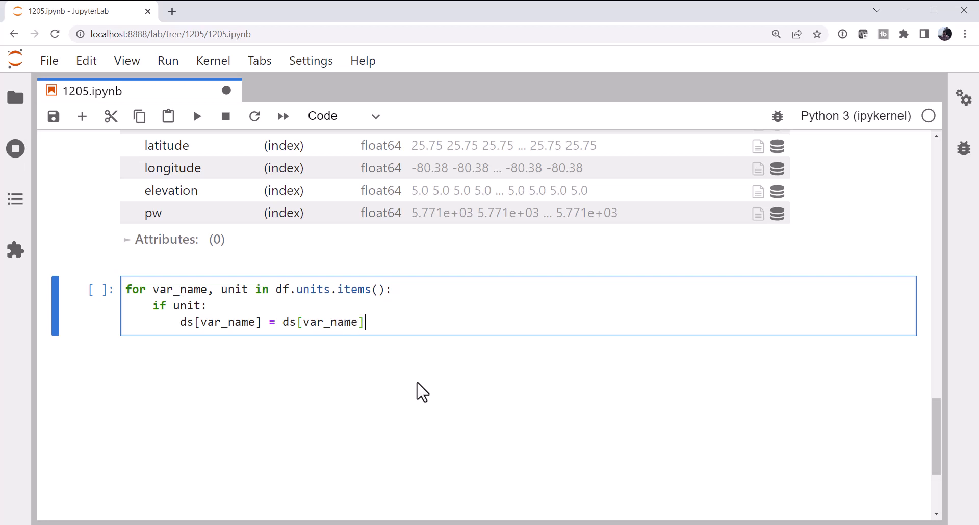
pyautogui.write('* units')
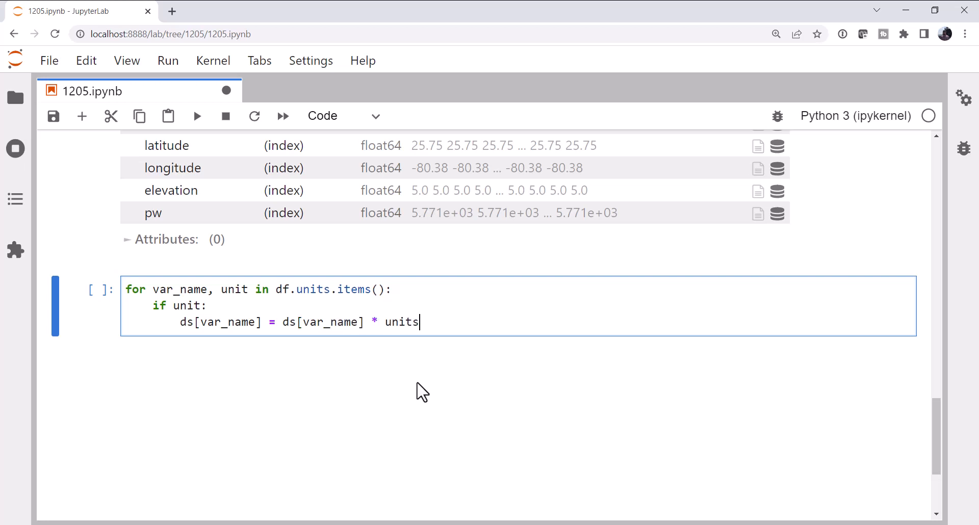
pyautogui.write('(unit)')
pyautogui.write('ds')
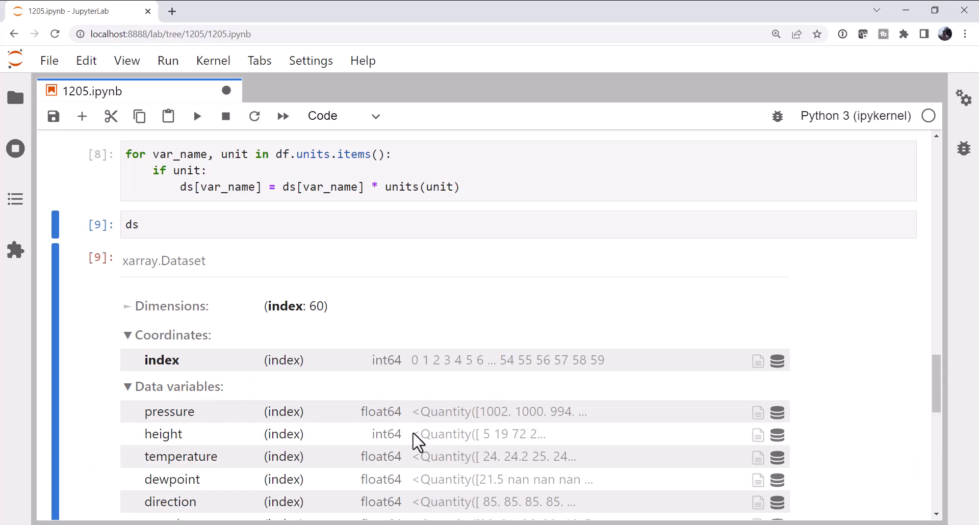
# Scroll the redisplayed Dataset to confirm latitude, longitude, elevation and pw are Quantity arrays
pyautogui.scroll(-3)
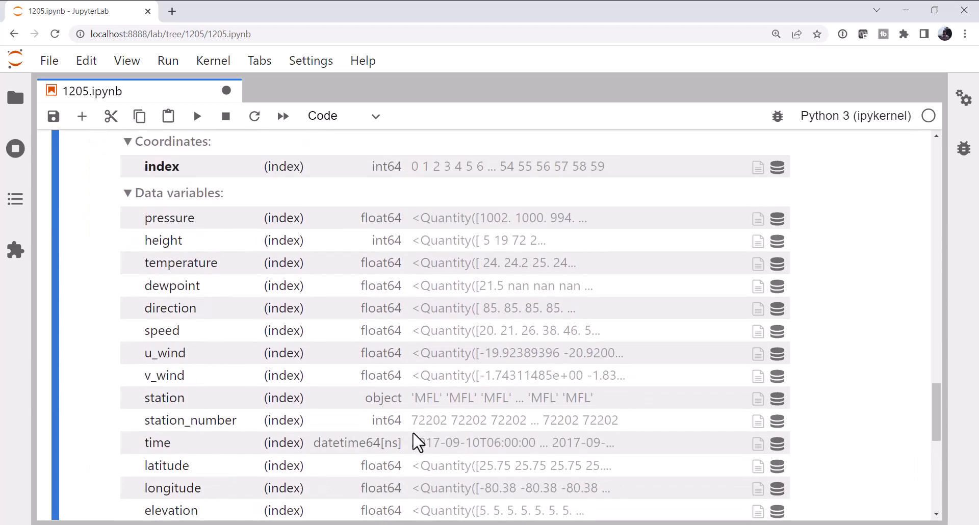
pyautogui.scroll(-3)
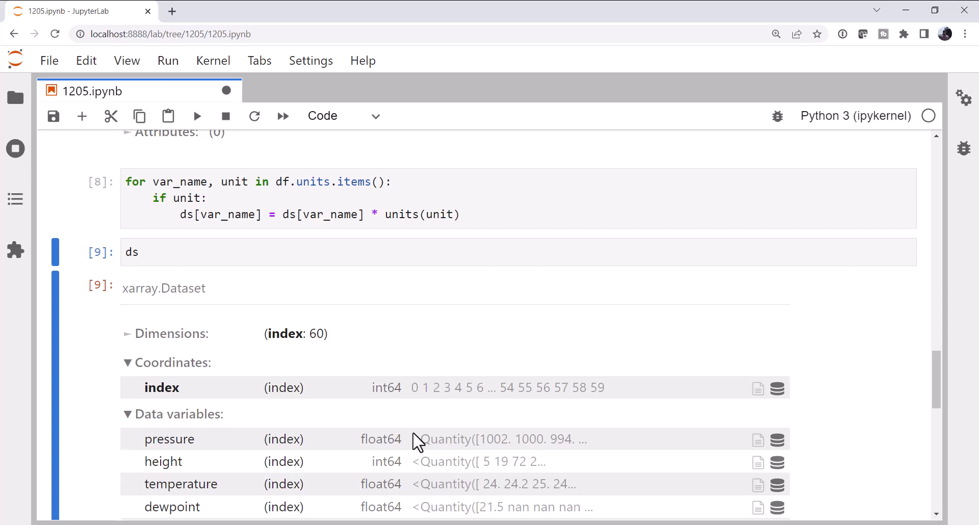
pyautogui.scroll(-3)
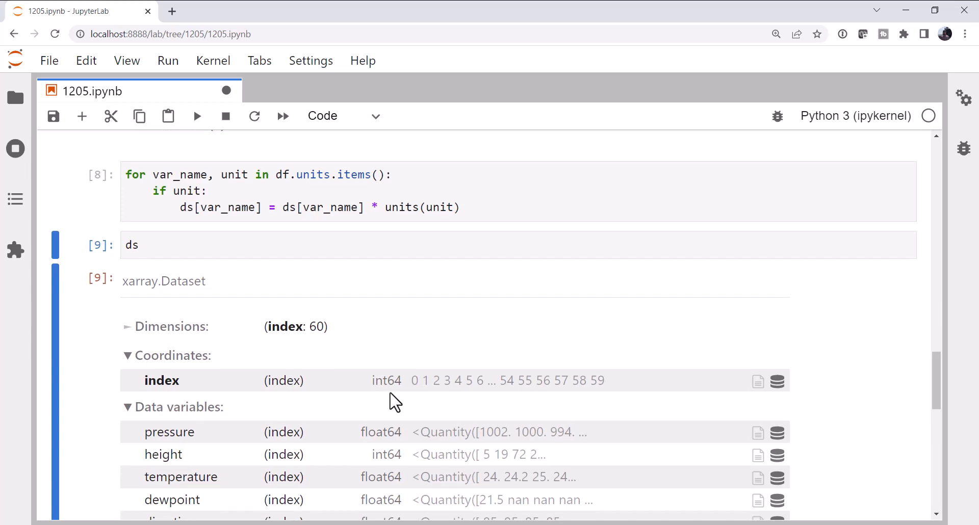
pyautogui.scroll(-3)
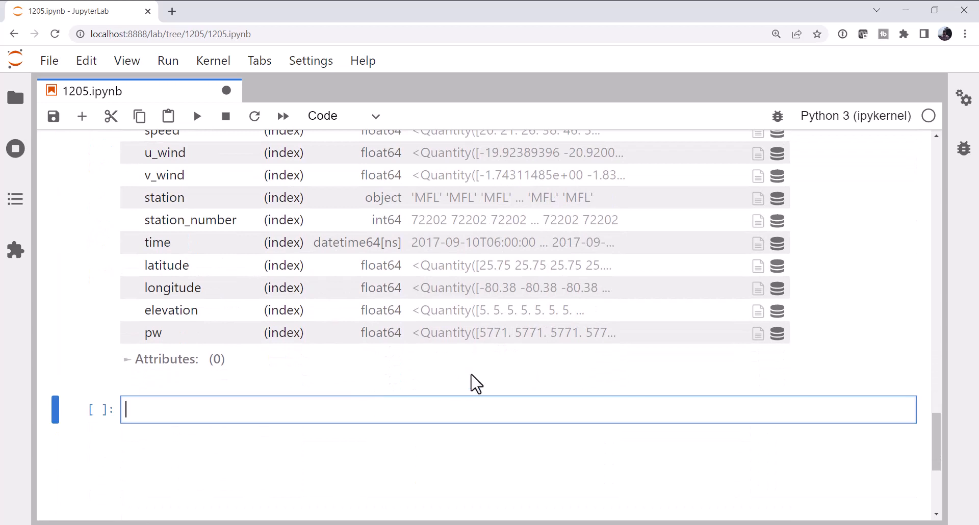
# Enter ds = ds.set_coords(('pressure', 'height')), correcting a typo along the way
pyautogui.write('ds = ds,set/')
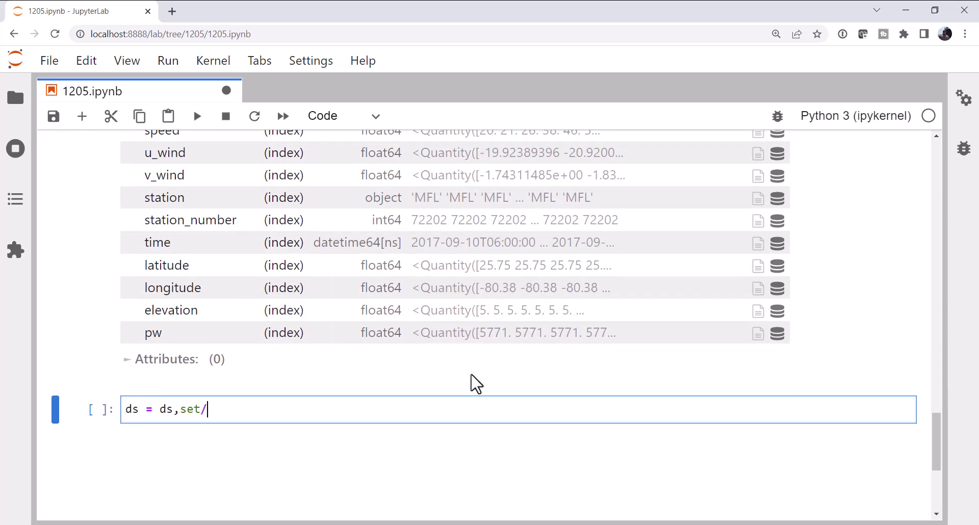
pyautogui.press('Backspace')
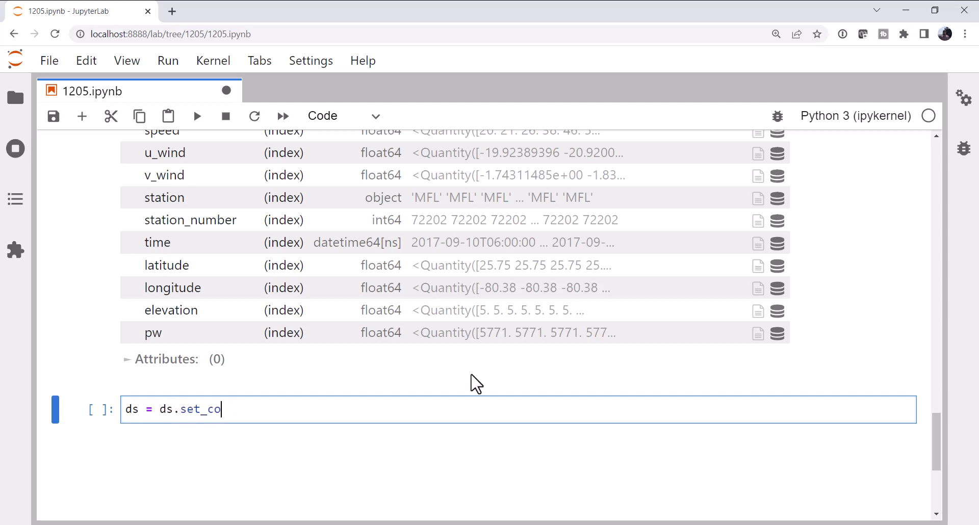
pyautogui.write('ords')
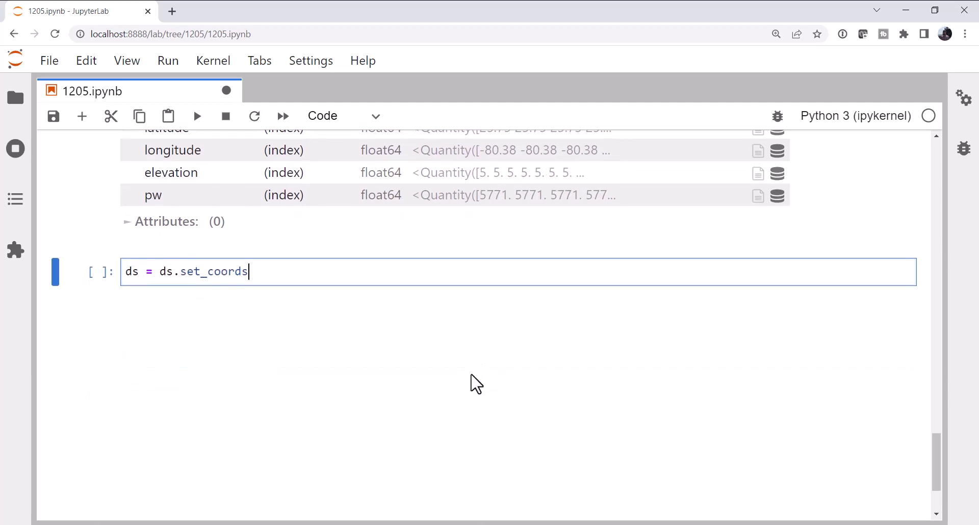
pyautogui.write("(('press")
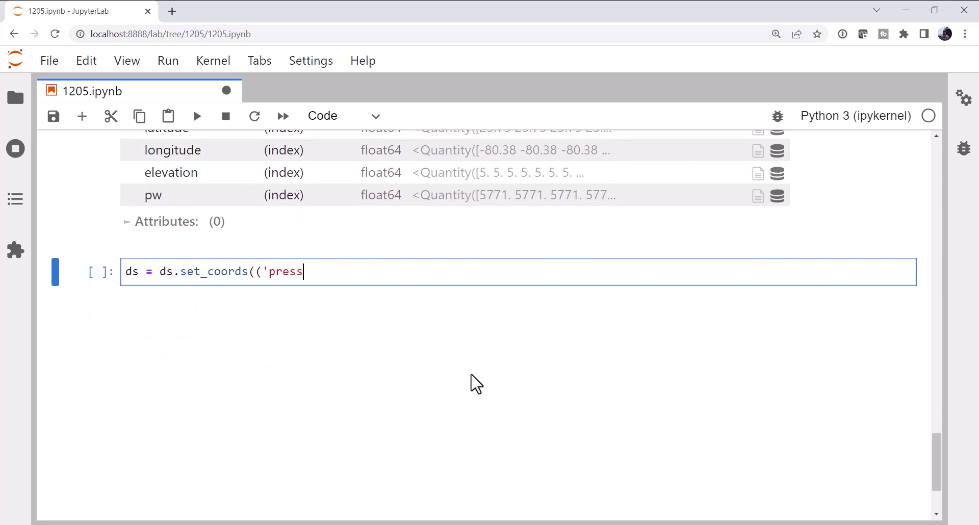
pyautogui.write("ure', 'height'")
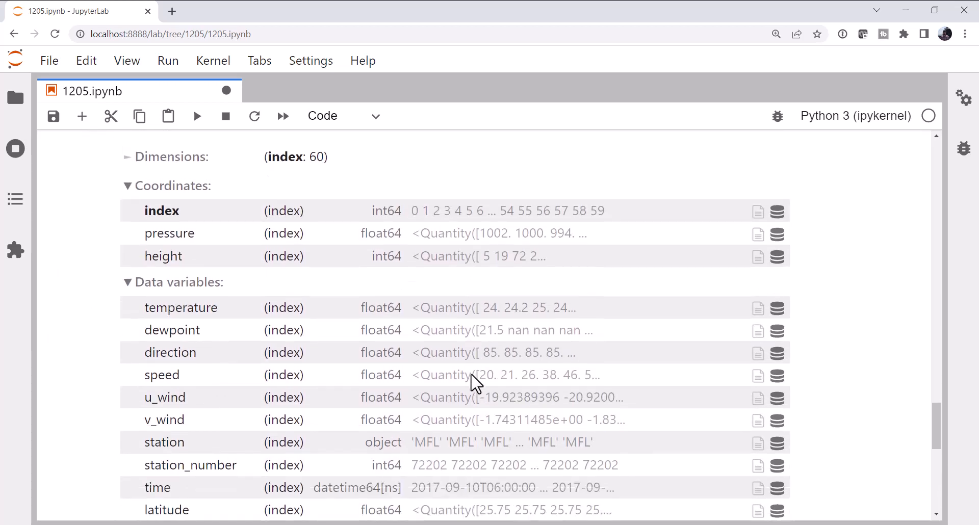
pyautogui.moveTo(447, 265)
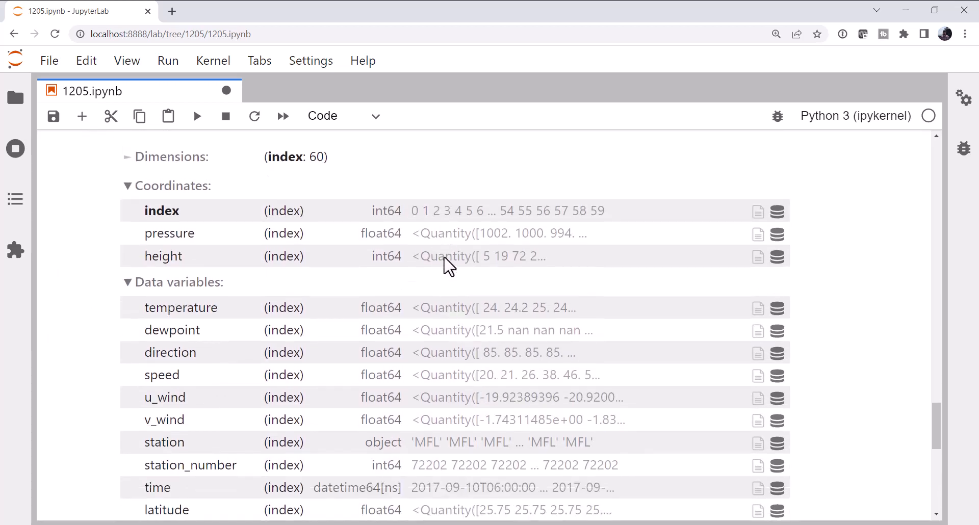
pyautogui.scroll(-3)
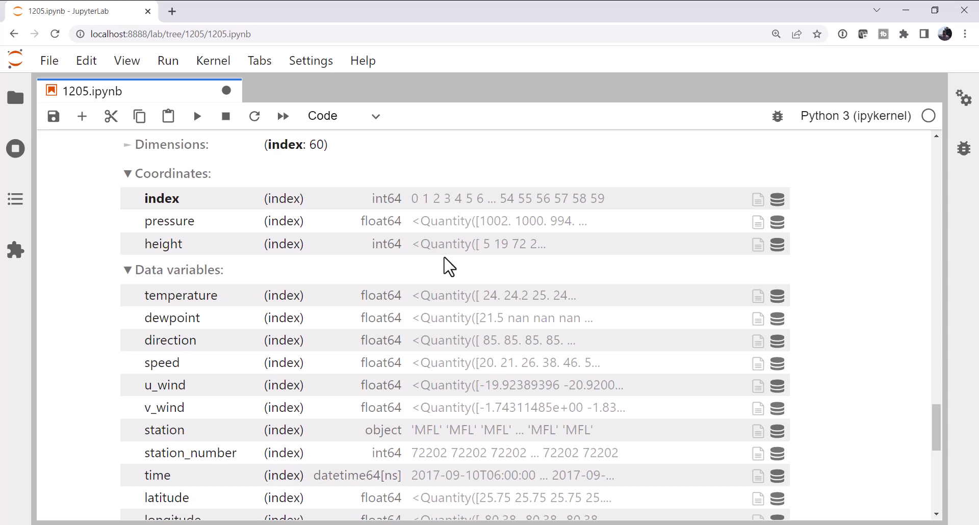
pyautogui.scroll(-3)
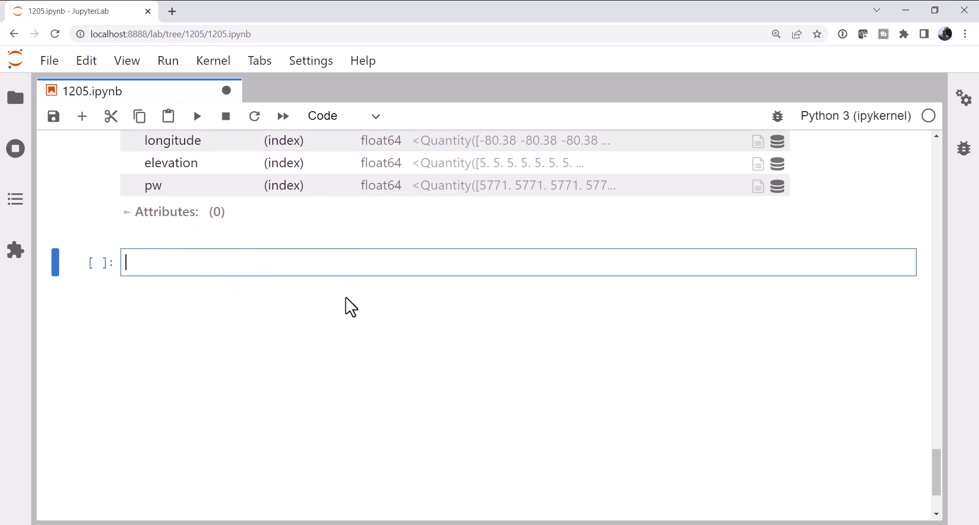
# Begin ds.attrs = {'station': ds.isel(index=0)['station'].data, in the empty cell
pyautogui.write('ds.att')
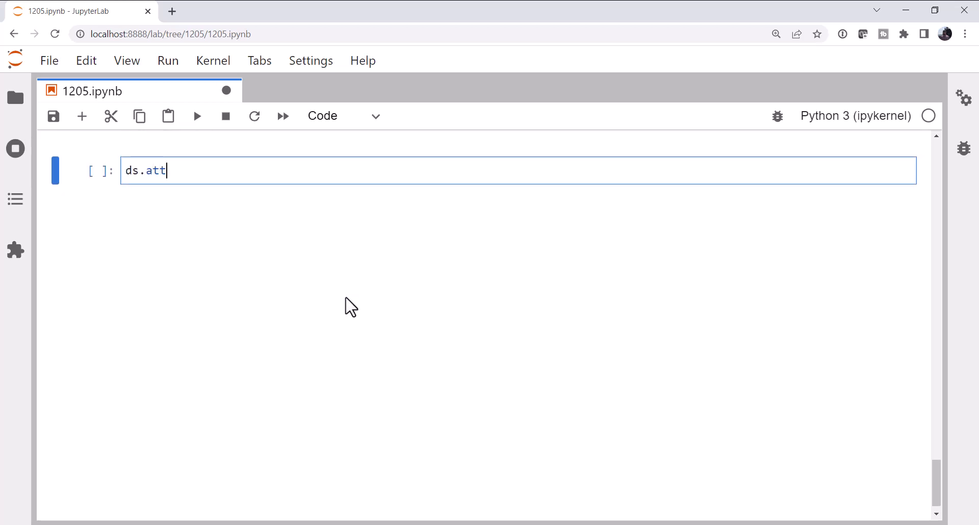
pyautogui.write('rs =')
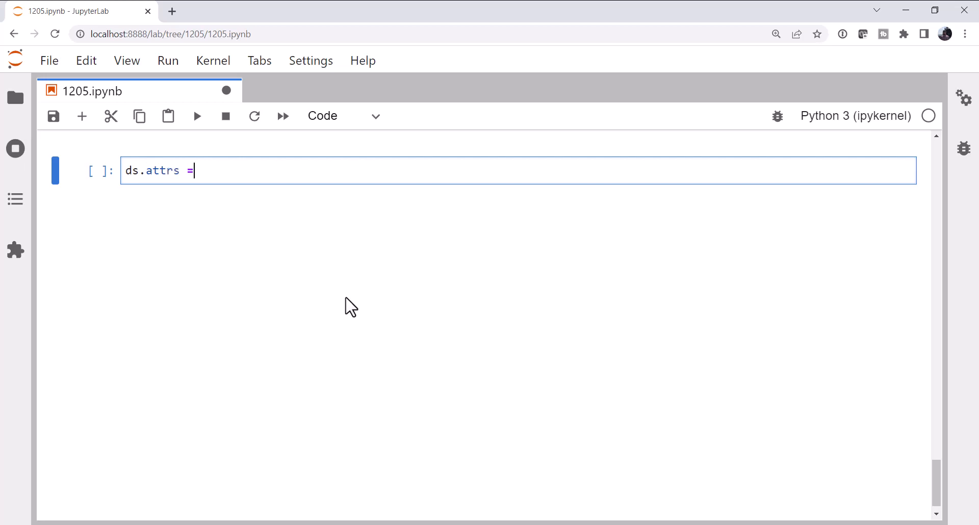
pyautogui.write("{'")
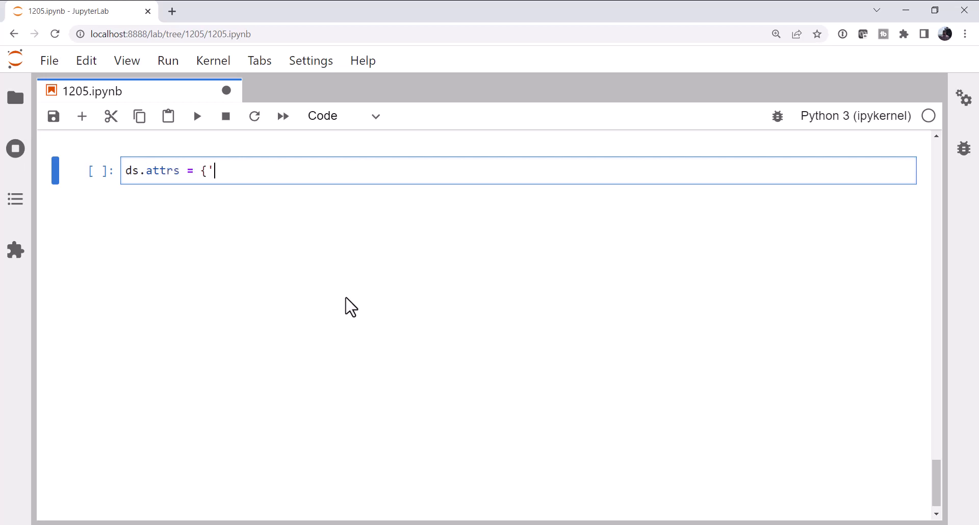
pyautogui.write("station': d")
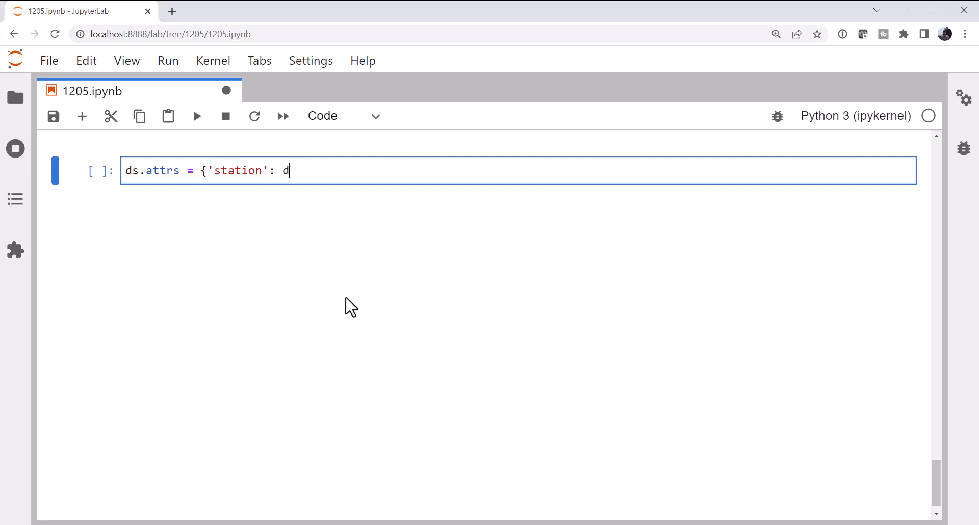
pyautogui.write('s.isel')
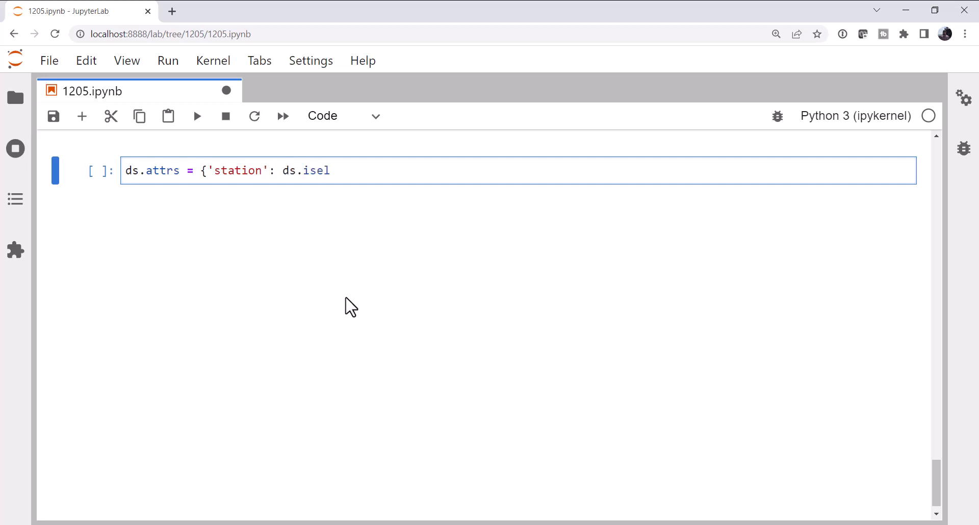
pyautogui.write('(inde')
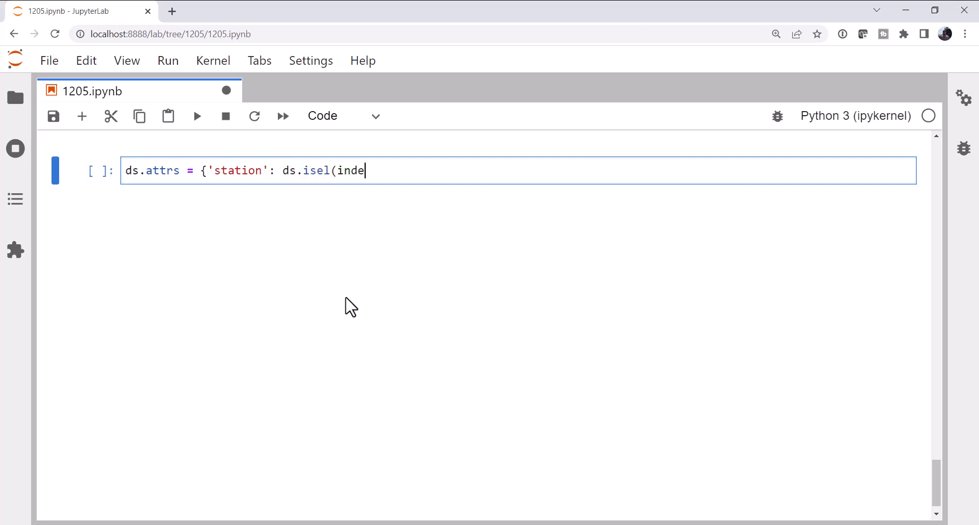
pyautogui.write('x=0)')
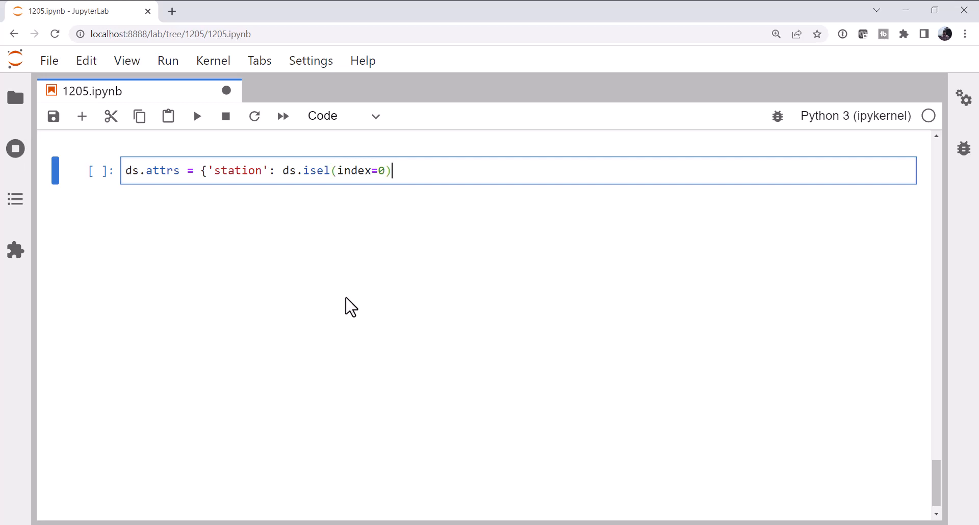
pyautogui.write("['station")
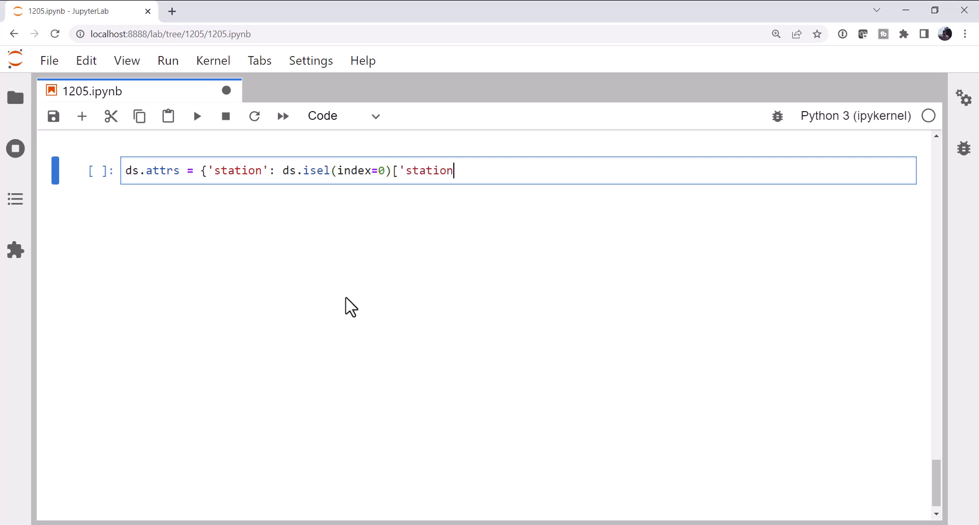
pyautogui.write("'].data")
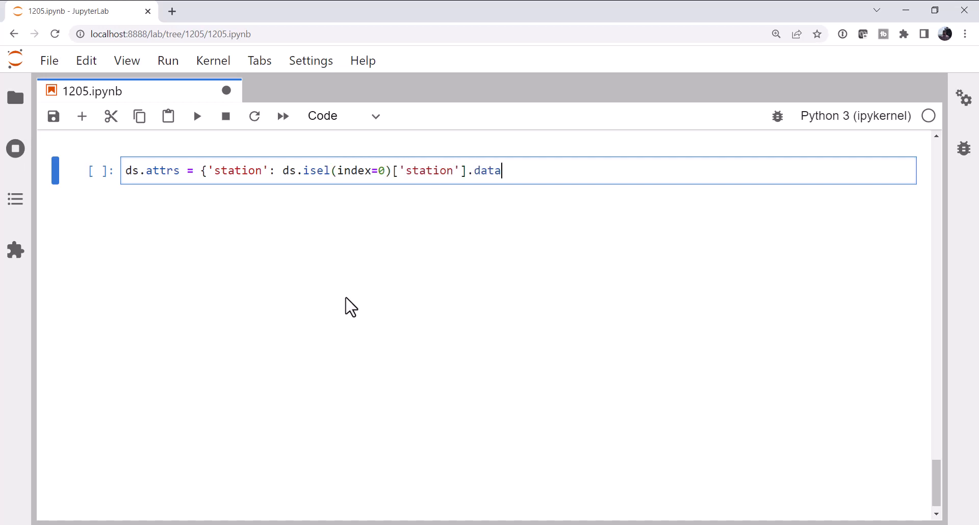
pyautogui.write(',')
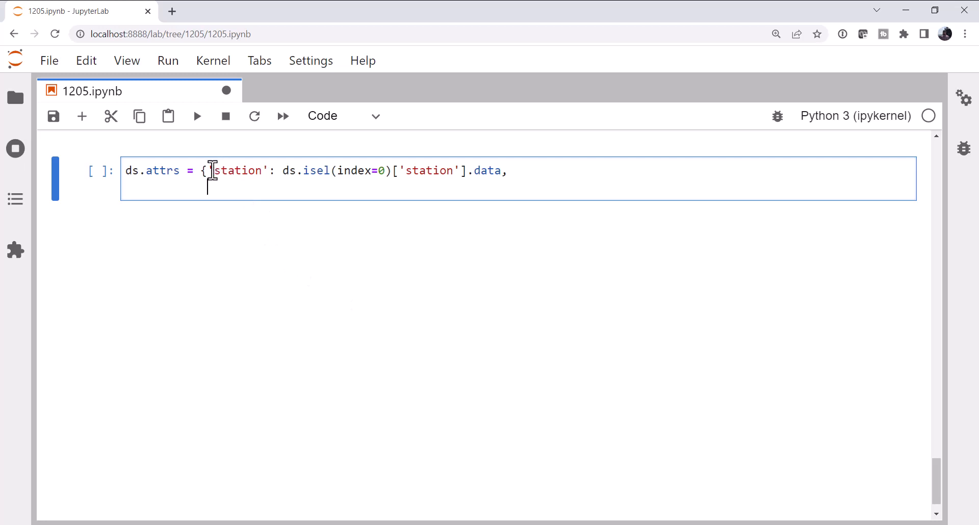
# Duplicate the 'station' entry onto new lines to template the attrs dictionary
pyautogui.moveTo(209, 170); pyautogui.dragTo(509, 170)
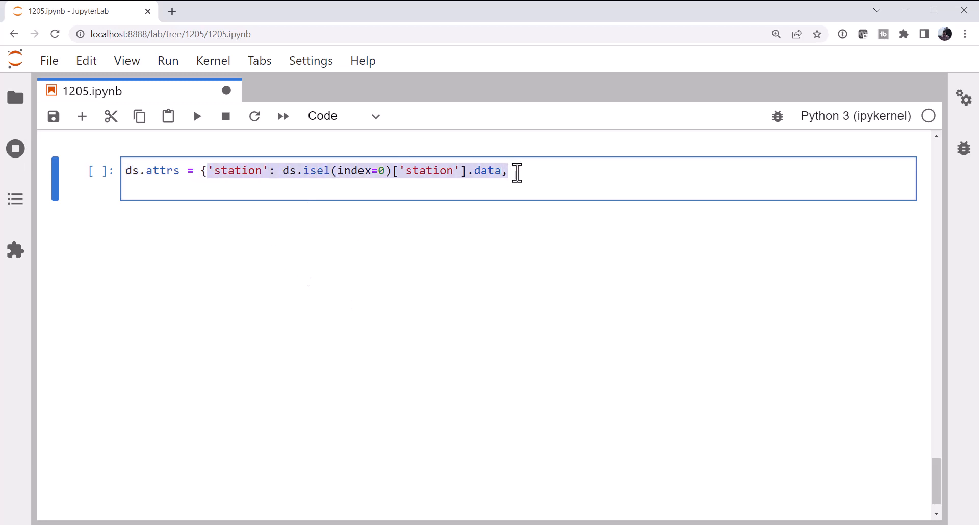
pyautogui.press('Delete')
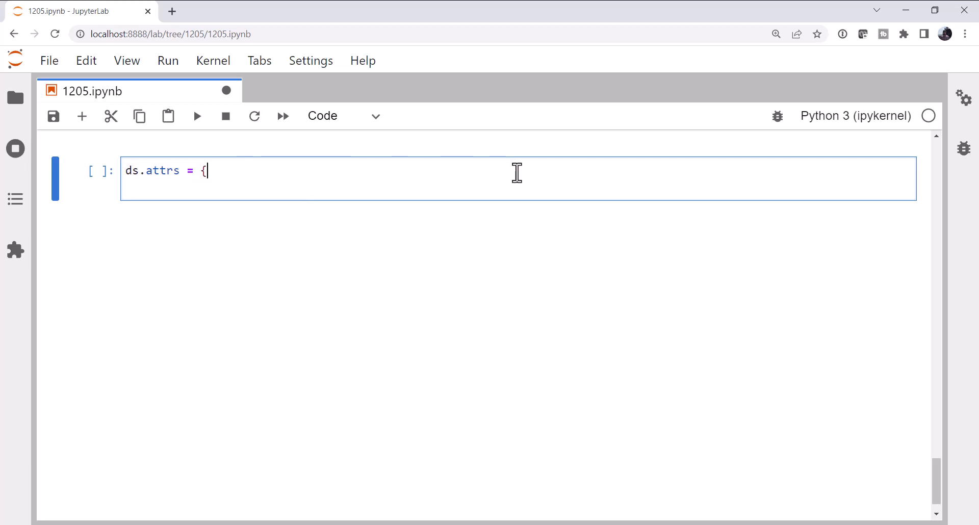
pyautogui.write("'station': ds.isel(index=0)['station'].data,")
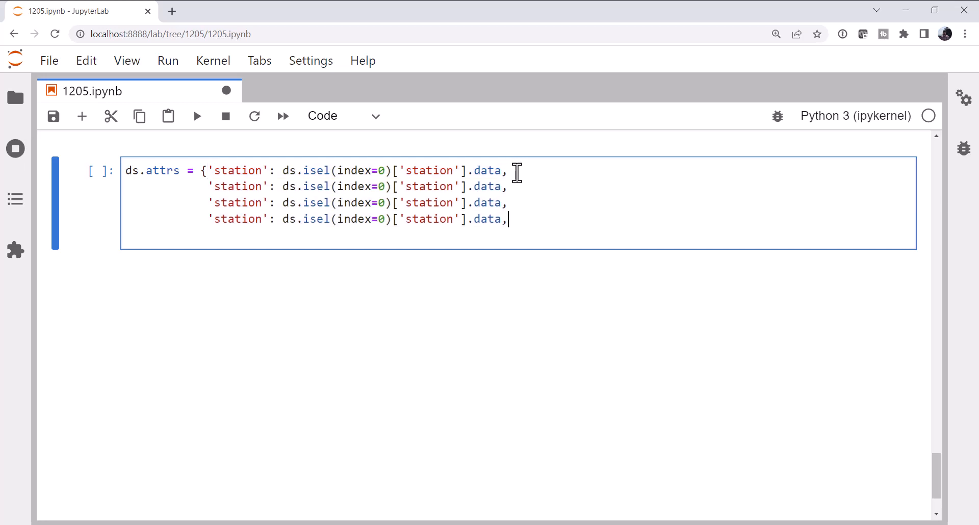
pyautogui.press('enter')
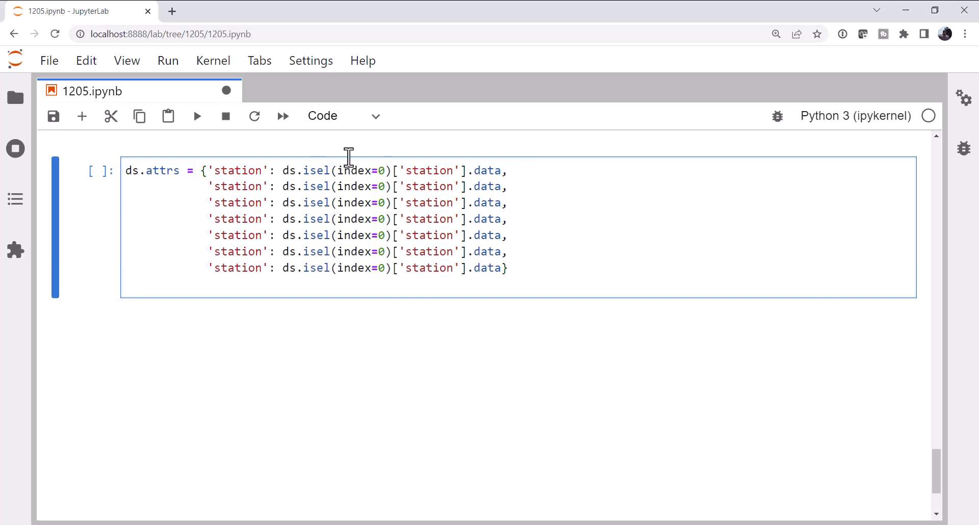
# Rename the copied keys to station_number, station_latitude, station_longitude, station_elevation, pw and time
pyautogui.write('_number')
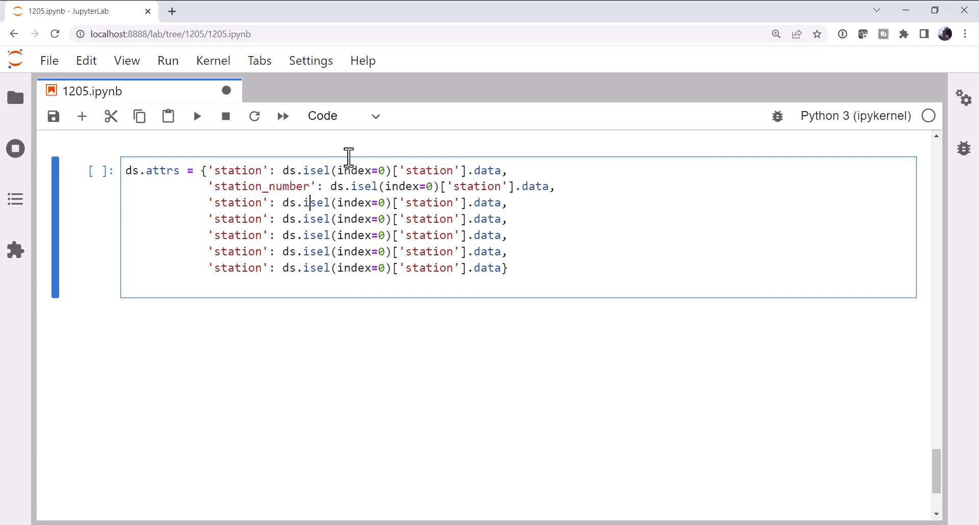
pyautogui.write('_')
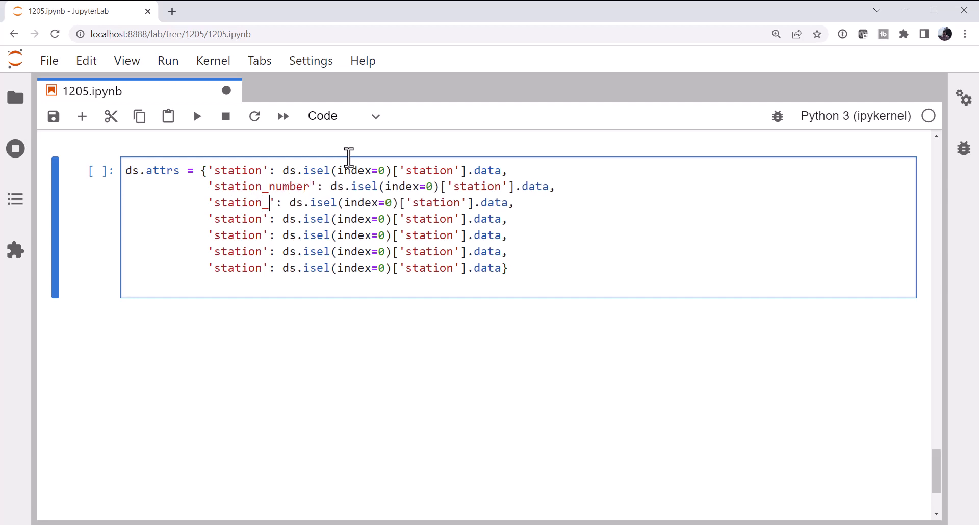
pyautogui.write('latitude')
pyautogui.click(358, 218)
pyautogui.write('_longitude')
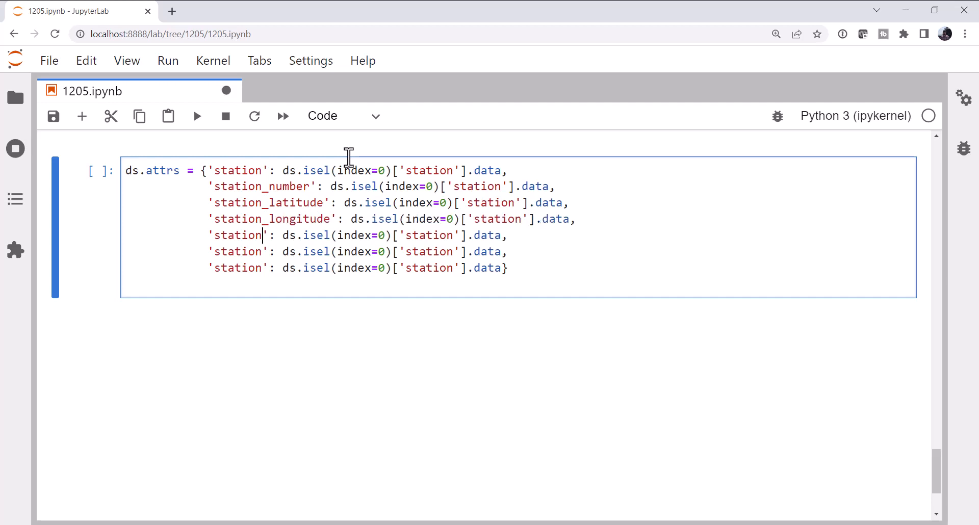
pyautogui.write('_elevat')
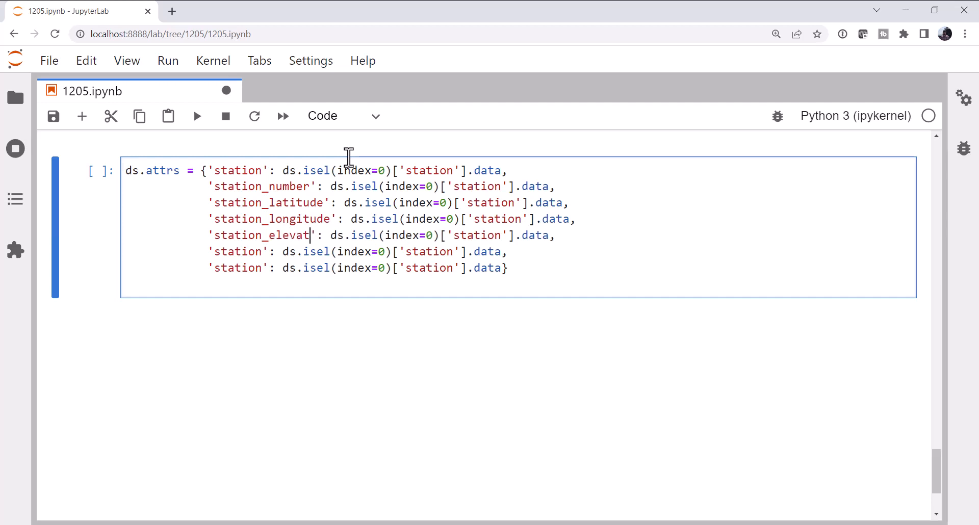
pyautogui.write('ion')
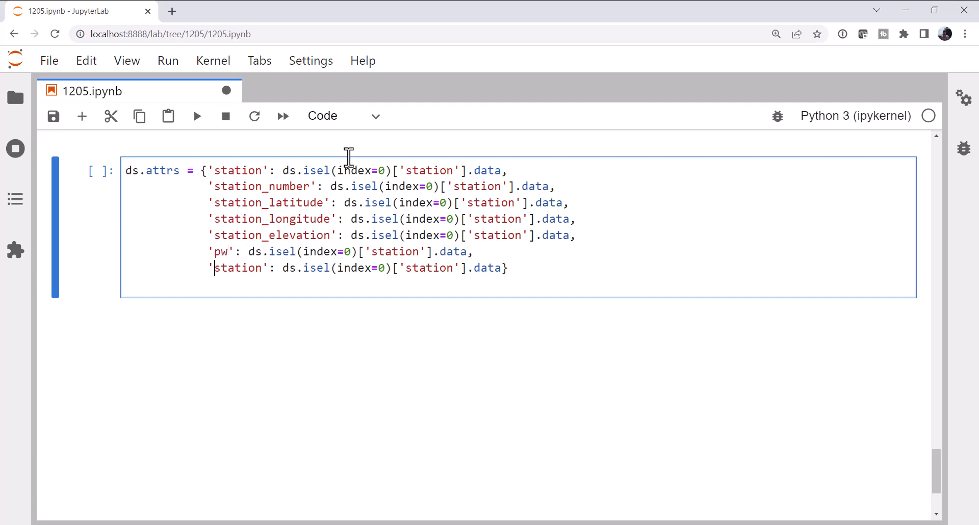
pyautogui.write('time')
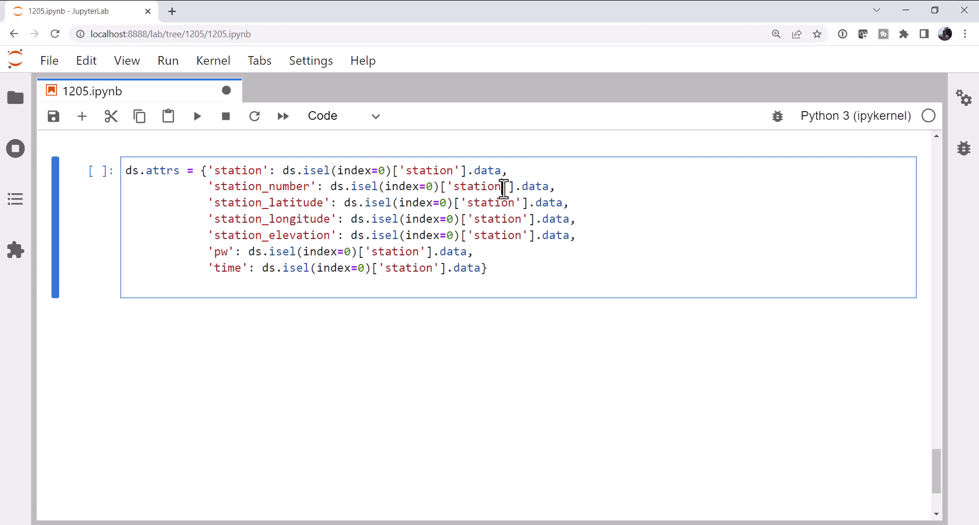
# Point each entry's lookup at station_number, latitude, longitude, elevation, pw and time
pyautogui.write('_number')
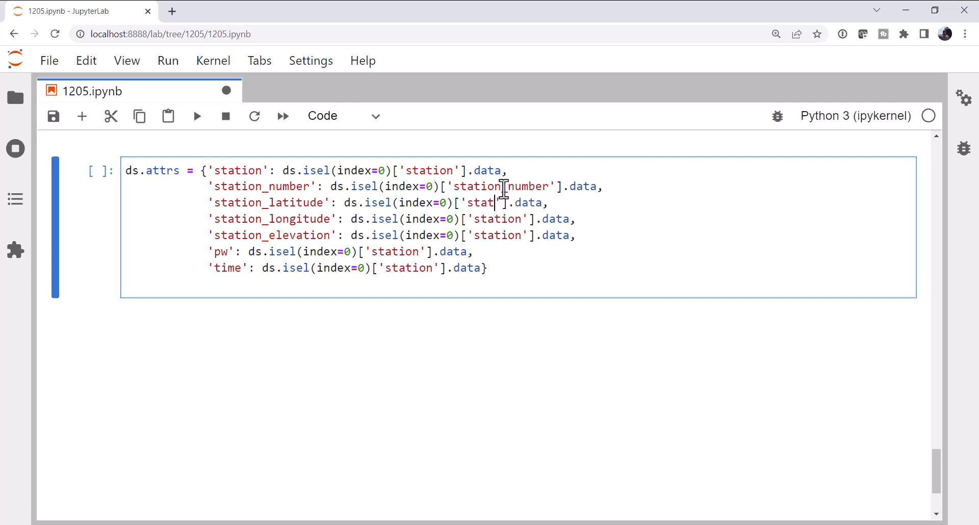
pyautogui.press('Backspace')
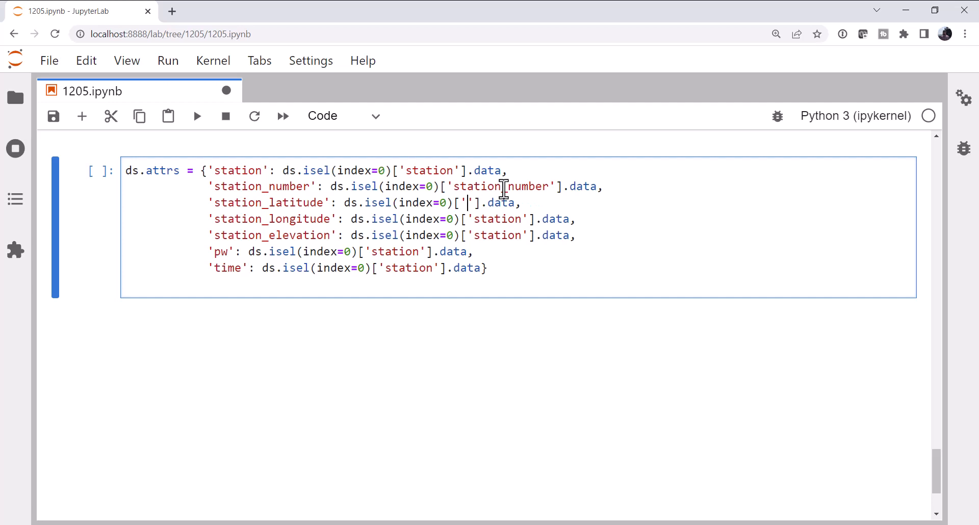
pyautogui.write('latitude')
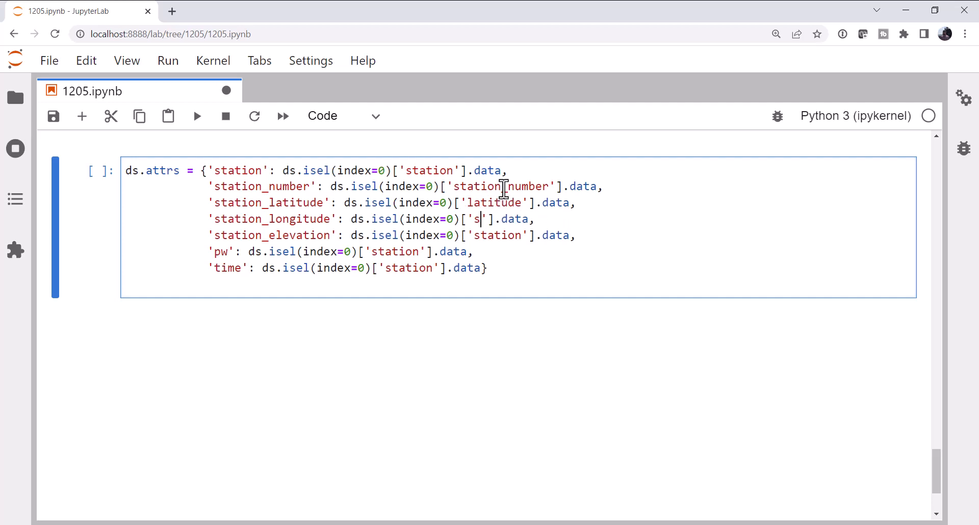
pyautogui.write('ongitude')
pyautogui.click(393, 235)
pyautogui.write('ele')
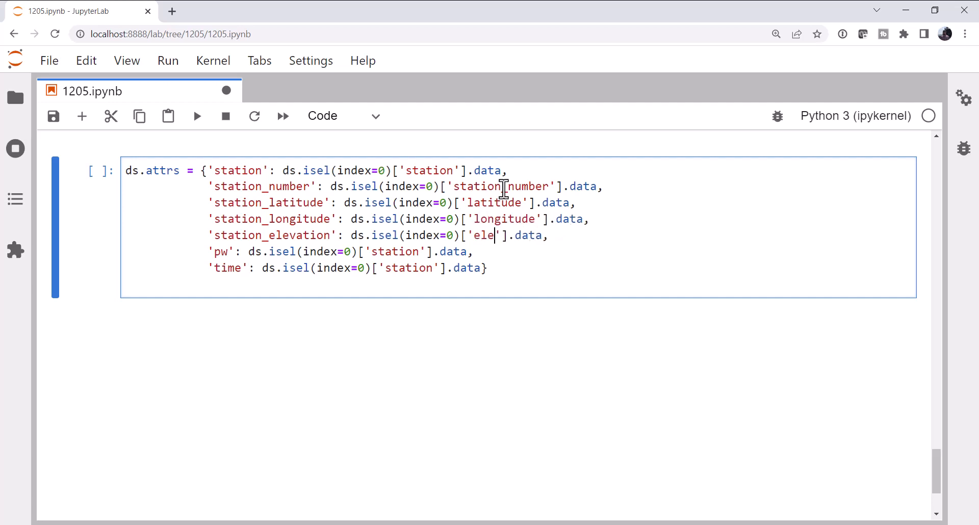
pyautogui.write('vation')
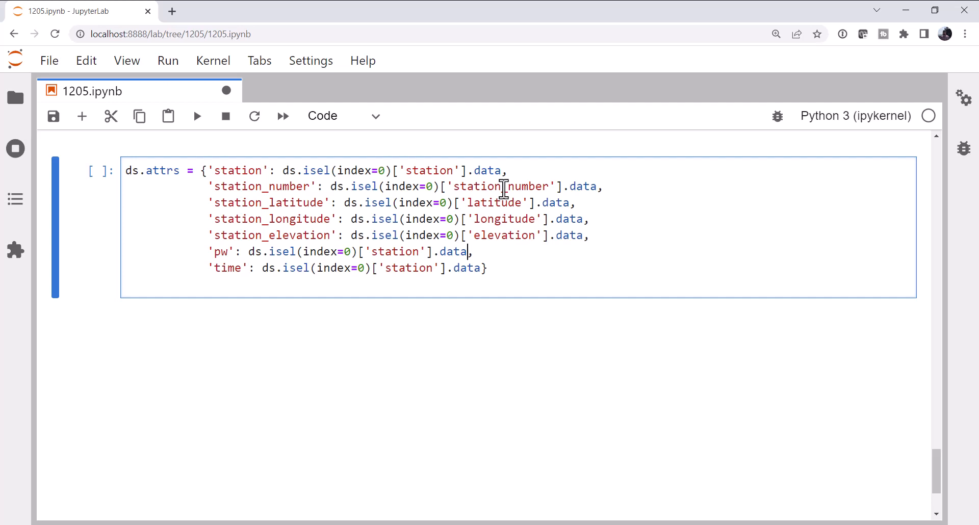
pyautogui.press('Backspace')
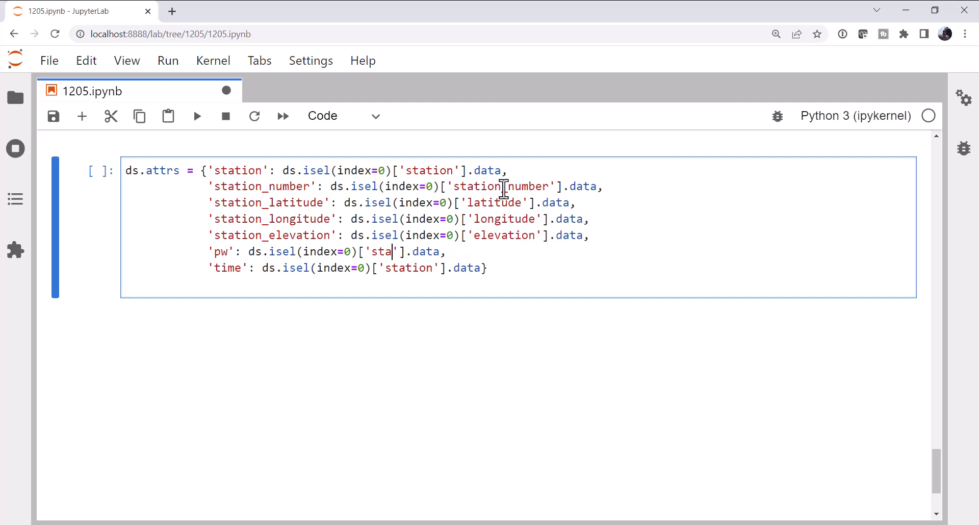
pyautogui.write('pw')
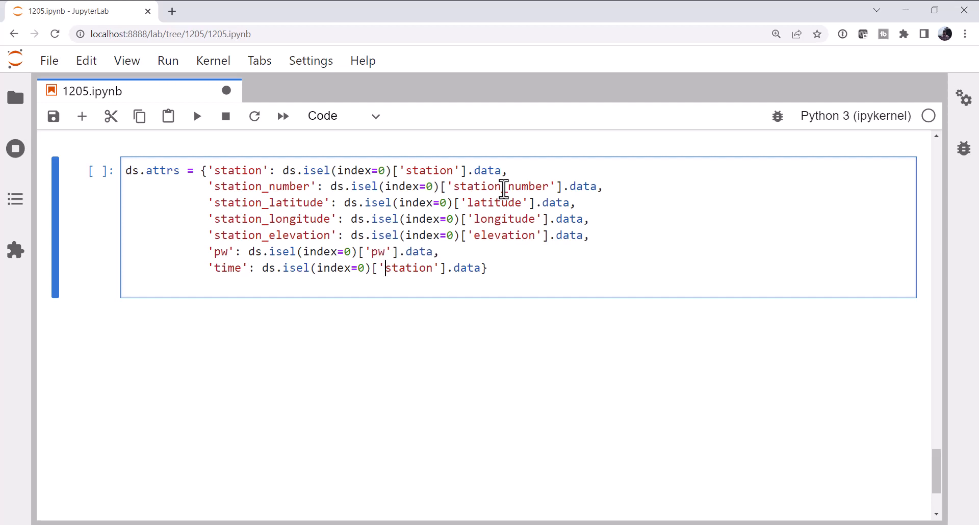
pyautogui.write('time')
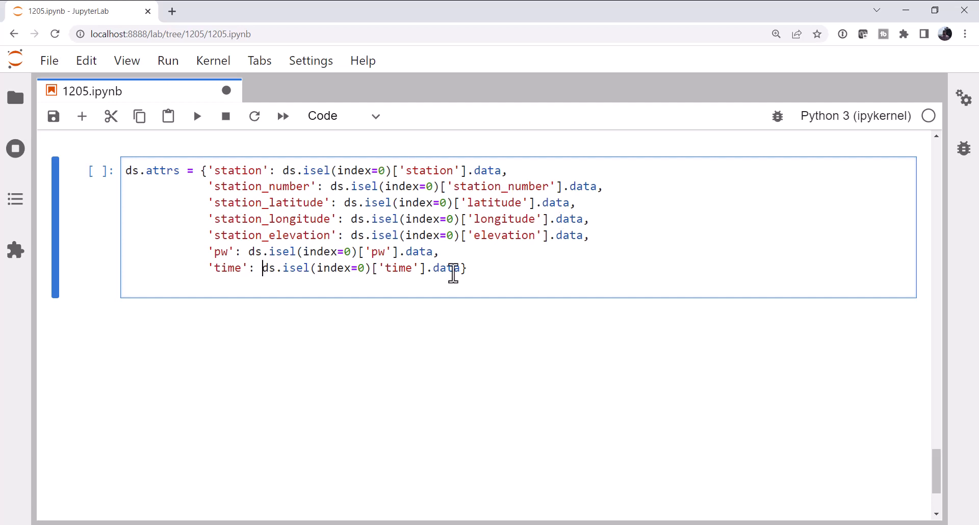
# Wrap the time attribute value in datetime.strptime(str(...), '') with an empty format string
pyautogui.write('datetime')
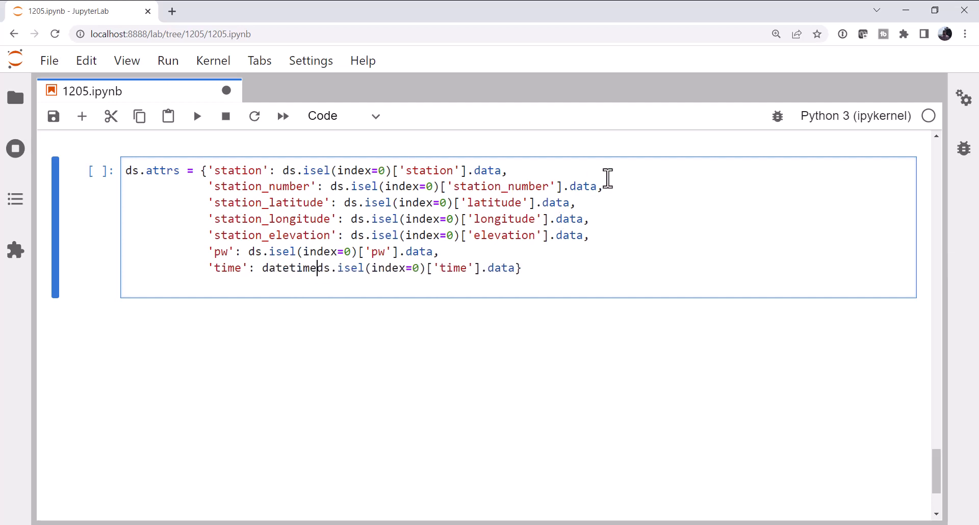
pyautogui.write('strpt')
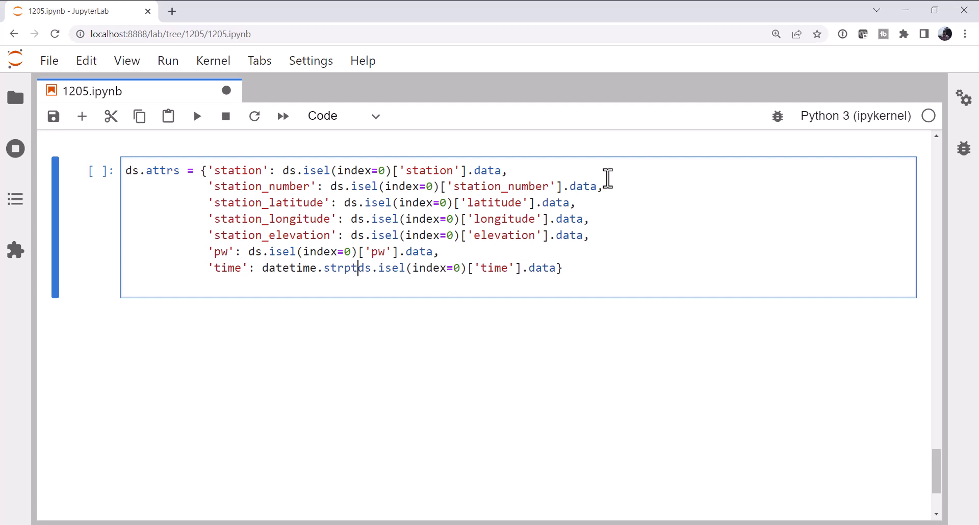
pyautogui.write('ime(str(')
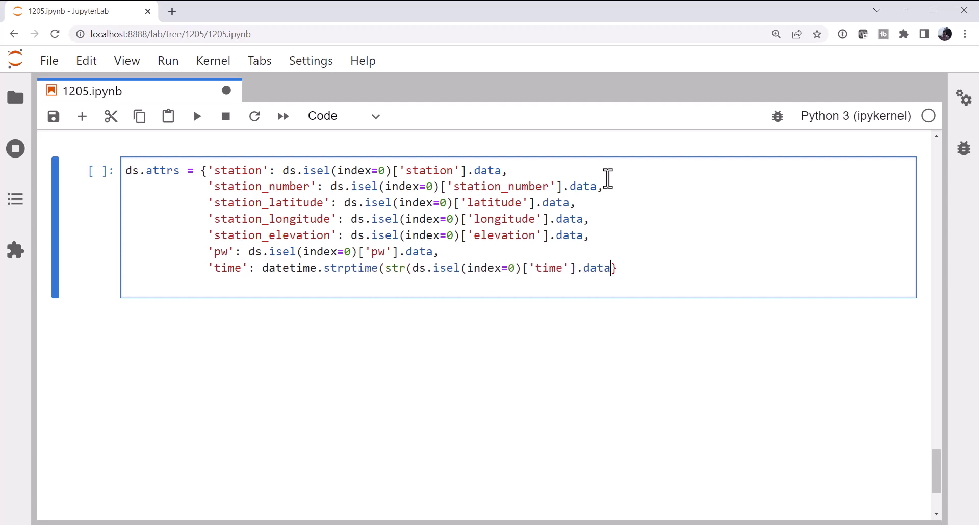
pyautogui.write(')')
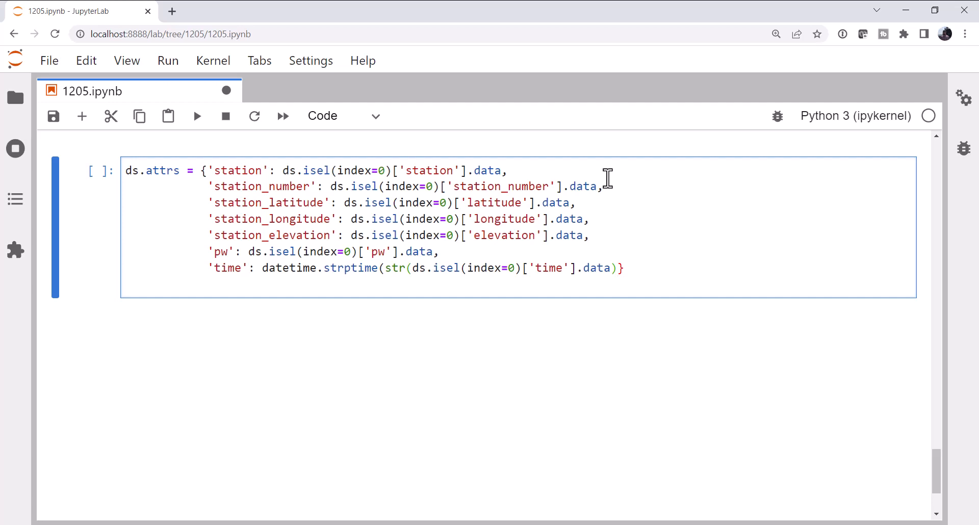
pyautogui.write(", '")
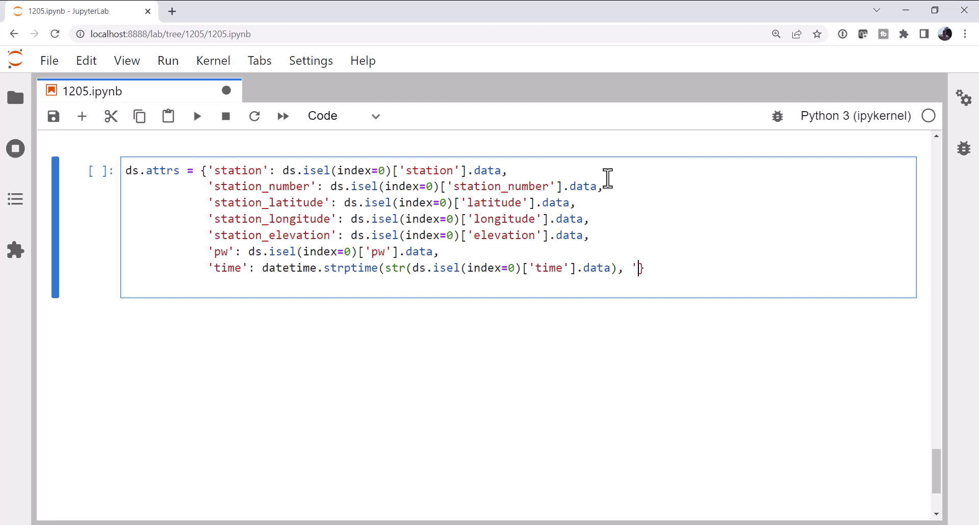
pyautogui.write("'")
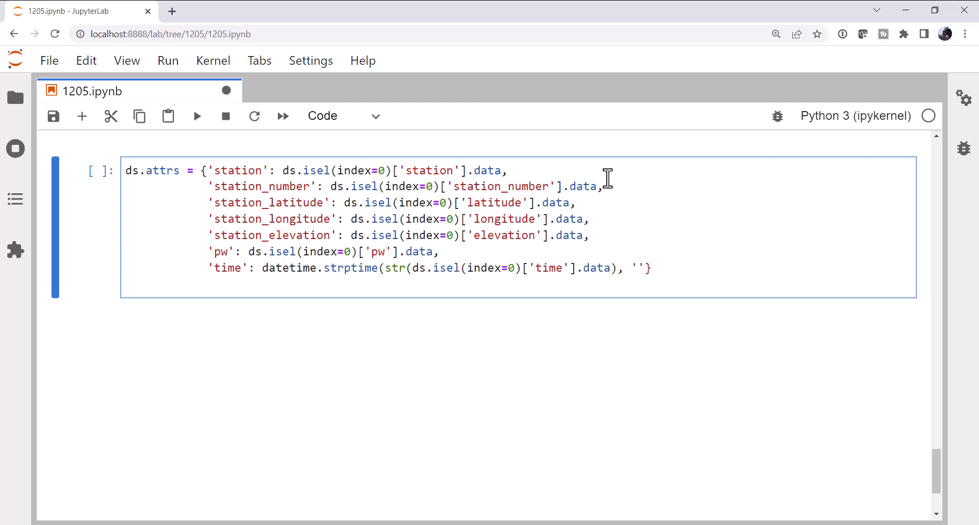
# Fill the format string with a %y-%m-...T%H:%M:%S. fractional-seconds pattern
pyautogui.click(635, 269)
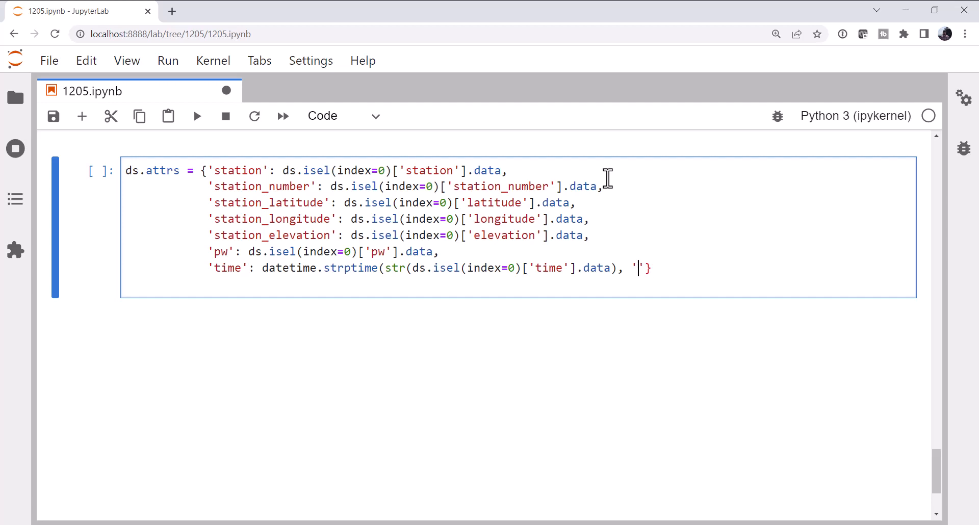
pyautogui.write('%y-%m-')
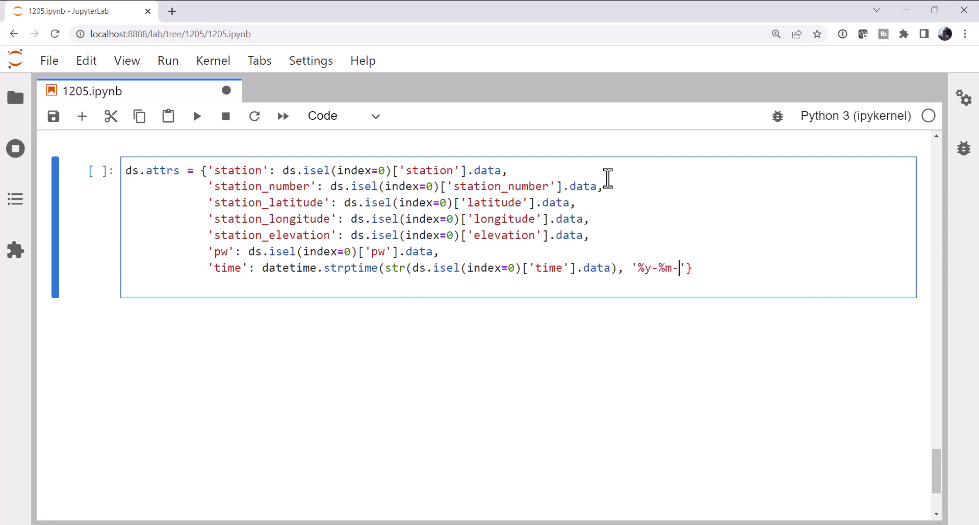
pyautogui.write('%d')
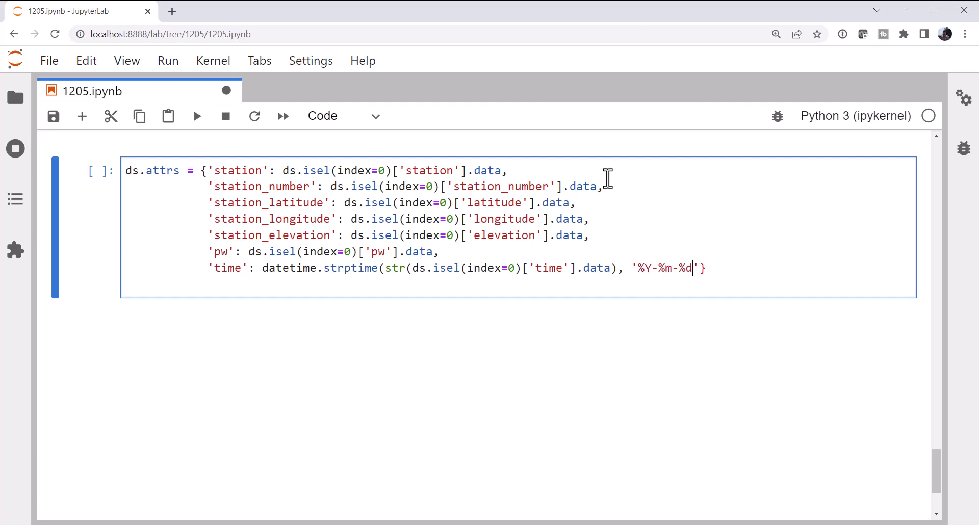
pyautogui.write('T')
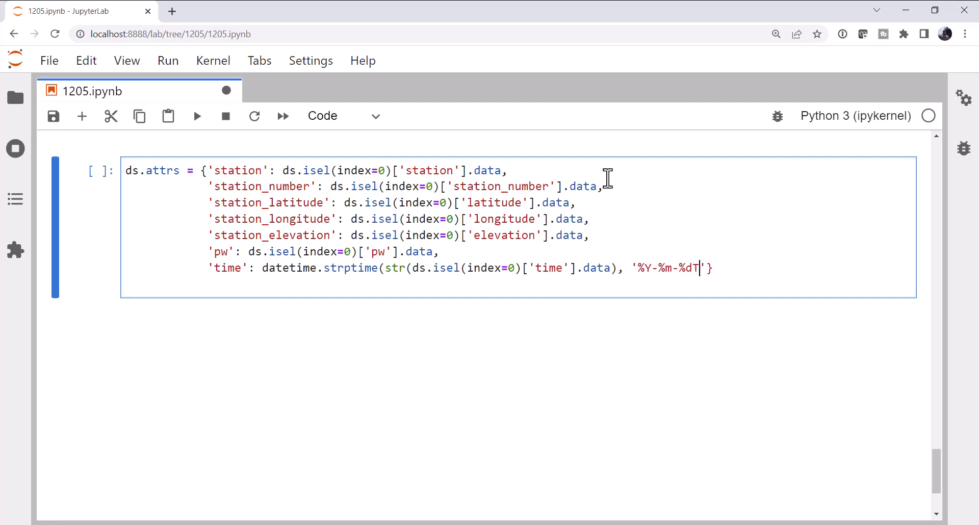
pyautogui.write('%H:%')
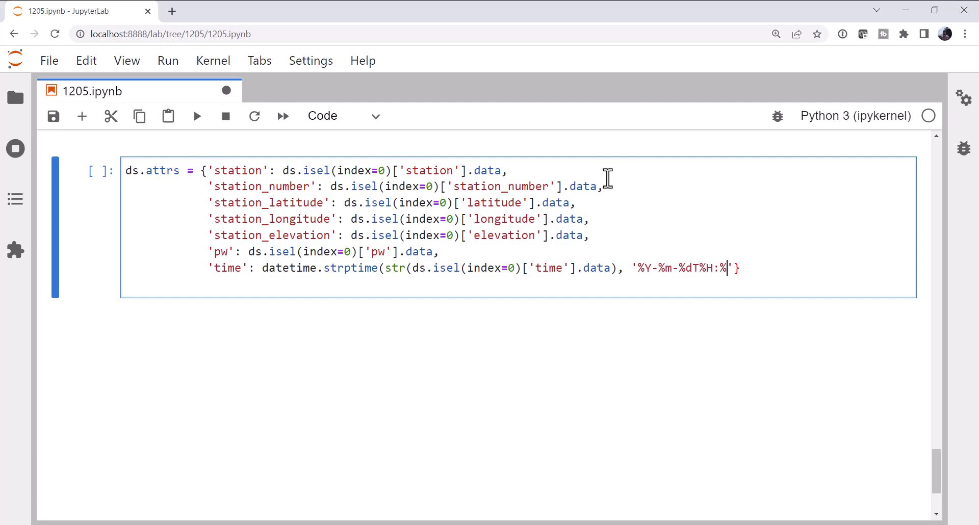
pyautogui.write('M')
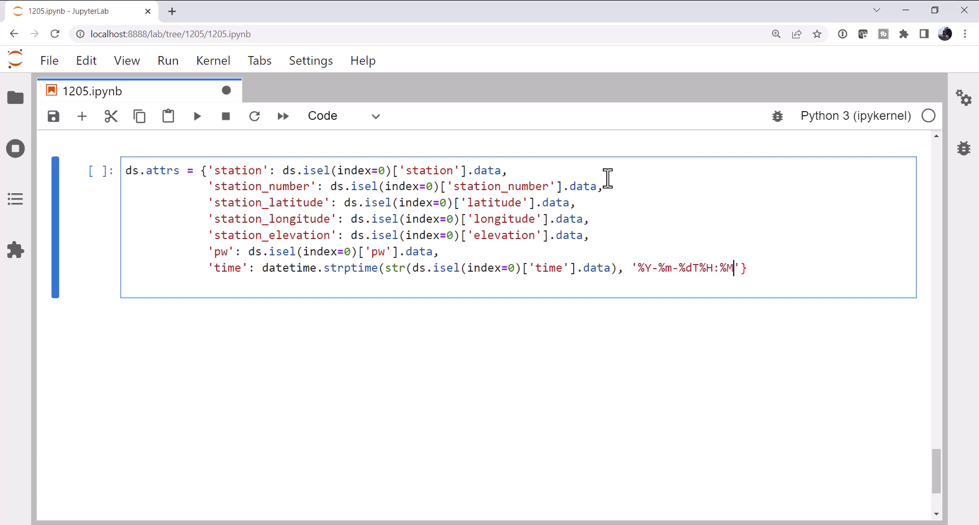
pyautogui.write('%')
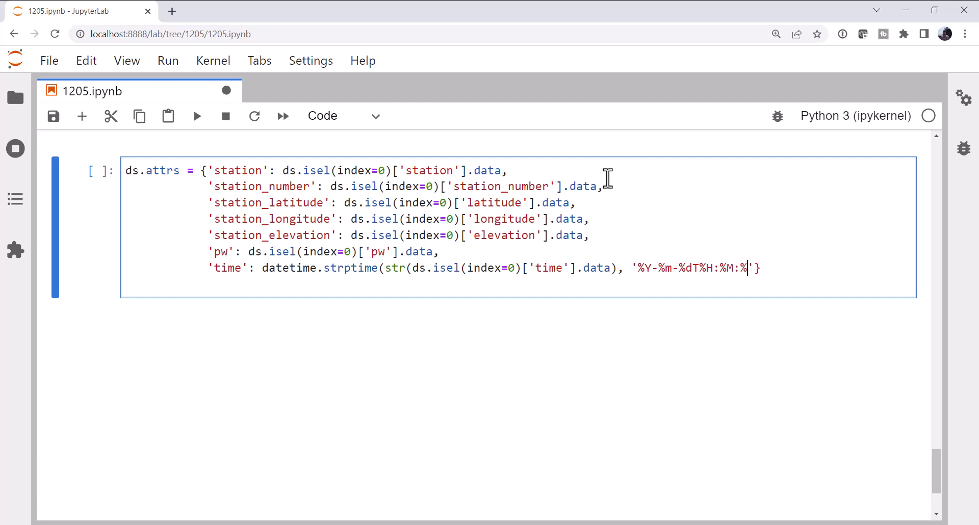
pyautogui.write('S.')
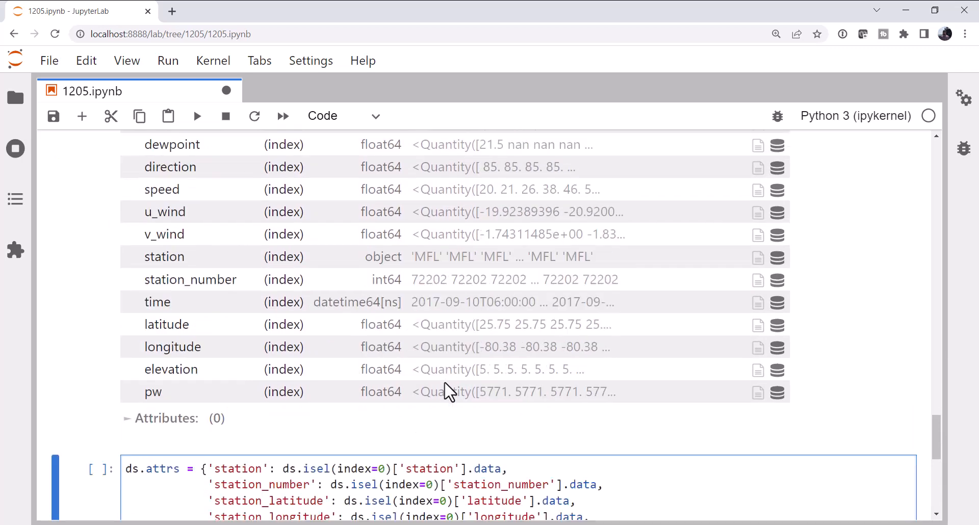
pyautogui.scroll(-3)
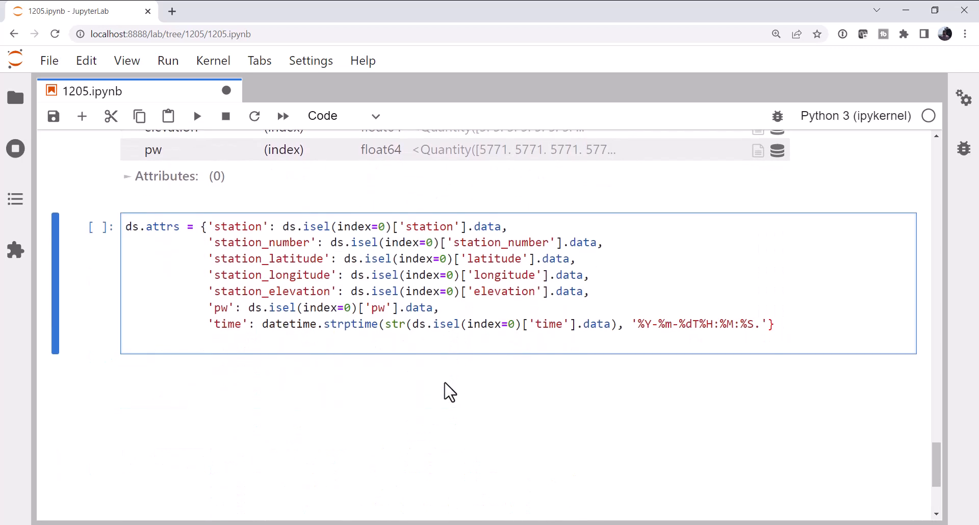
pyautogui.click(759, 324)
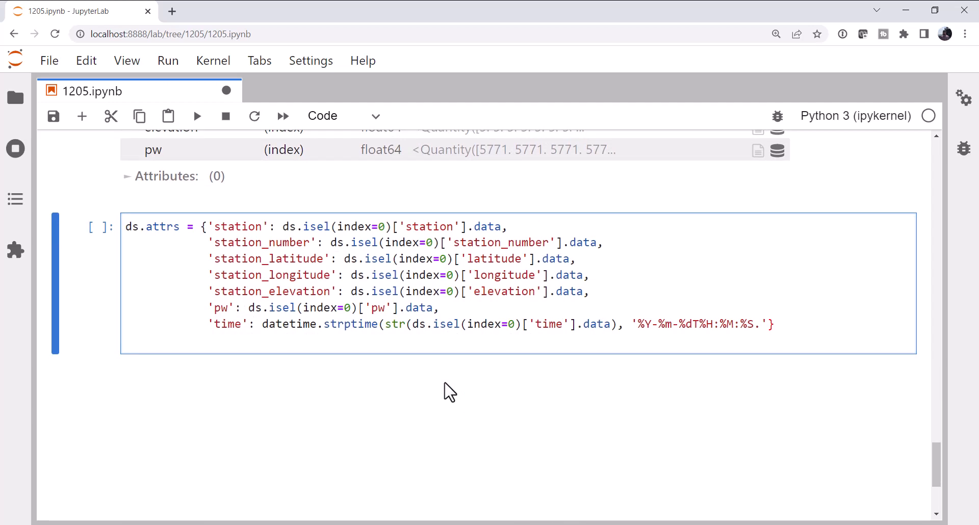
pyautogui.write('00000')
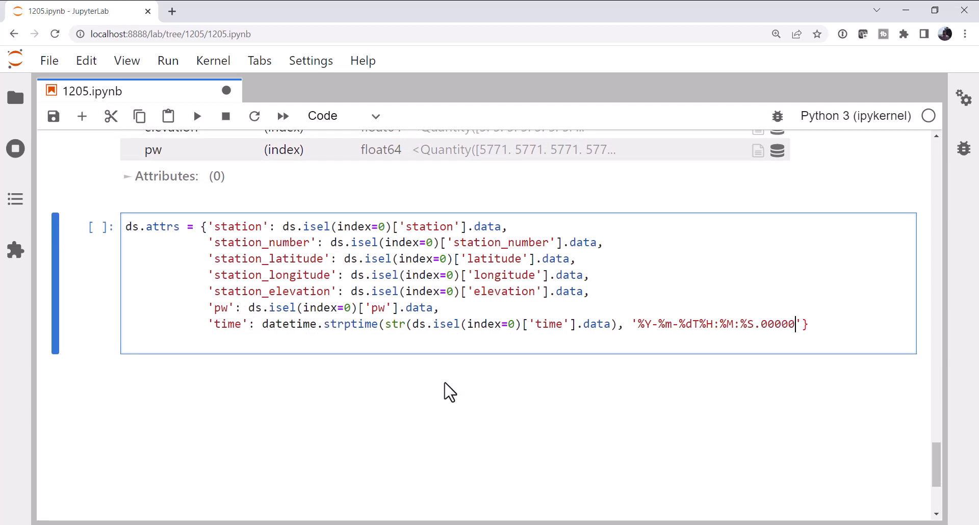
pyautogui.write('0000')
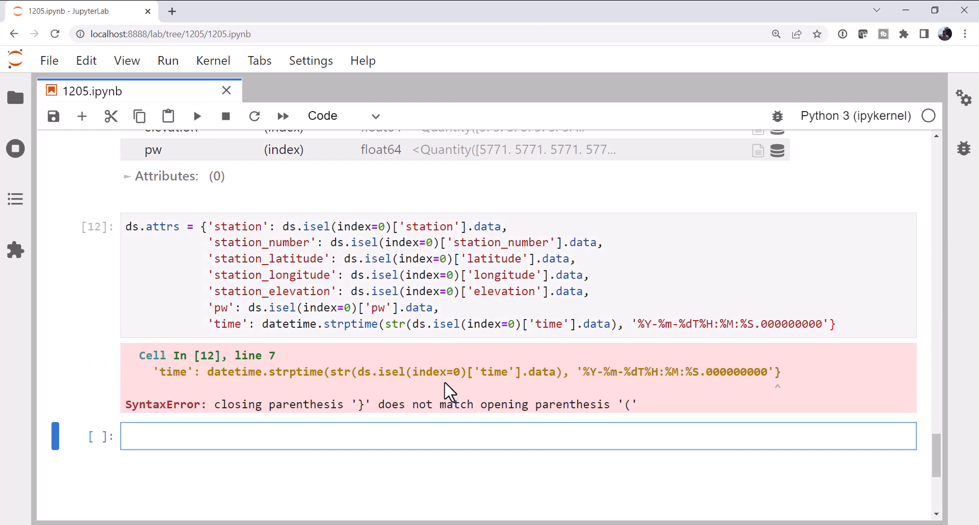
# Fix the bracket in the attrs code and review the Dataset showing station MFL attributes
pyautogui.click(830, 323)
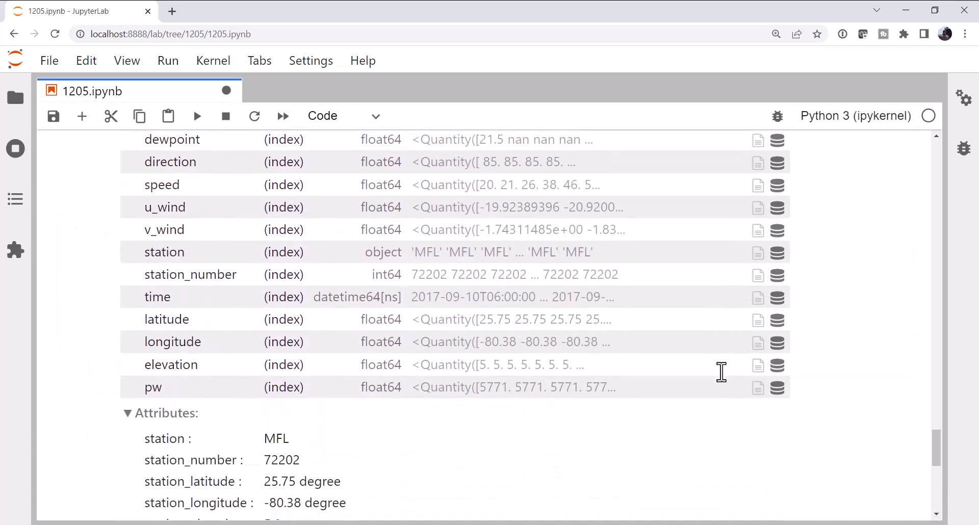
pyautogui.scroll(-3)
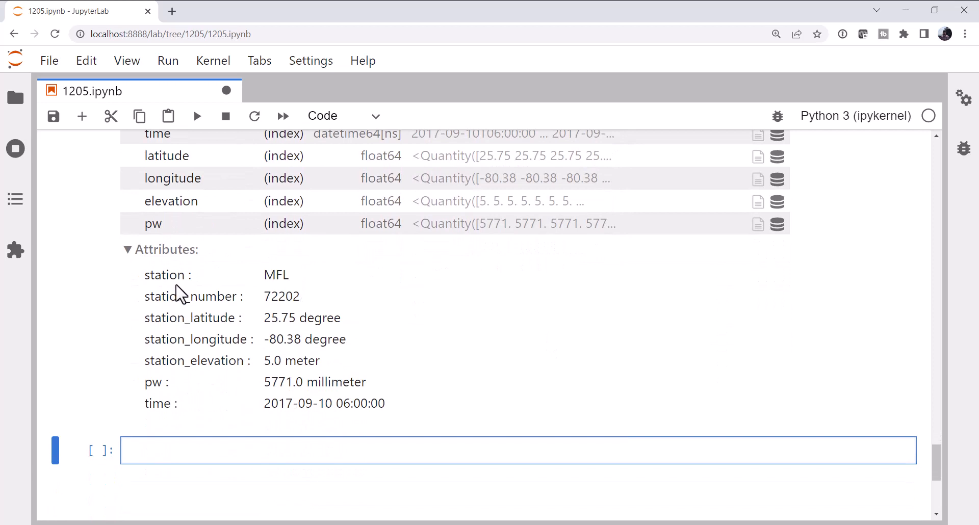
pyautogui.moveTo(161, 346)
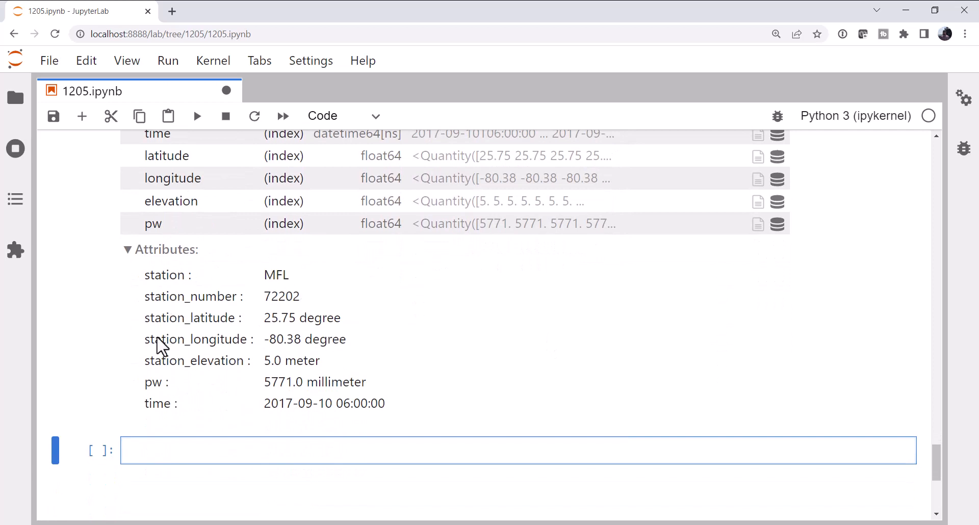
pyautogui.moveTo(192, 392)
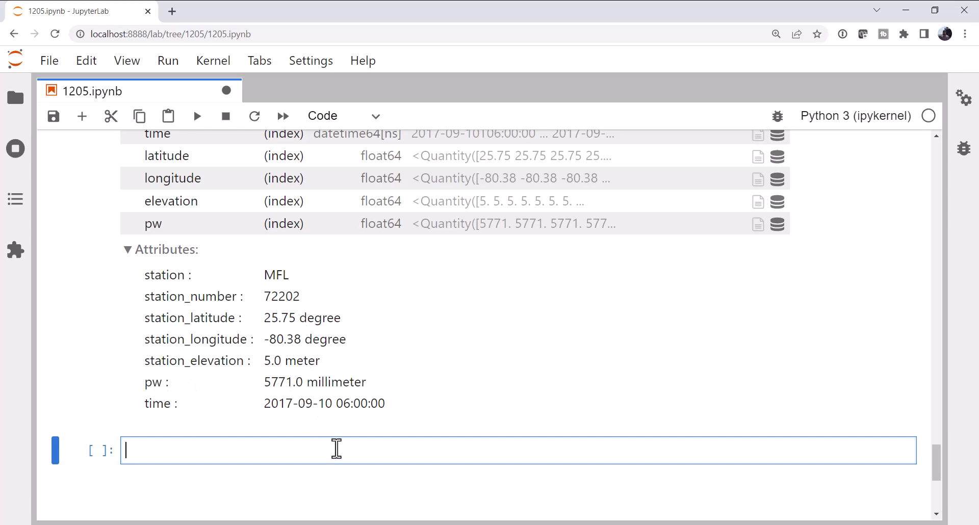
pyautogui.scroll(3)
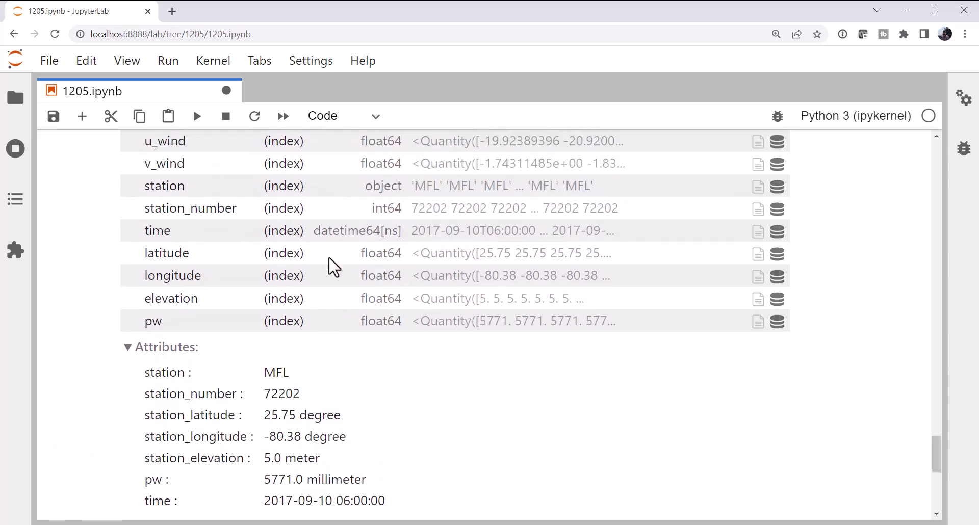
pyautogui.scroll(-3)
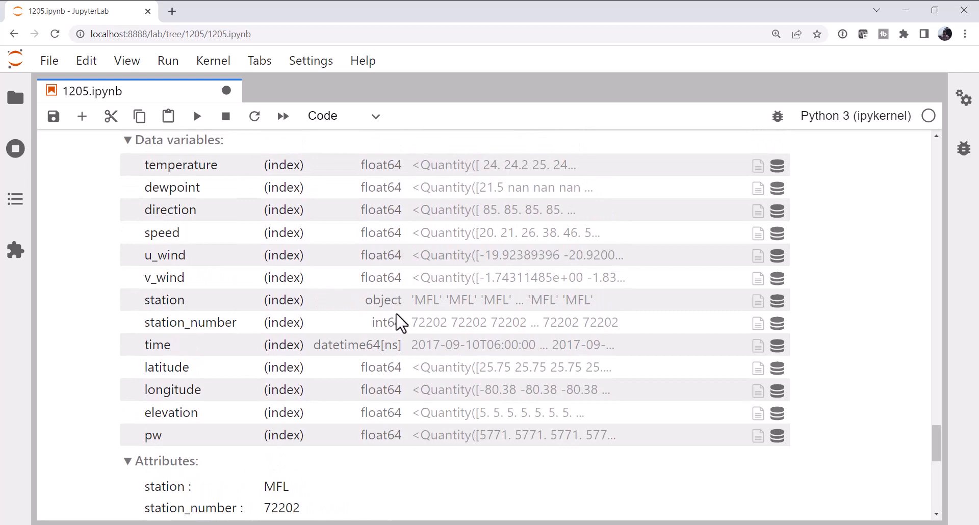
pyautogui.moveTo(462, 409)
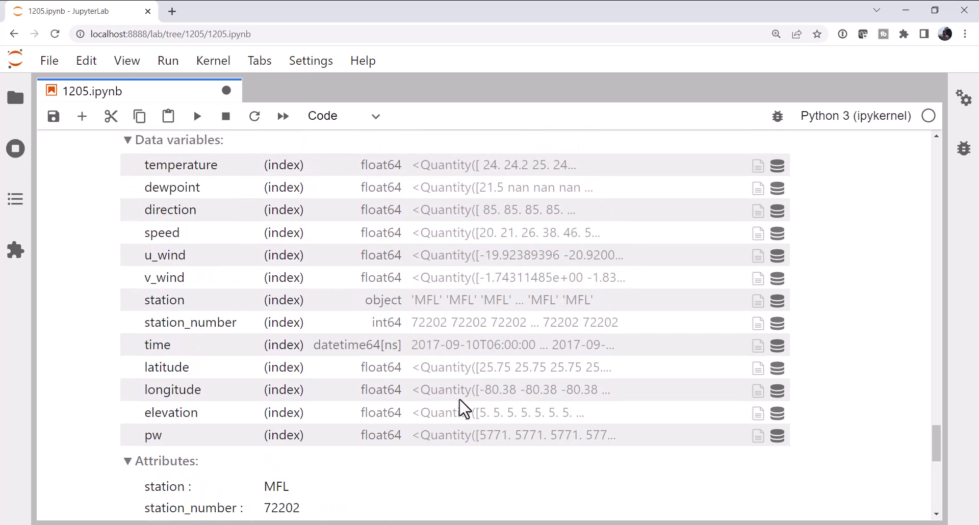
pyautogui.scroll(-3)
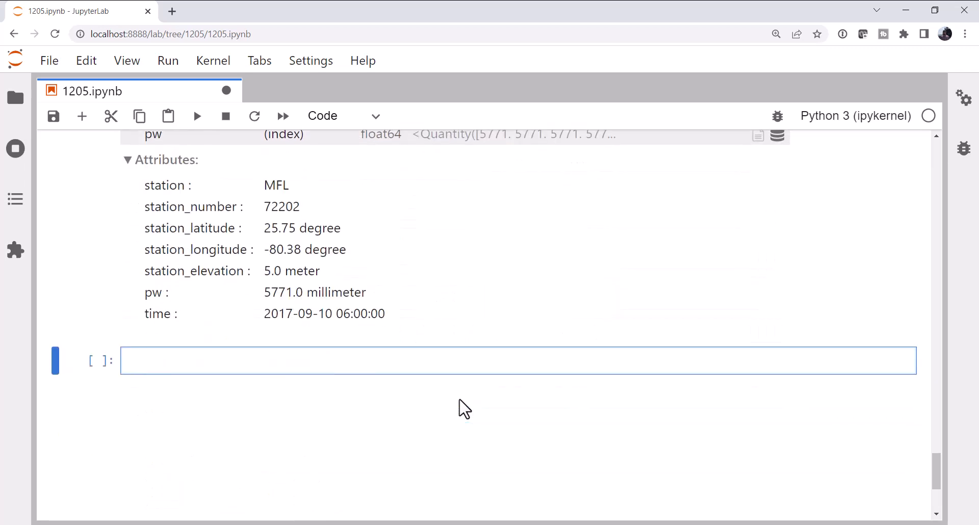
# Type ds = ds.drop(labels=[...]) for station, station_number, time, latitude, longitude, elevation, pw
pyautogui.write('ds = ds.d')
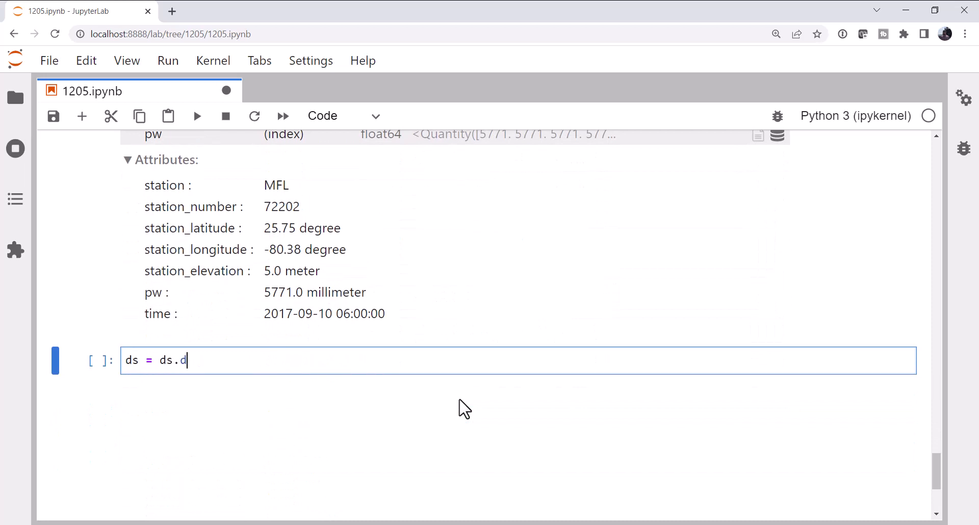
pyautogui.write('rop(labe')
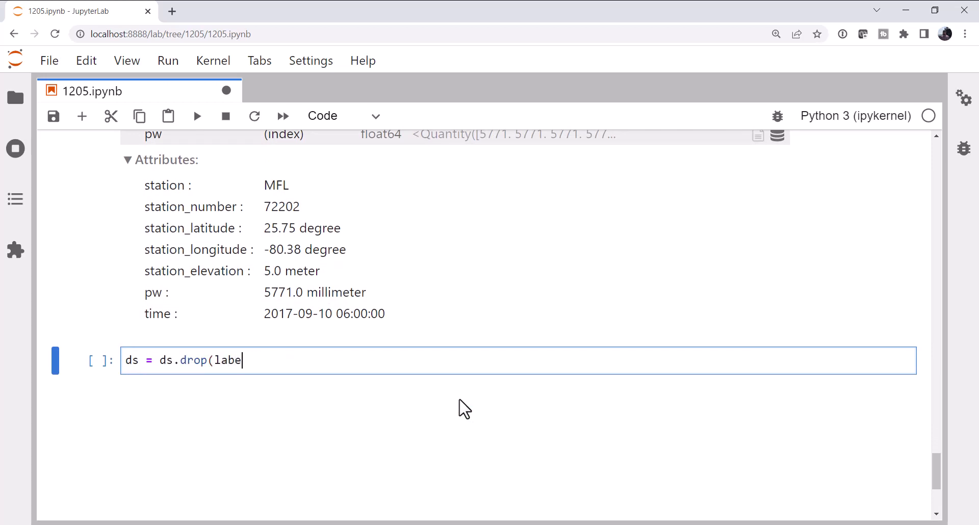
pyautogui.write("ls=['")
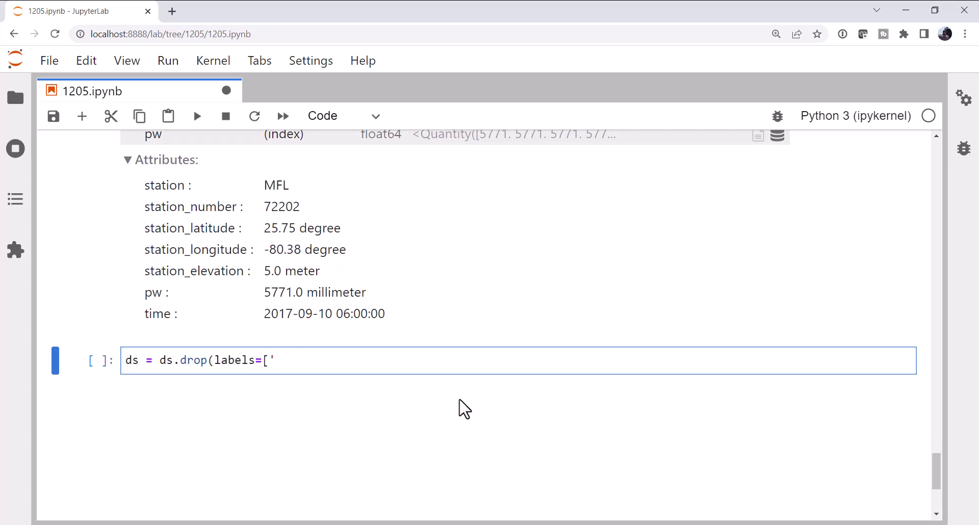
pyautogui.write('station')
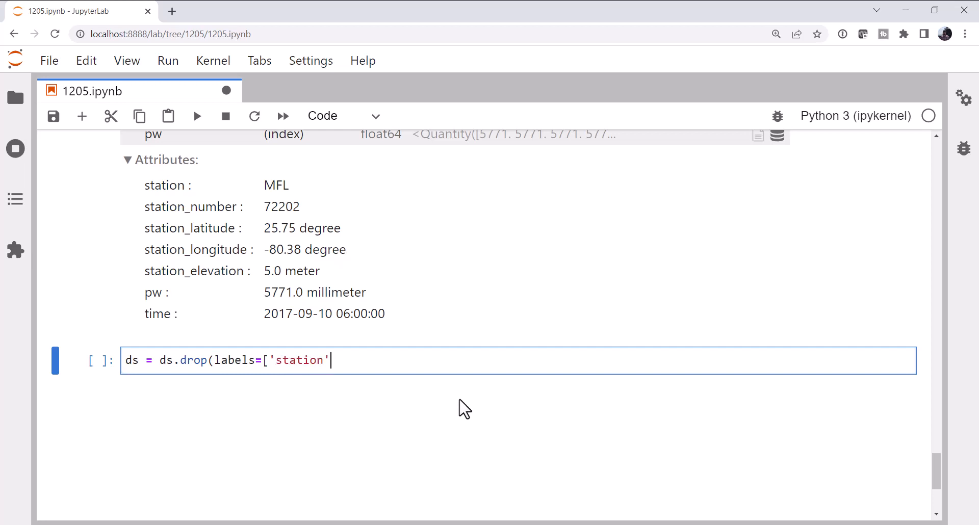
pyautogui.write(", 'st")
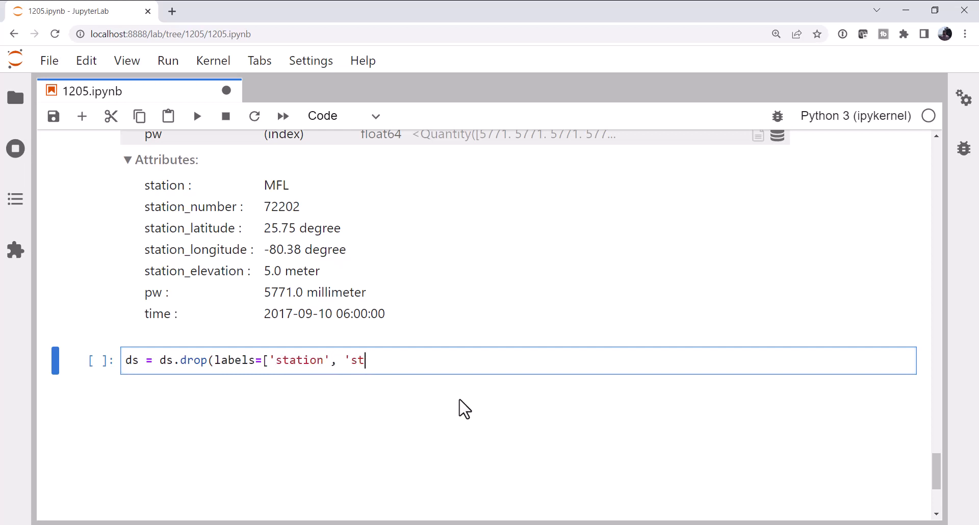
pyautogui.write('ation_')
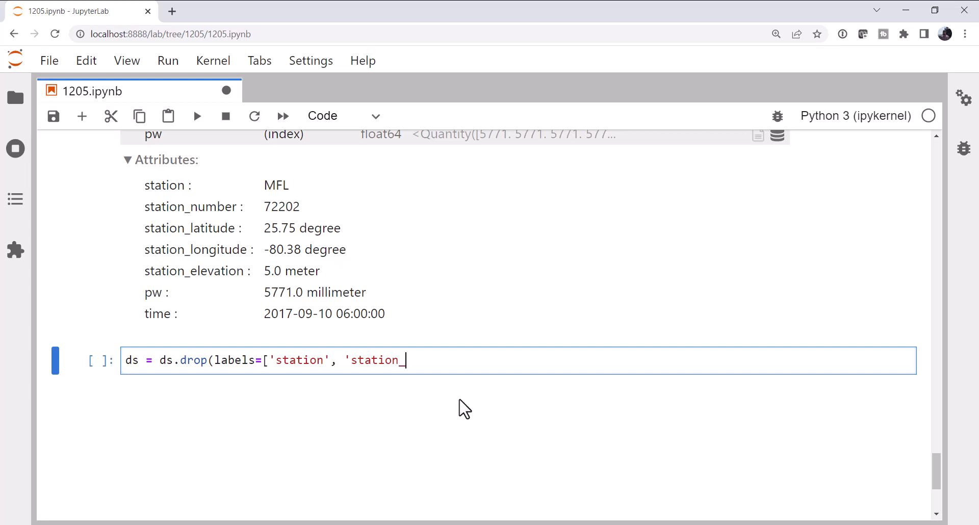
pyautogui.write("number', 'tim")
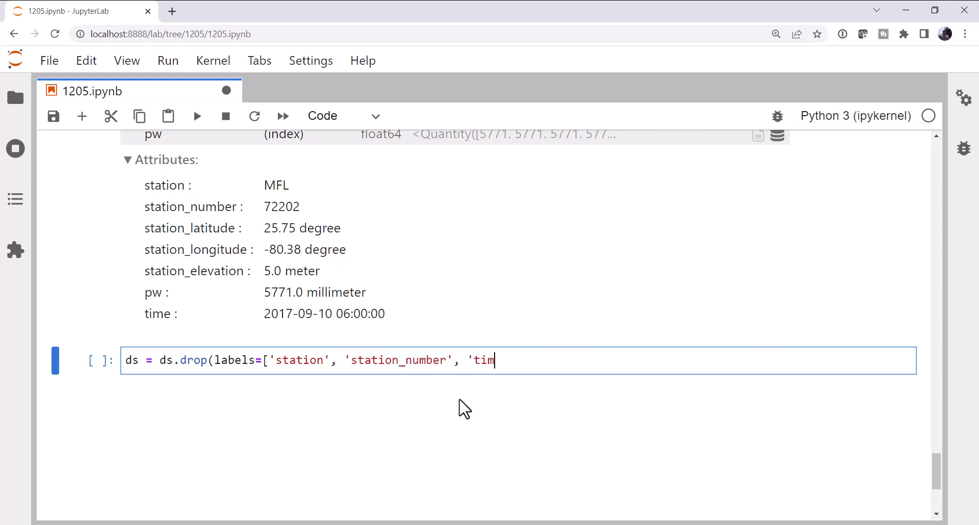
pyautogui.write("e', 'latitude'")
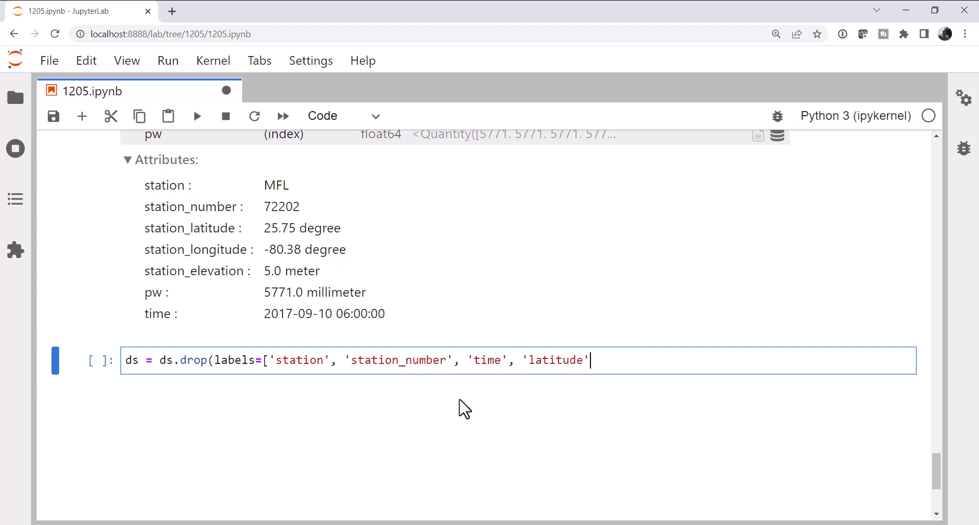
pyautogui.write(", 'lo")
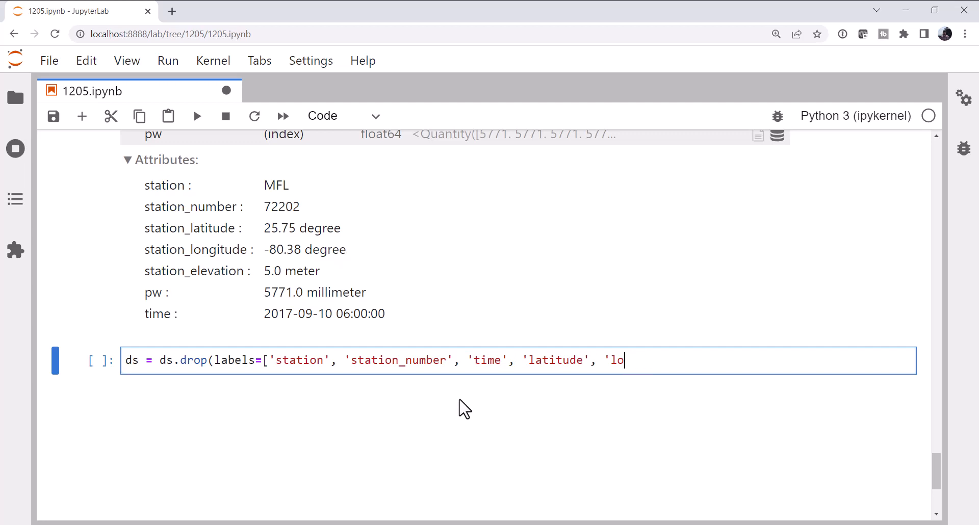
pyautogui.write("ngitude'")
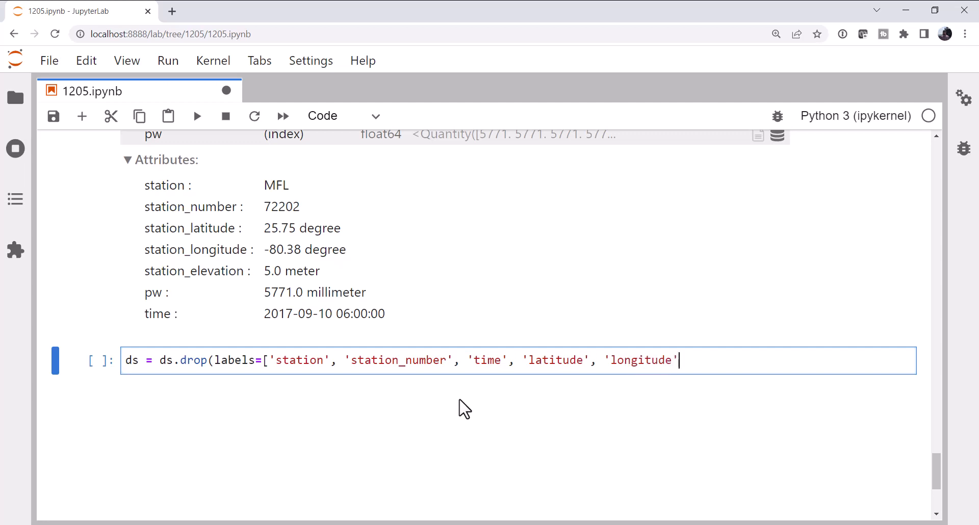
pyautogui.write(", 'elevation")
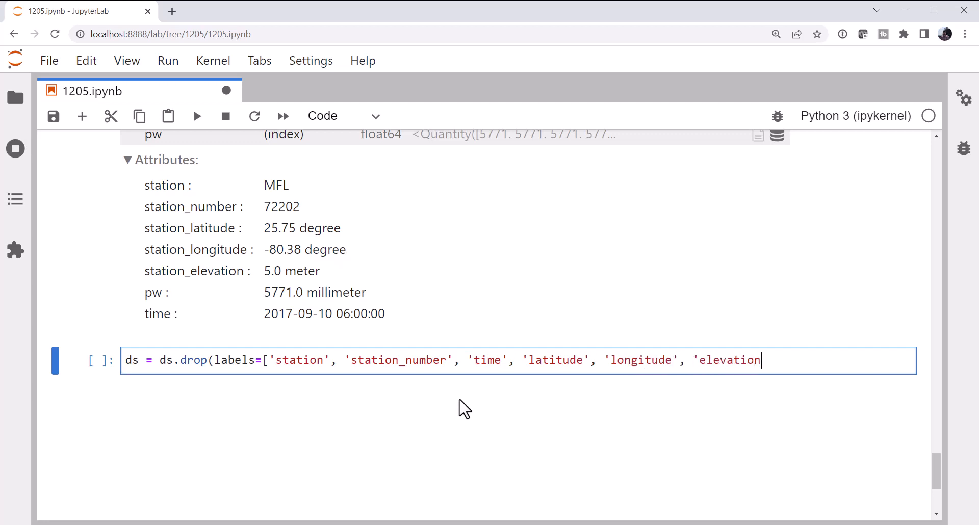
pyautogui.write(", 'pw'")
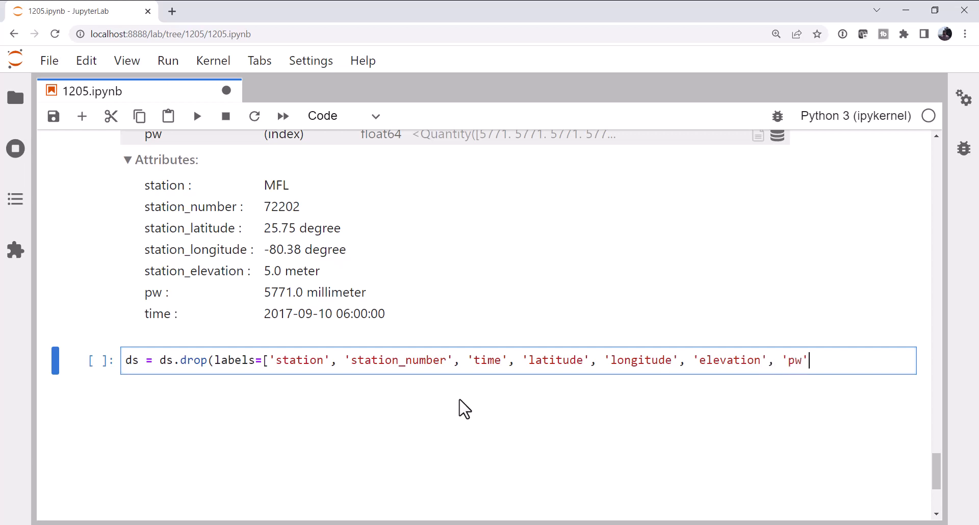
pyautogui.write(')')
pyautogui.write('ds')
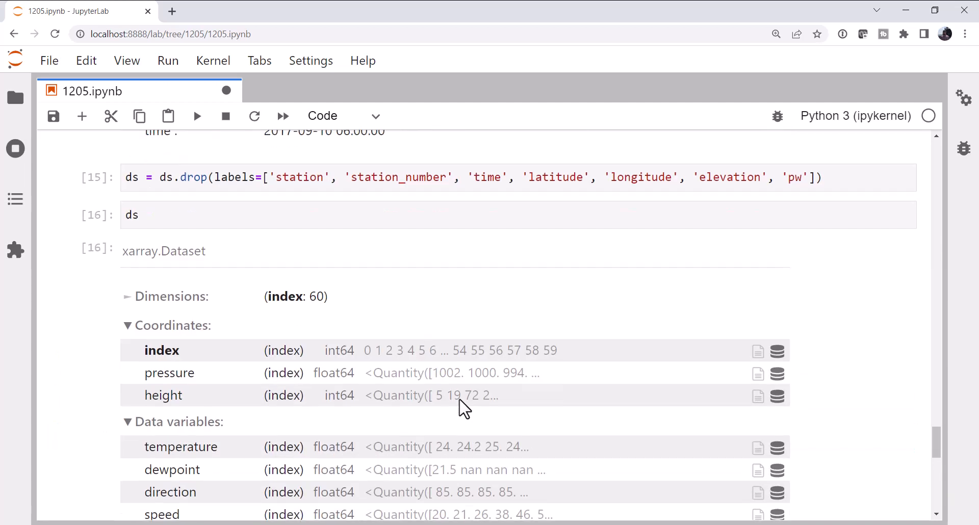
# Scroll through the Dataset, now holding only temperature, dewpoint, direction, speed, u_wind, v_wind
pyautogui.scroll(-3)
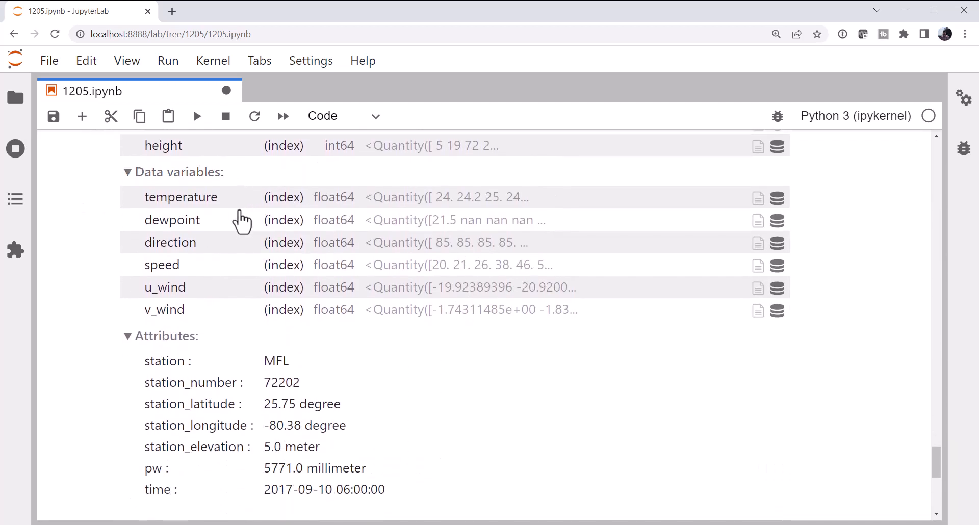
pyautogui.scroll(-3)
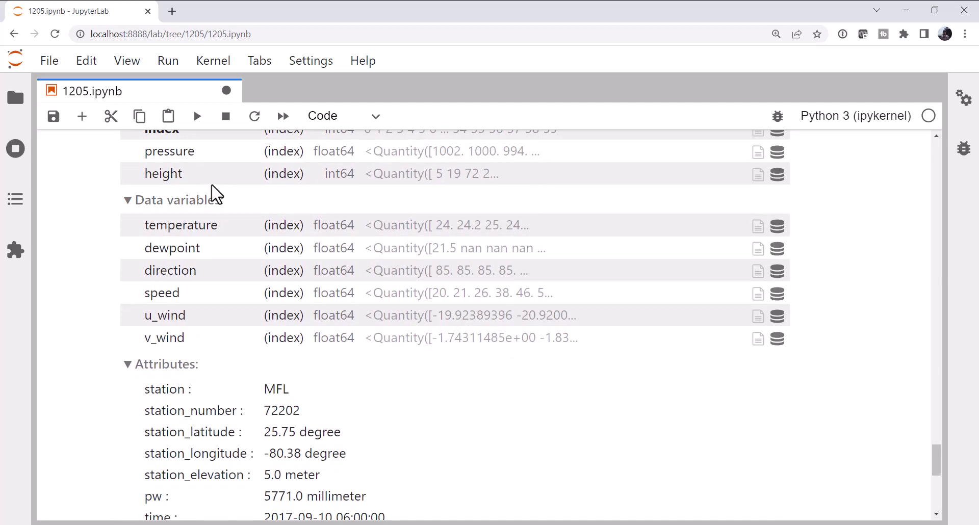
pyautogui.scroll(-3)
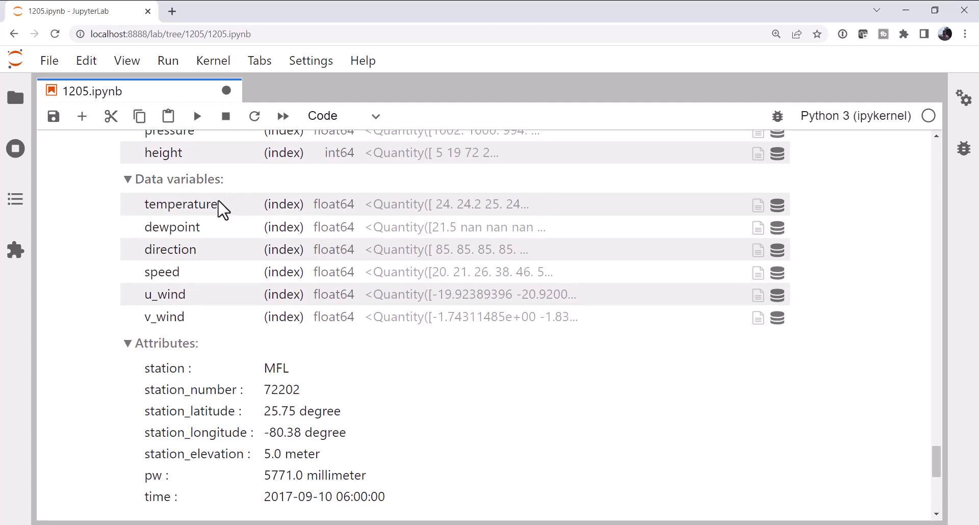
pyautogui.moveTo(215, 237)
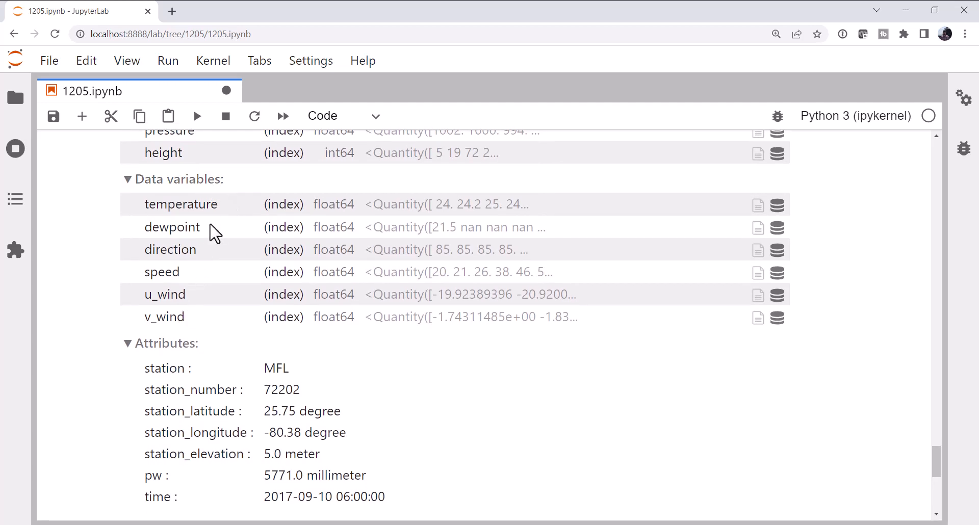
pyautogui.moveTo(181, 294)
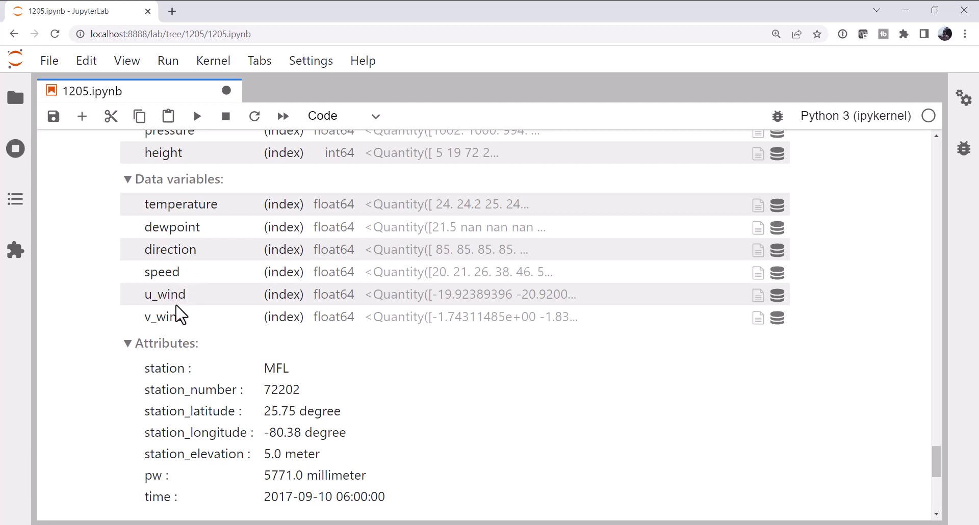
pyautogui.scroll(-3)
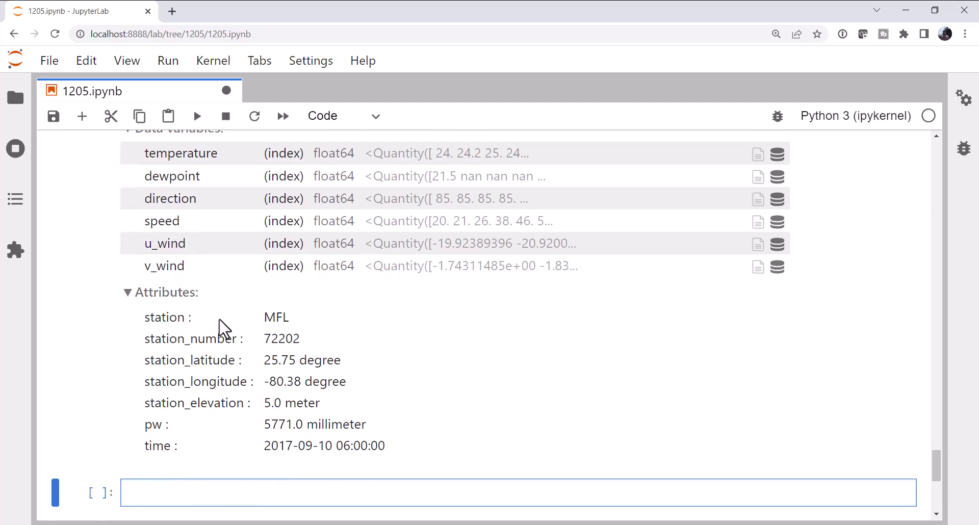
pyautogui.moveTo(309, 350)
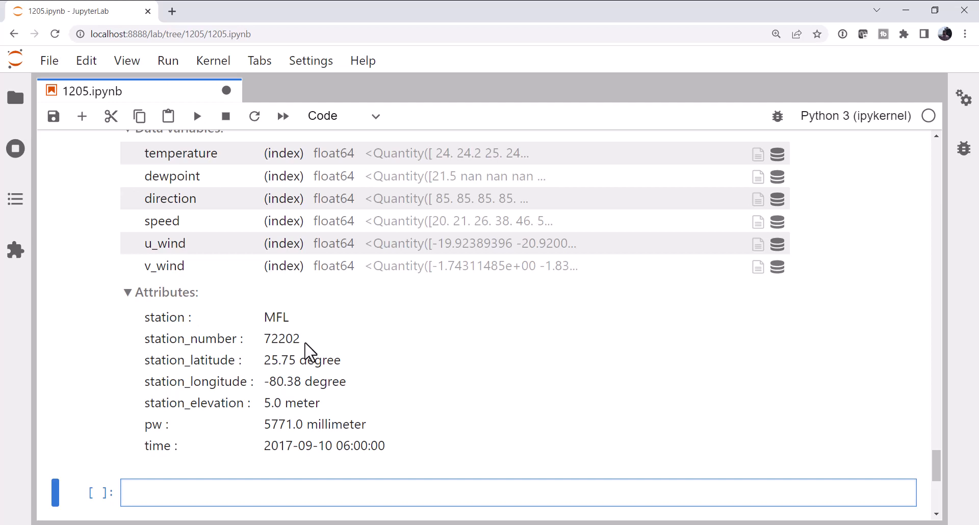